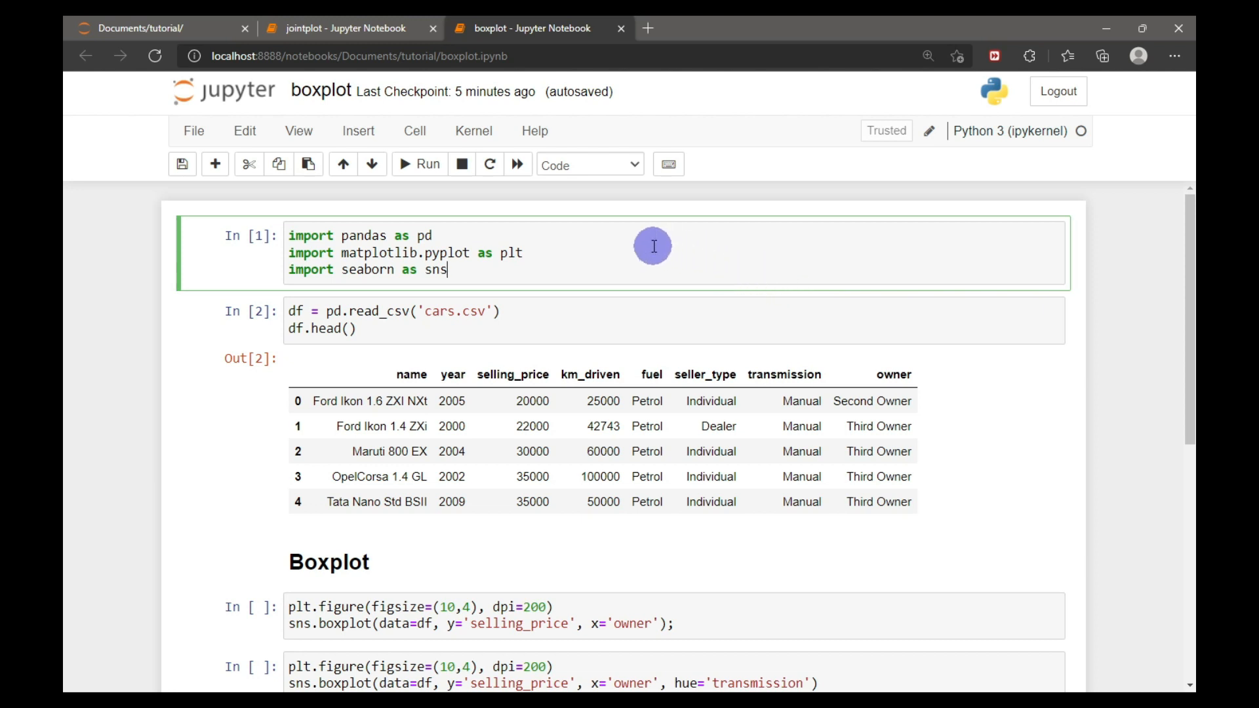
mouse_move(418, 254)
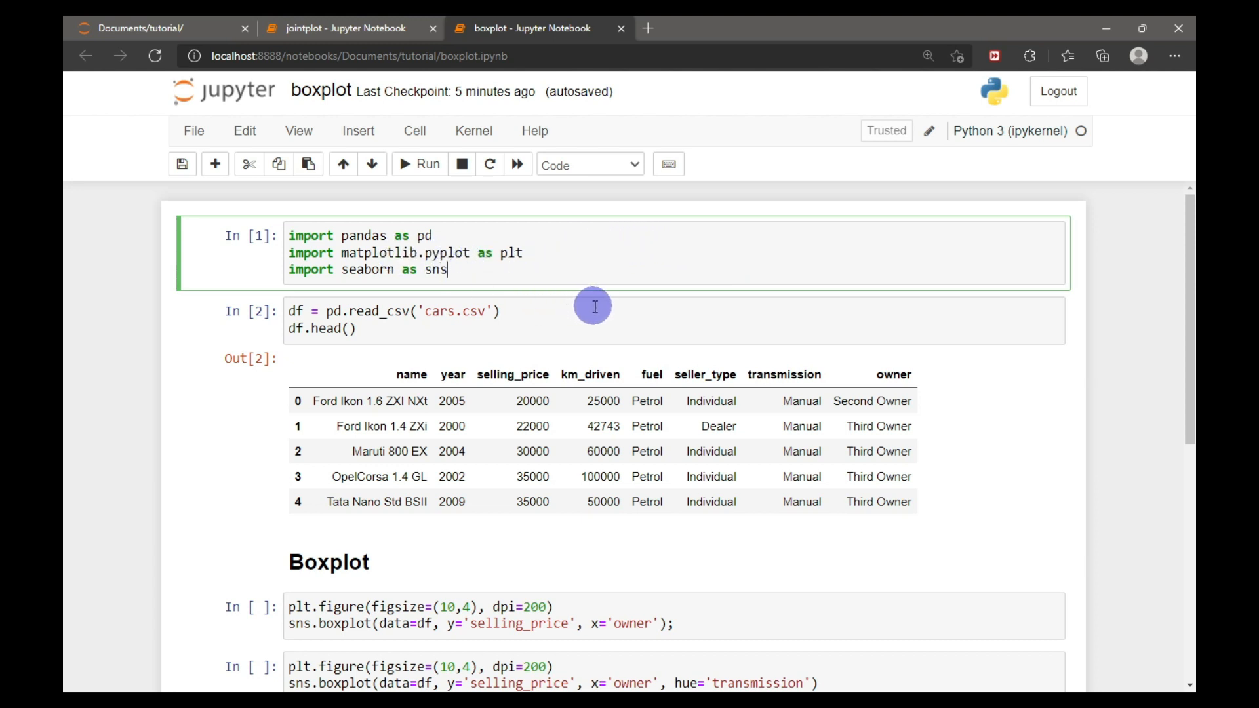
mouse_move(586, 320)
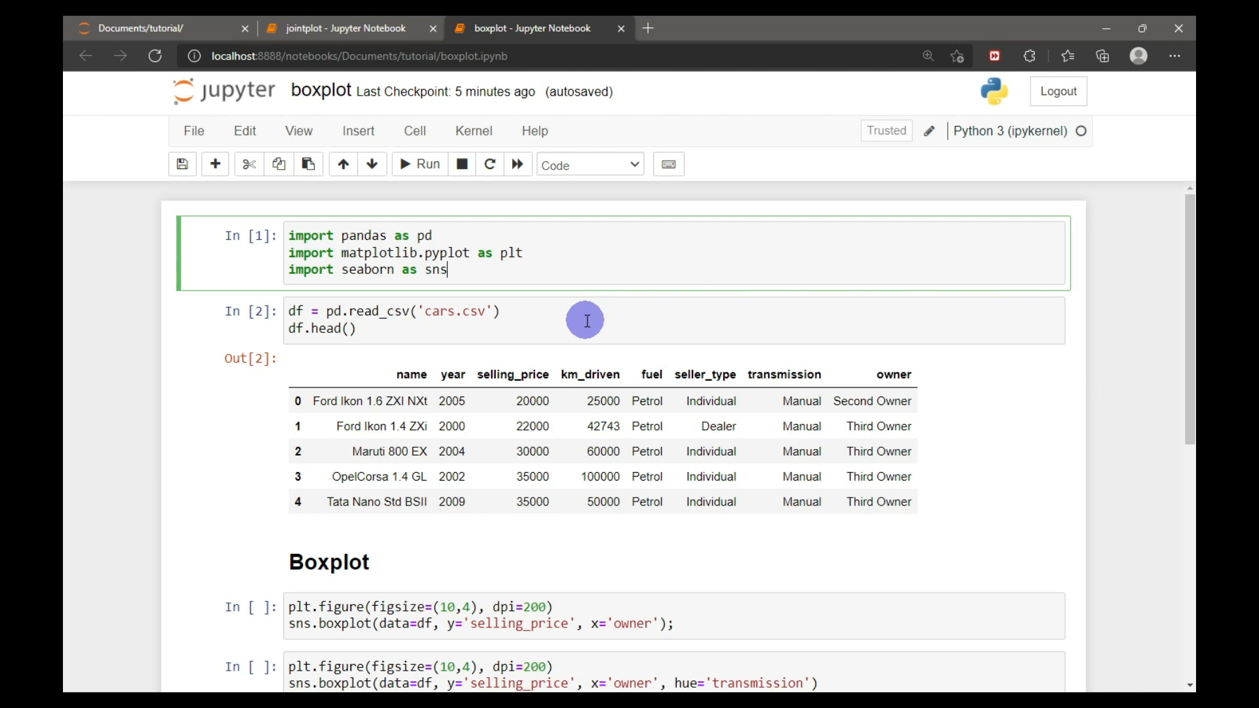
mouse_move(316, 328)
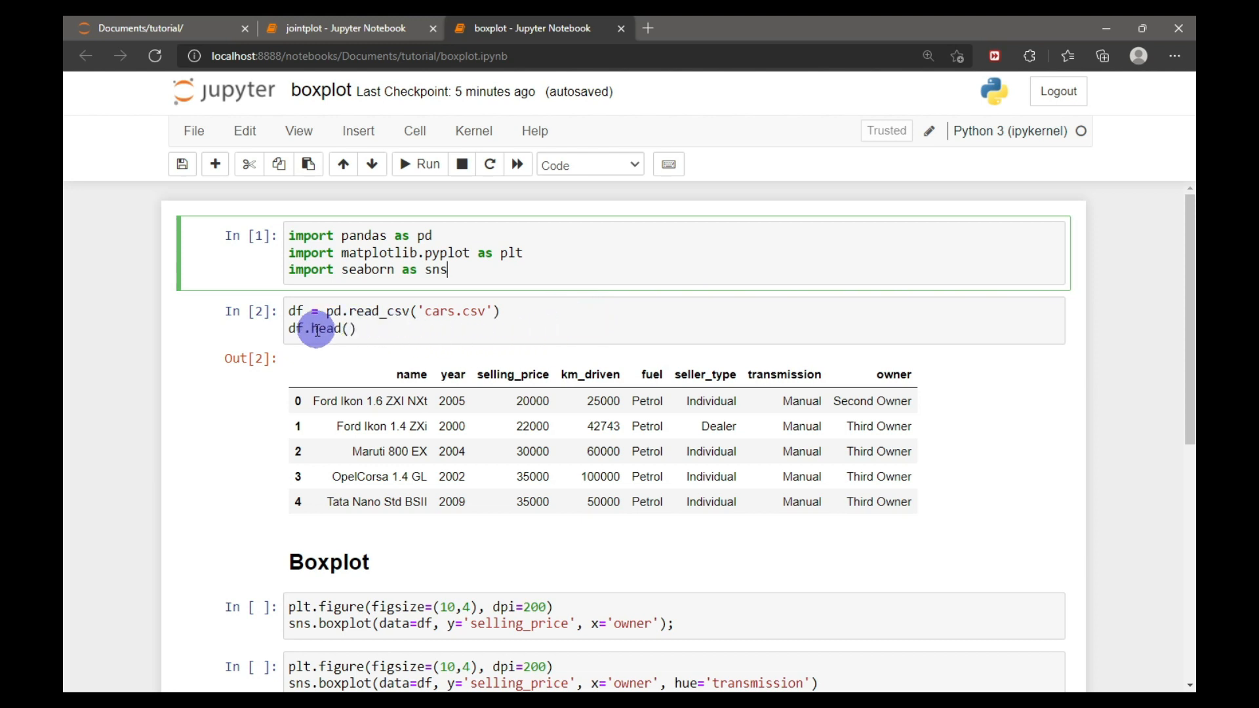
mouse_move(399, 347)
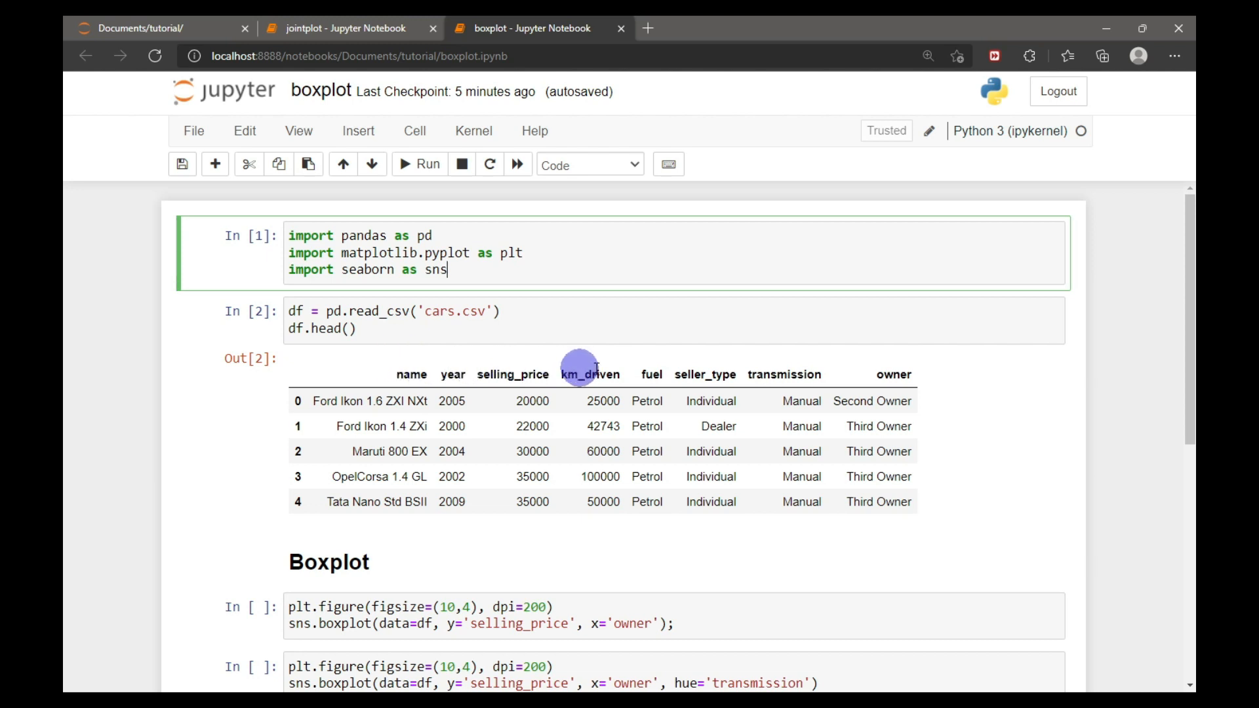
mouse_move(525, 336)
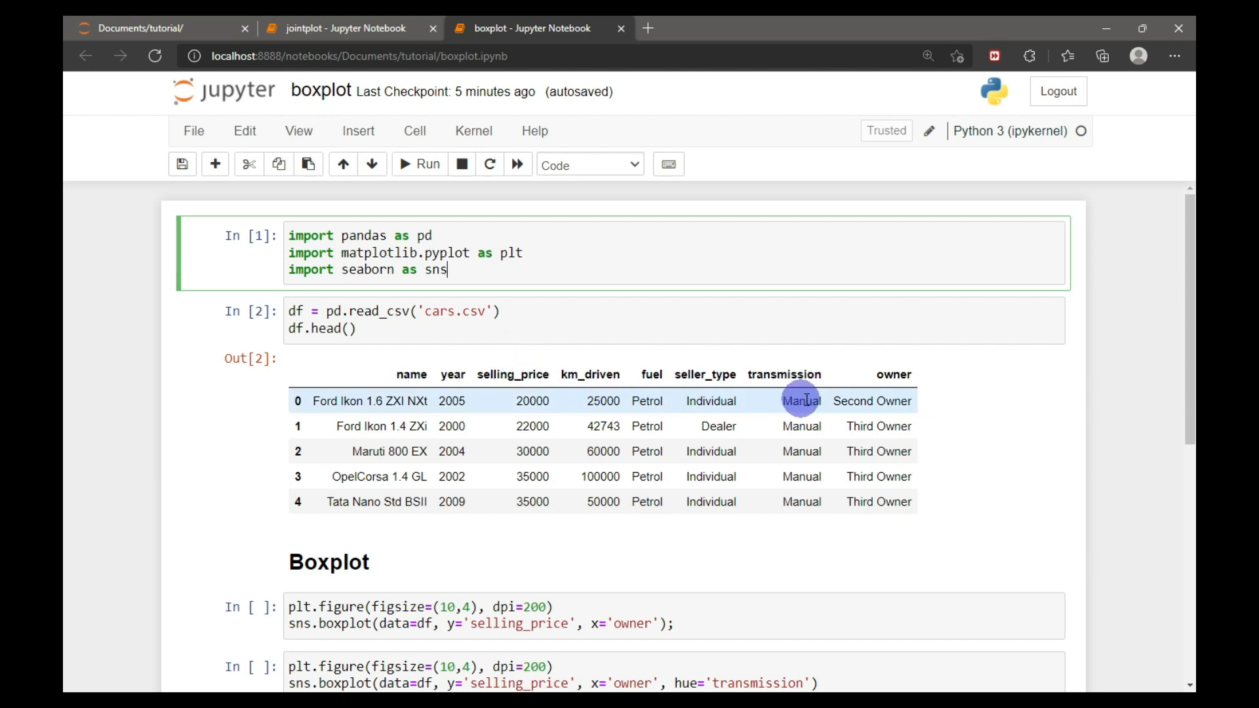
mouse_move(487, 374)
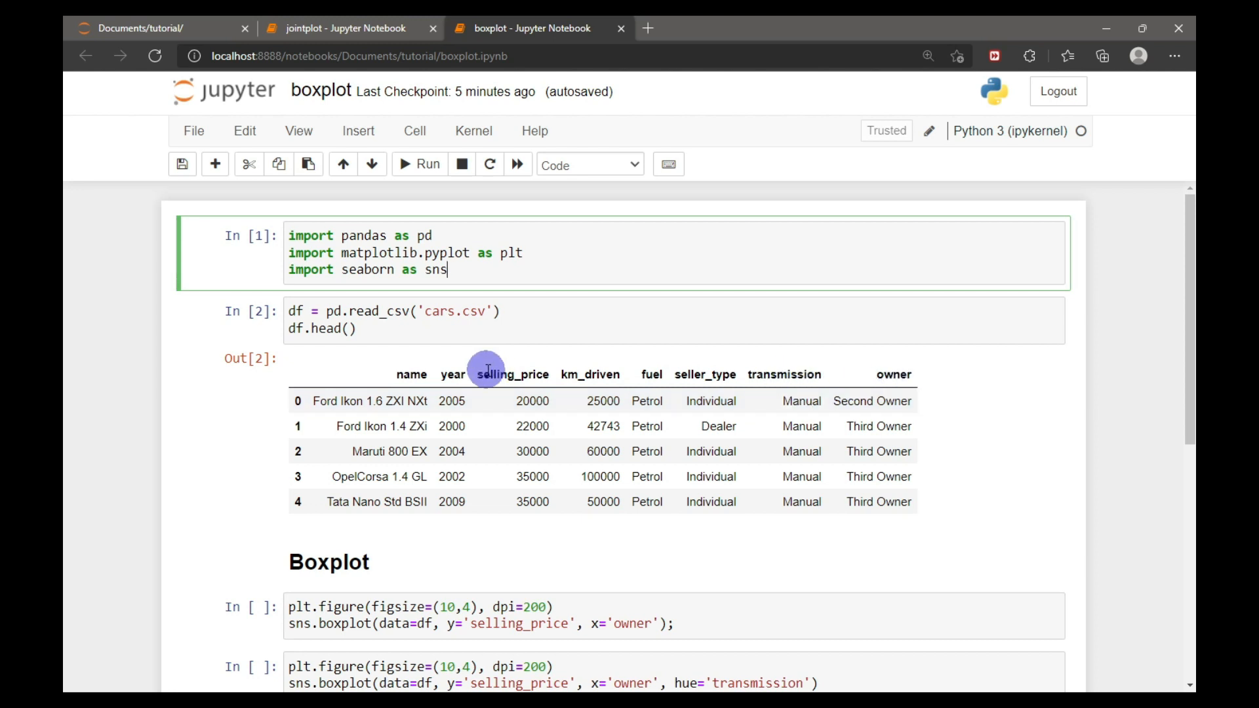
mouse_move(743, 417)
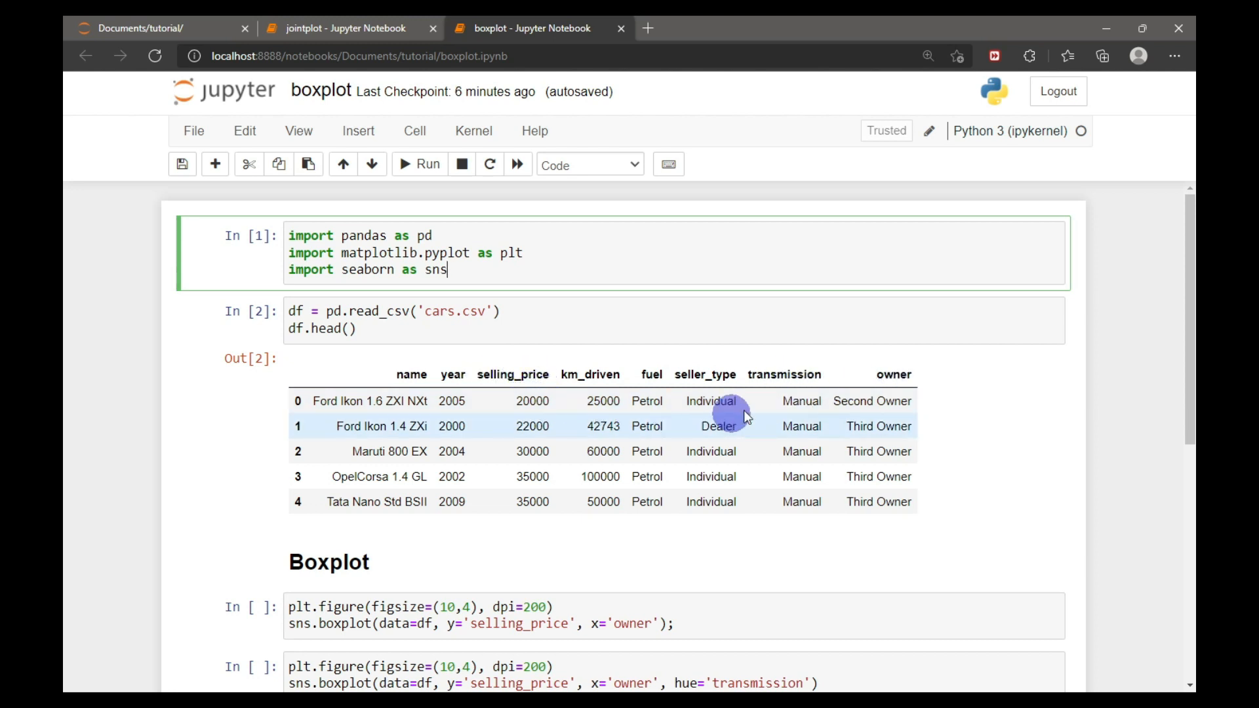
mouse_move(808, 375)
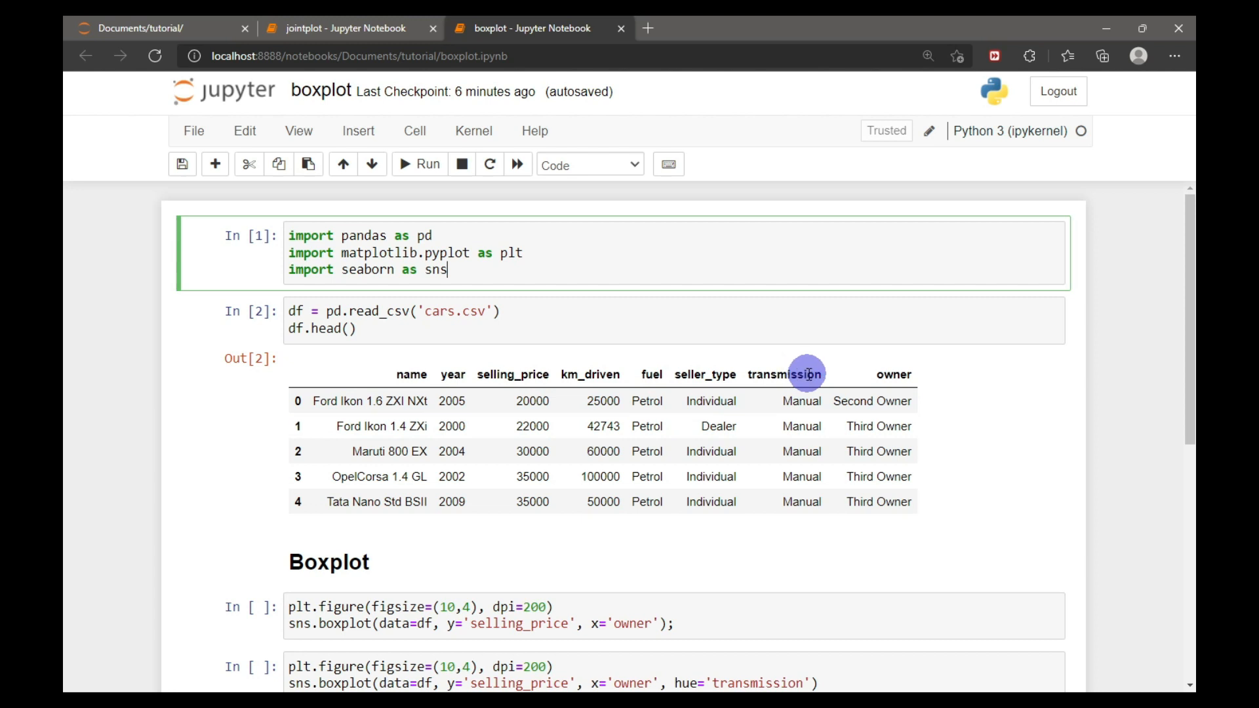
mouse_move(805, 387)
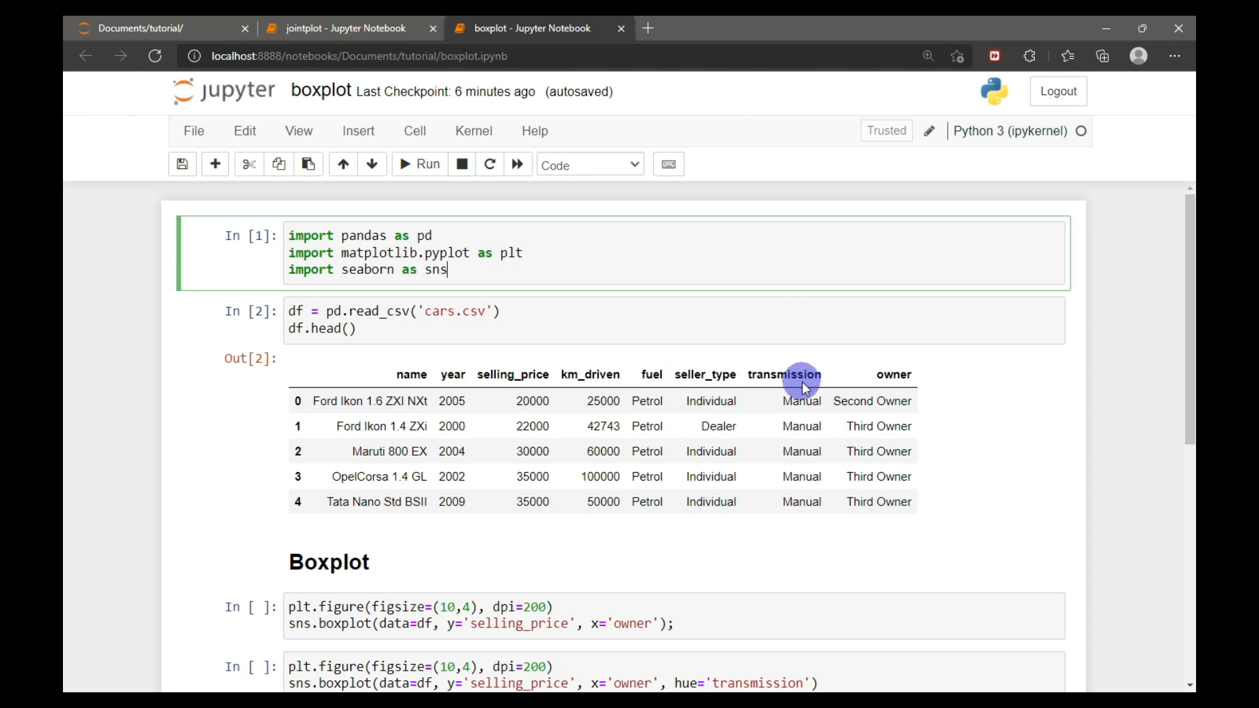
mouse_move(944, 379)
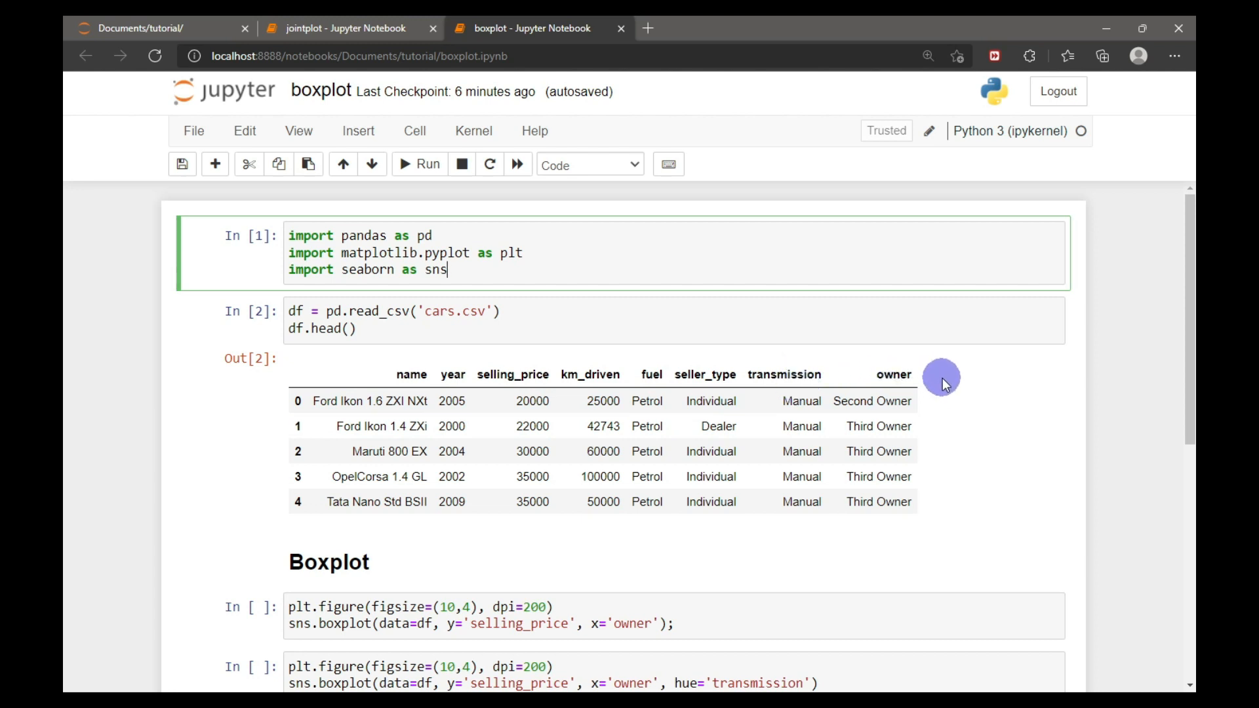
mouse_move(953, 400)
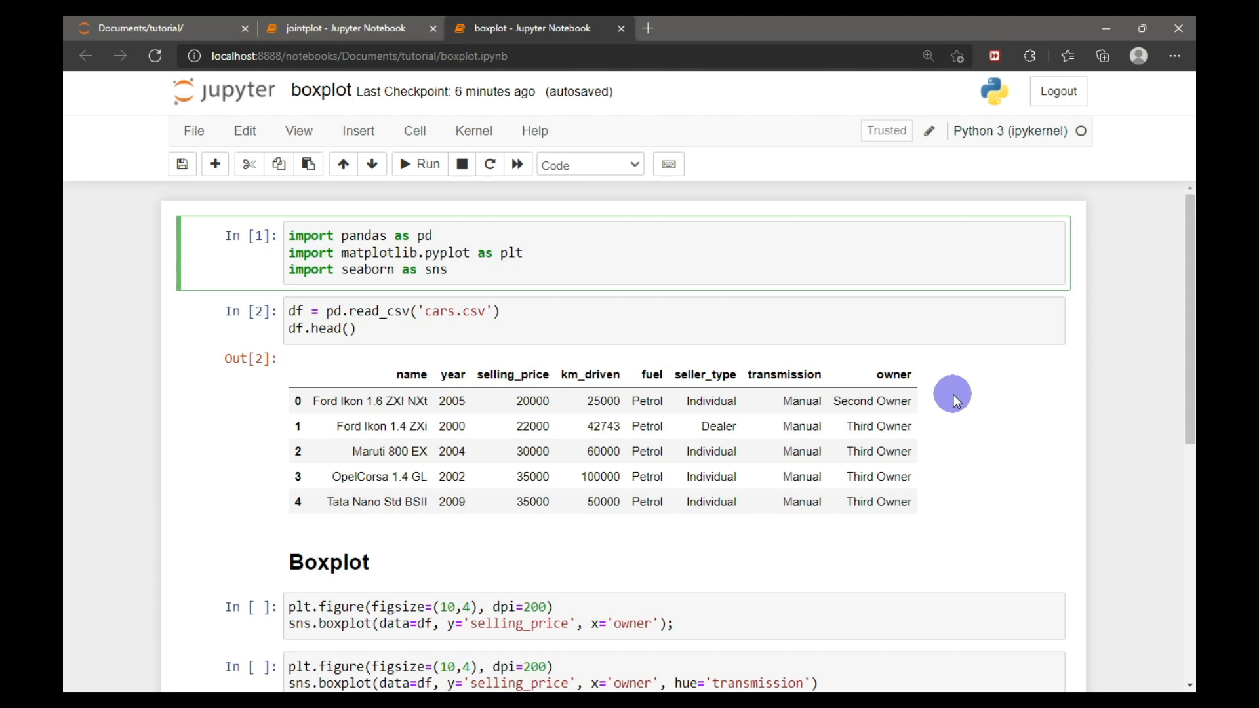
Scroll down to the unrun boxplot and violin plot cells for selling price by owner
scroll("down", 3)
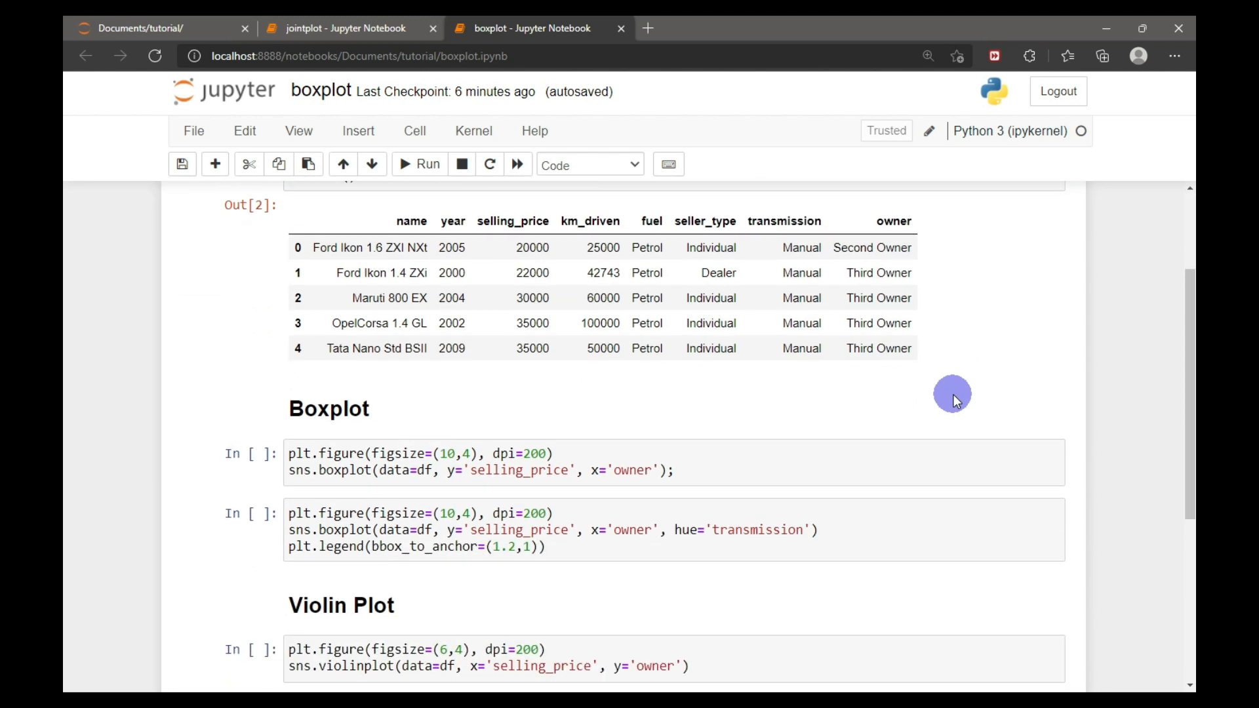
scroll("down", 3)
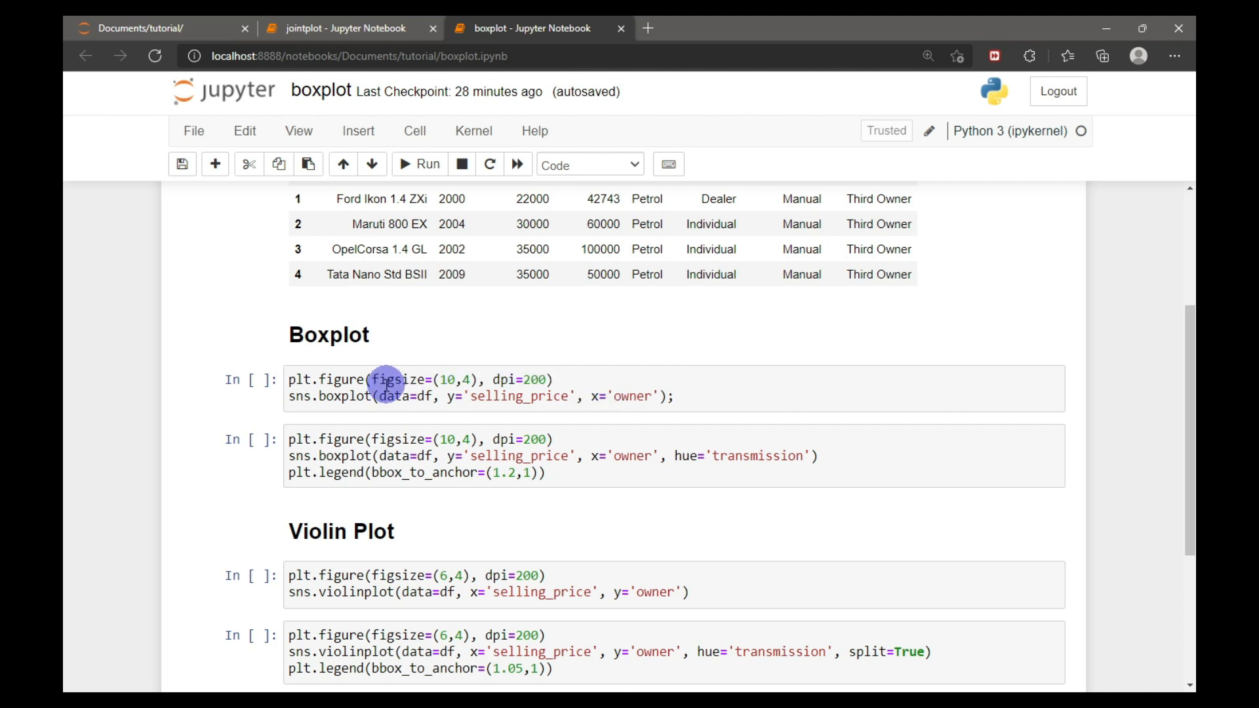
mouse_move(329, 379)
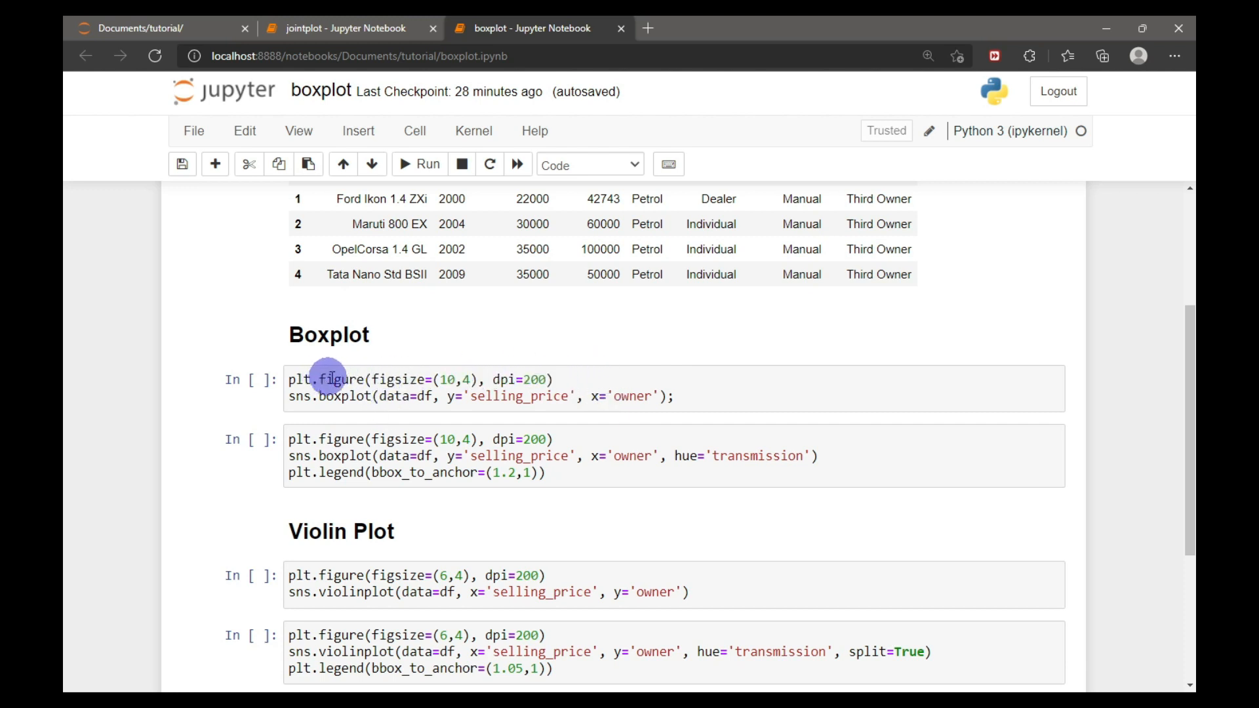
mouse_move(449, 379)
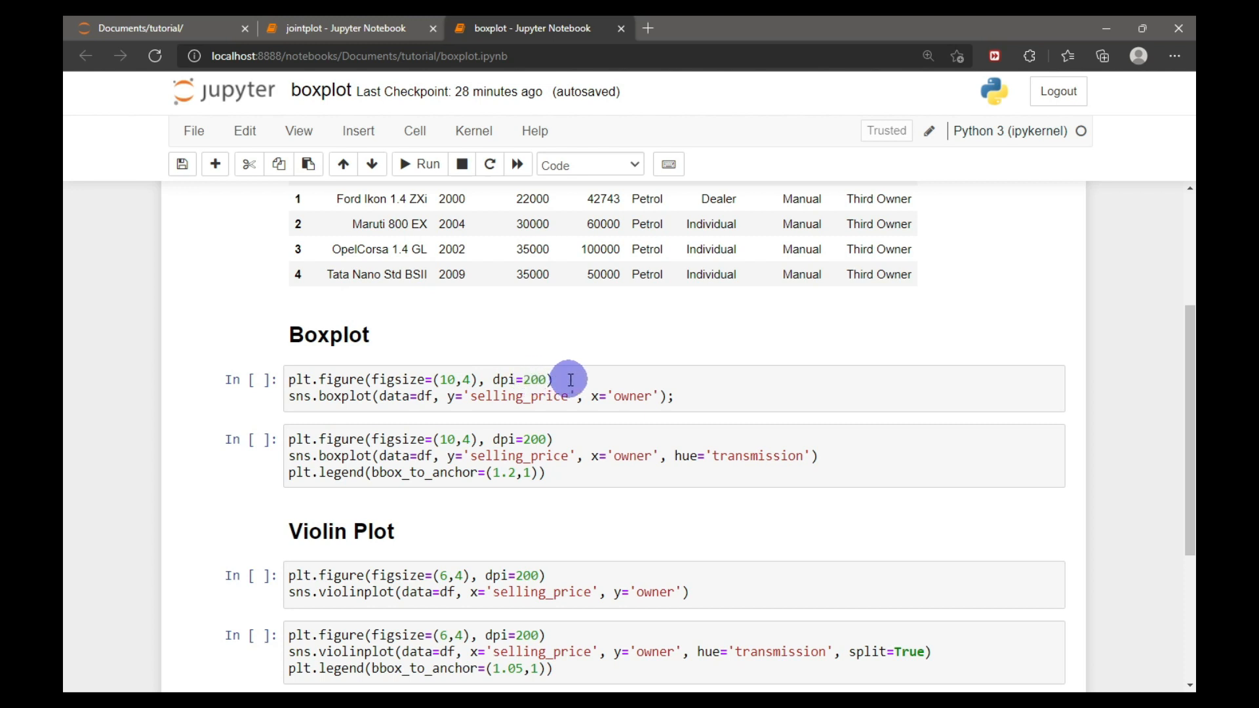
mouse_move(315, 408)
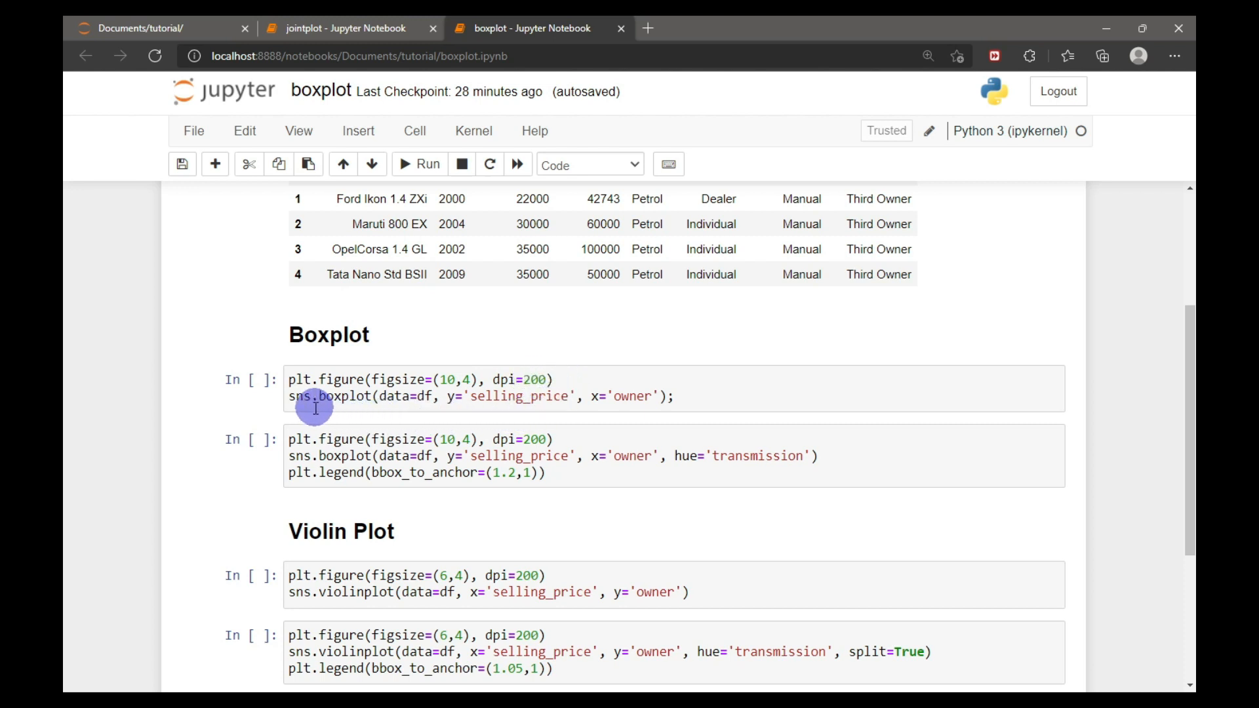
mouse_move(354, 397)
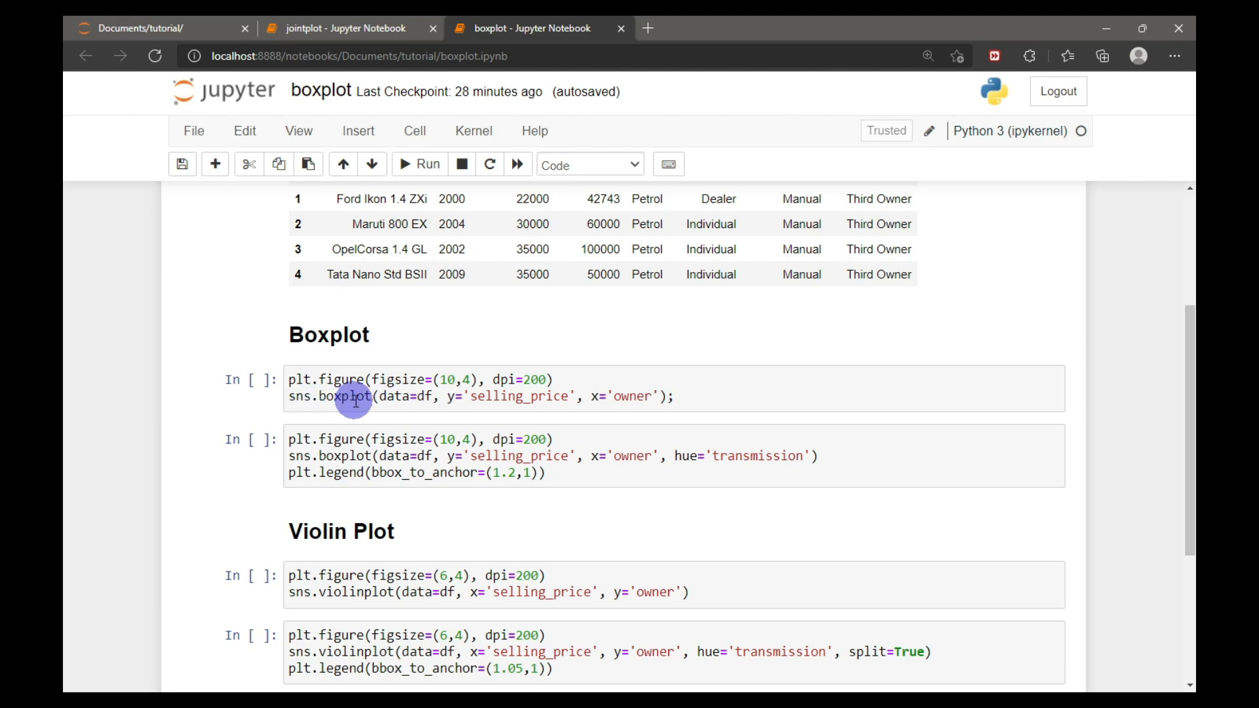
mouse_move(425, 404)
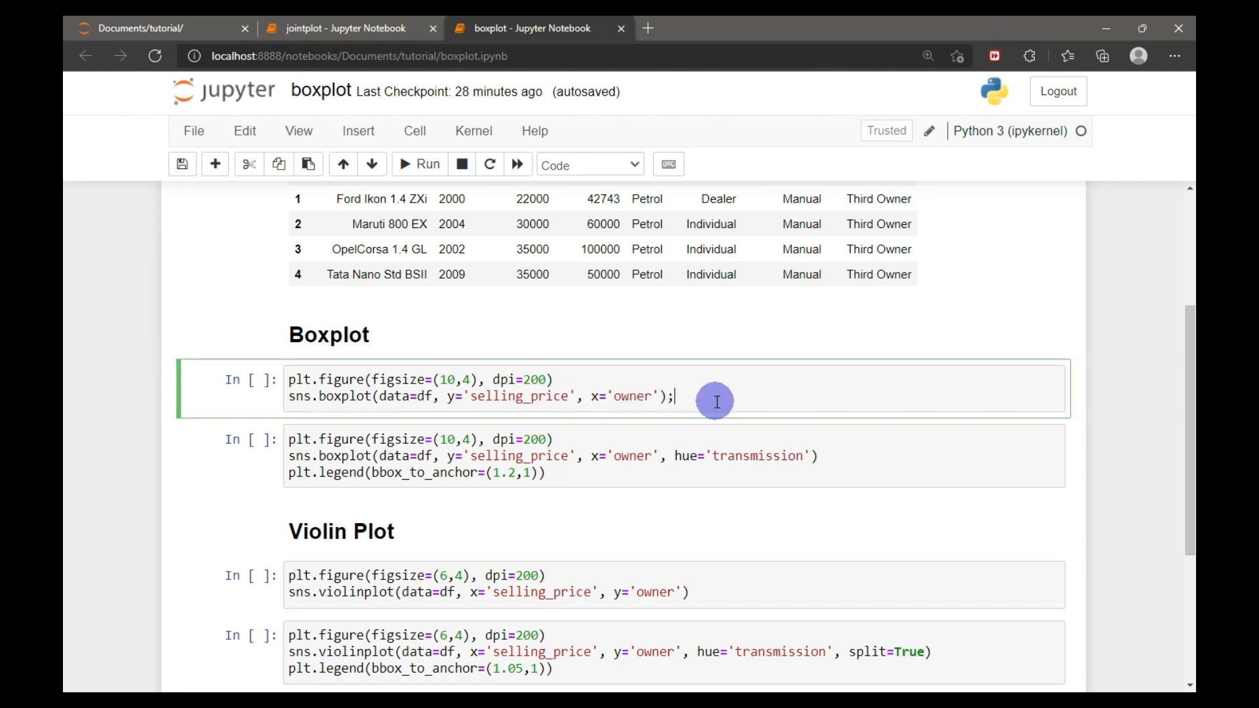
left_click(419, 165)
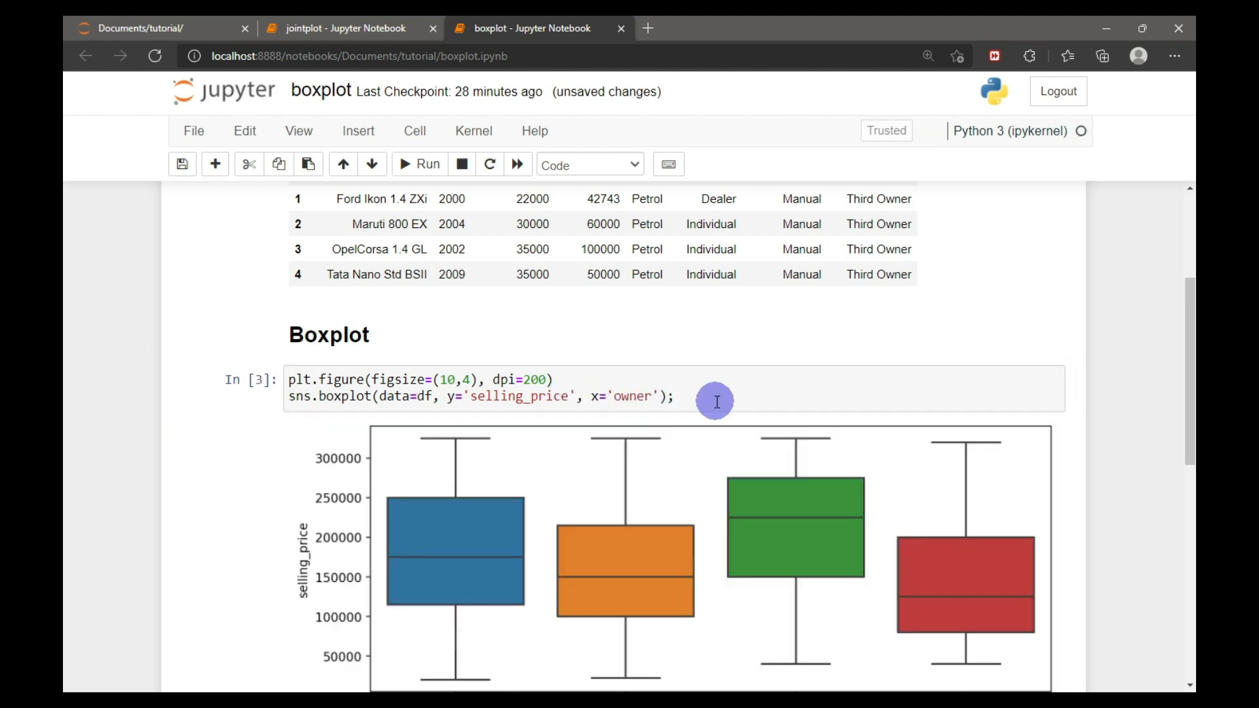
scroll("down", 3)
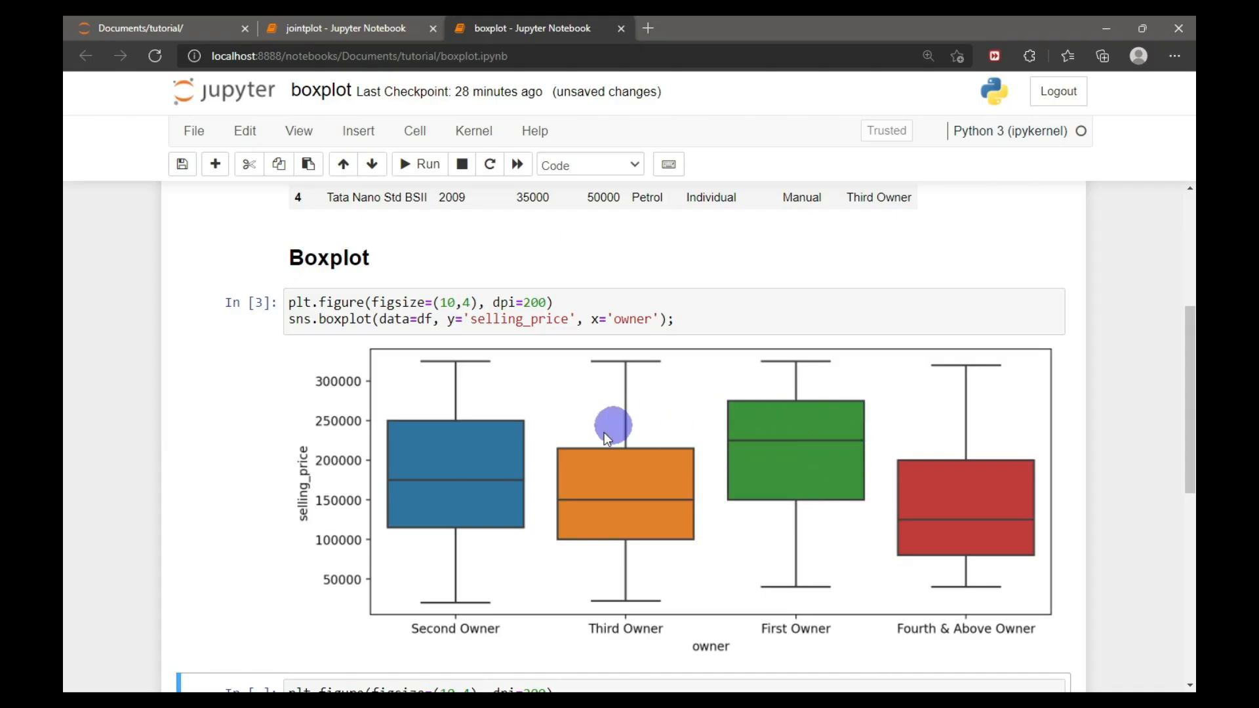
mouse_move(687, 604)
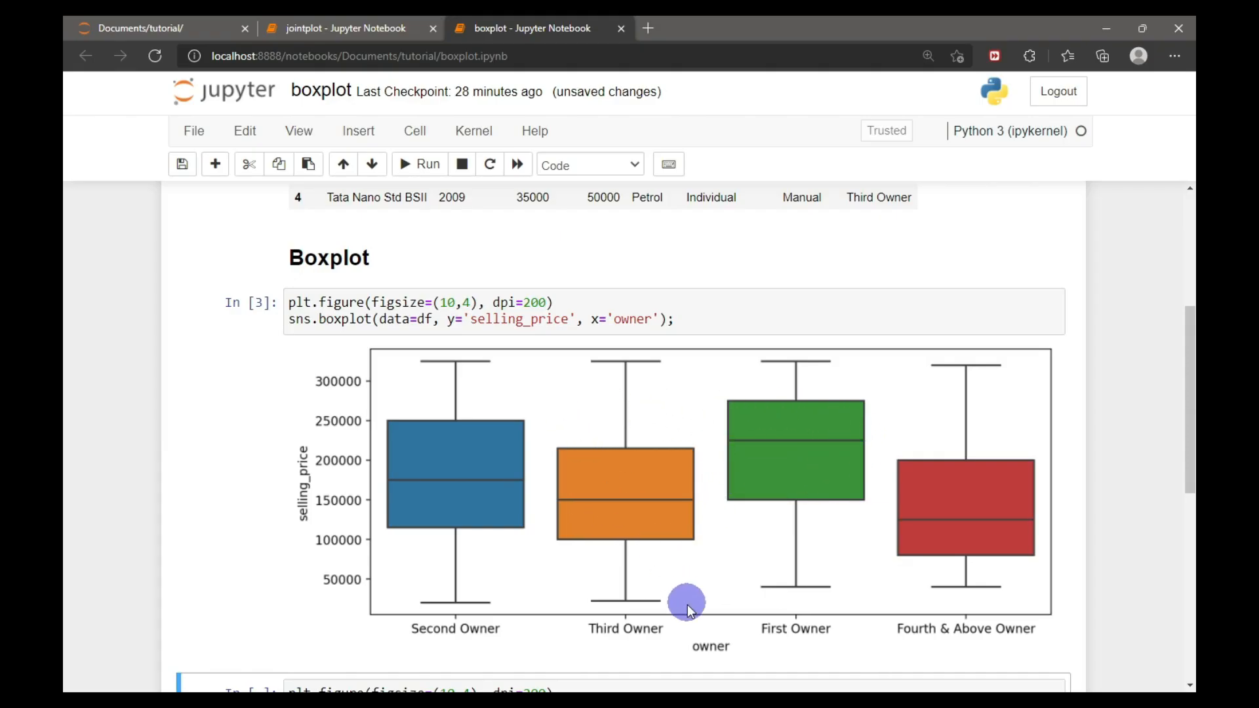
mouse_move(815, 628)
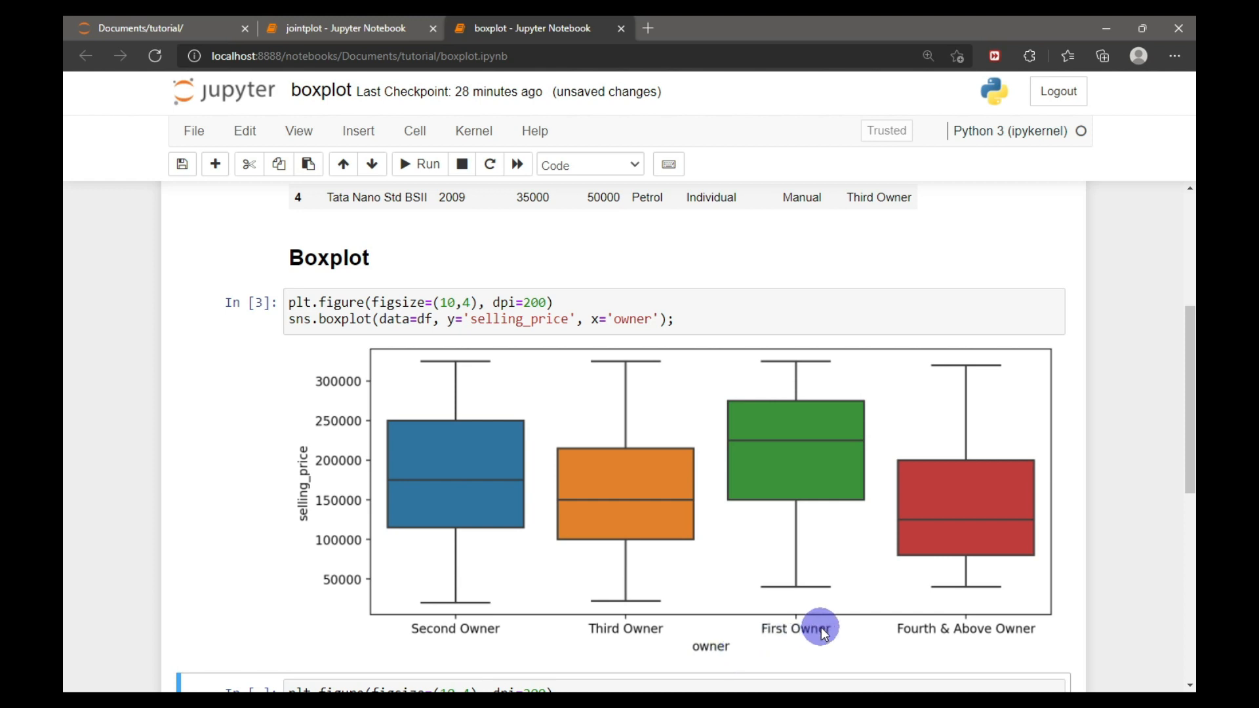
mouse_move(940, 640)
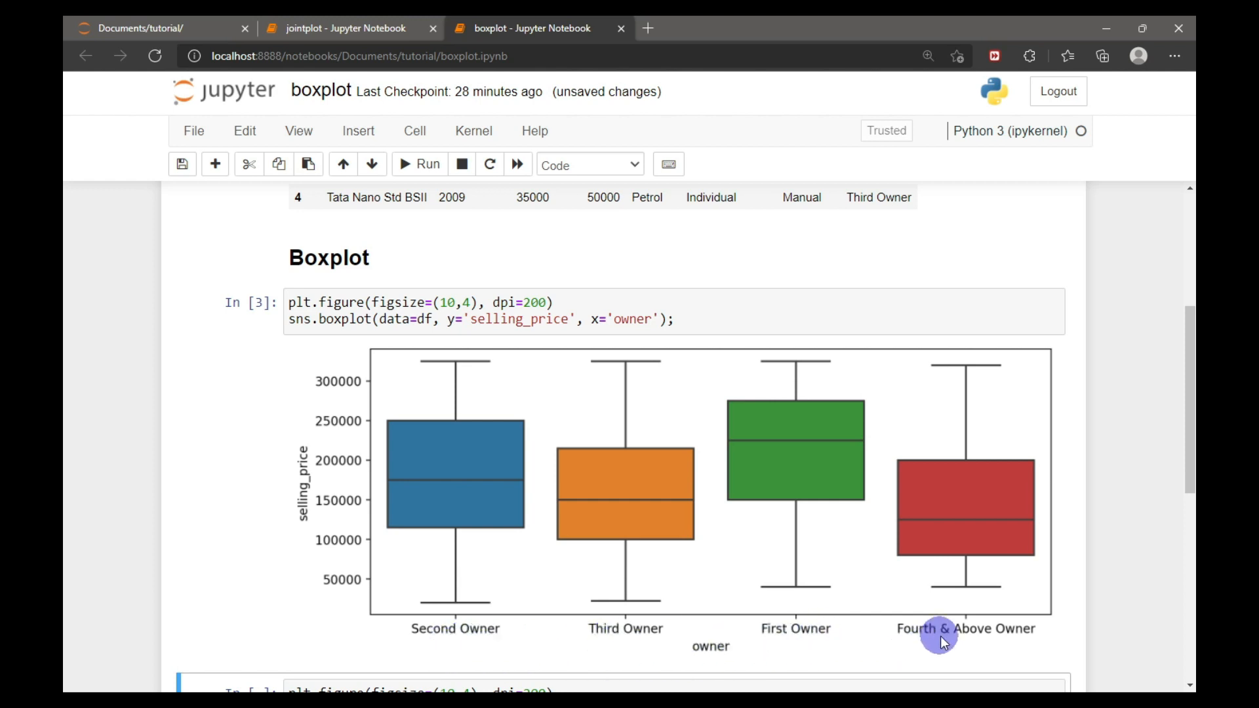
mouse_move(1005, 657)
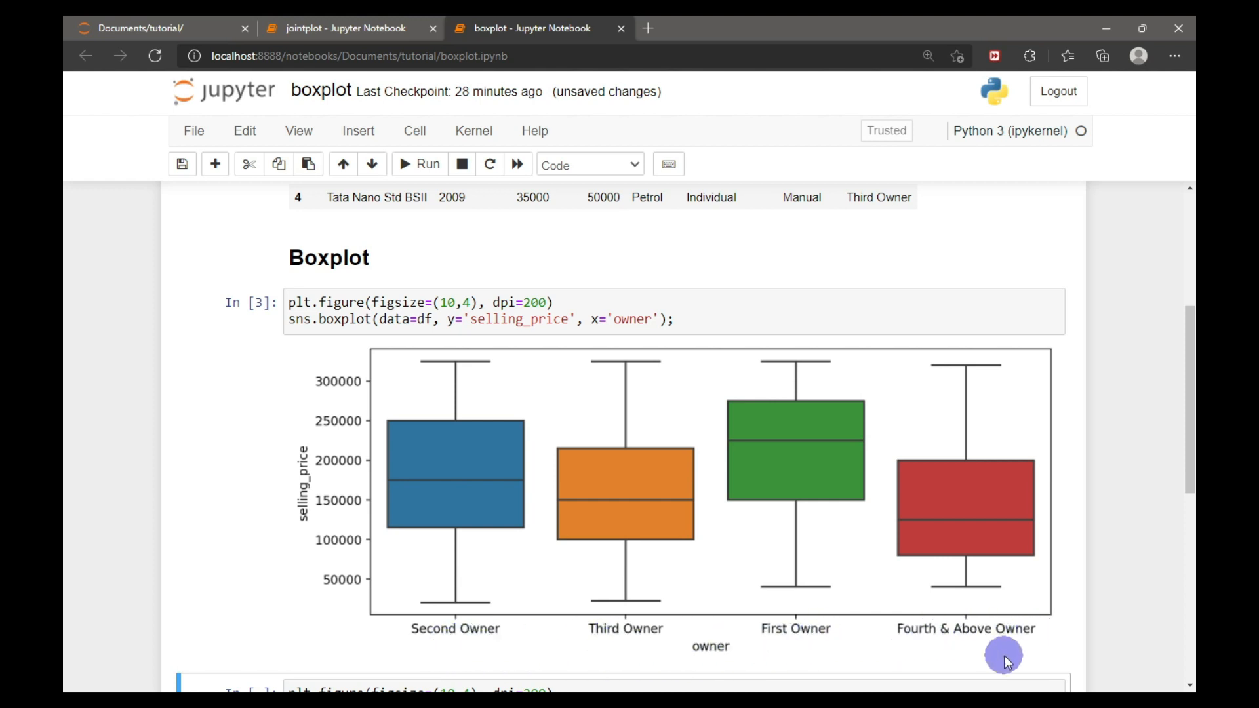
mouse_move(336, 586)
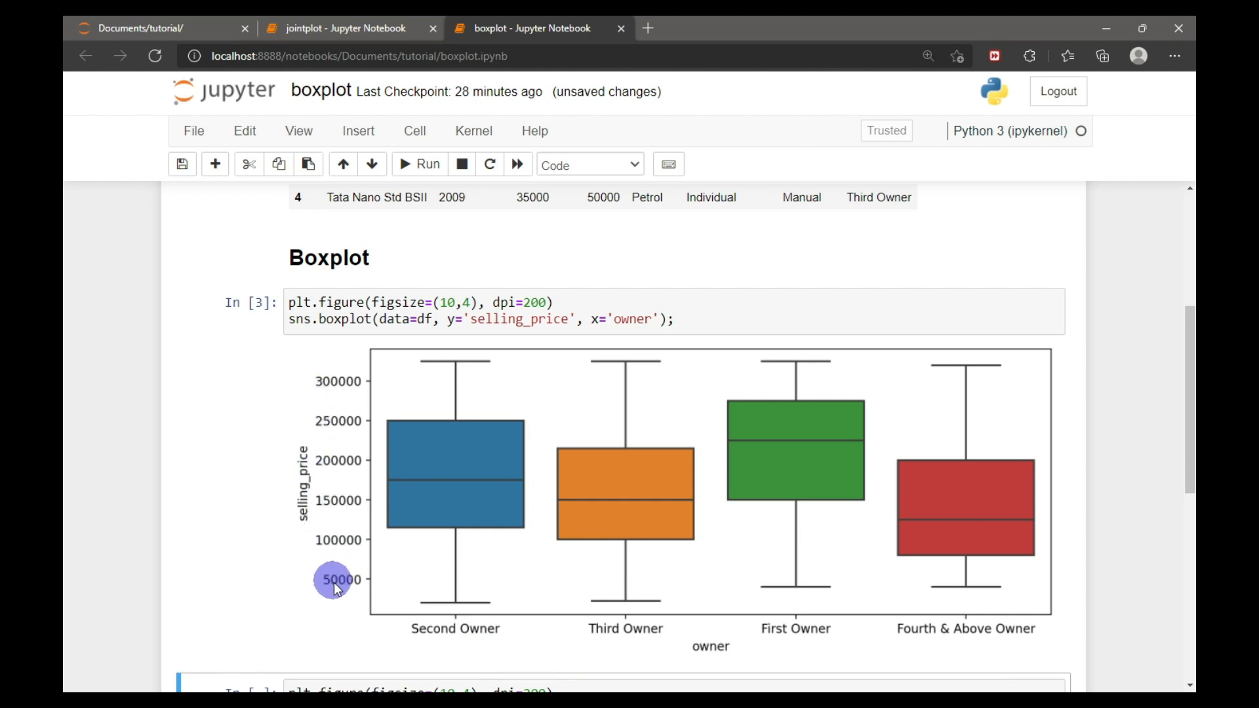
mouse_move(500, 583)
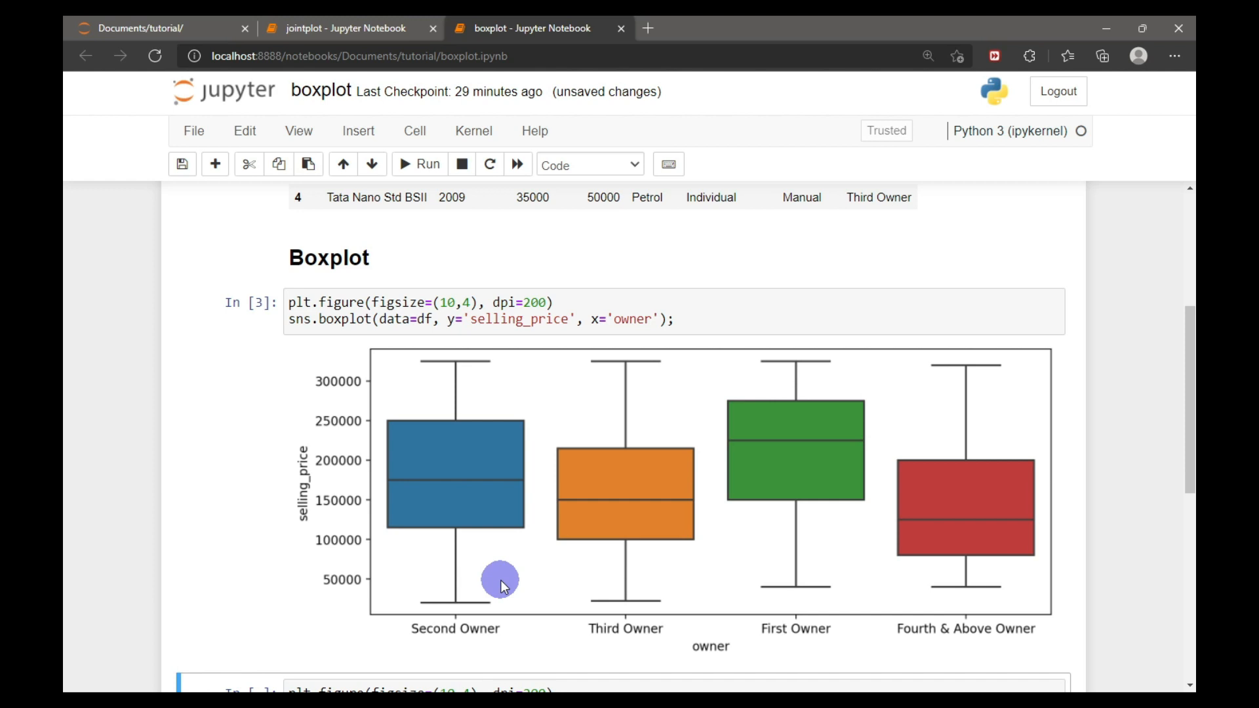
mouse_move(393, 484)
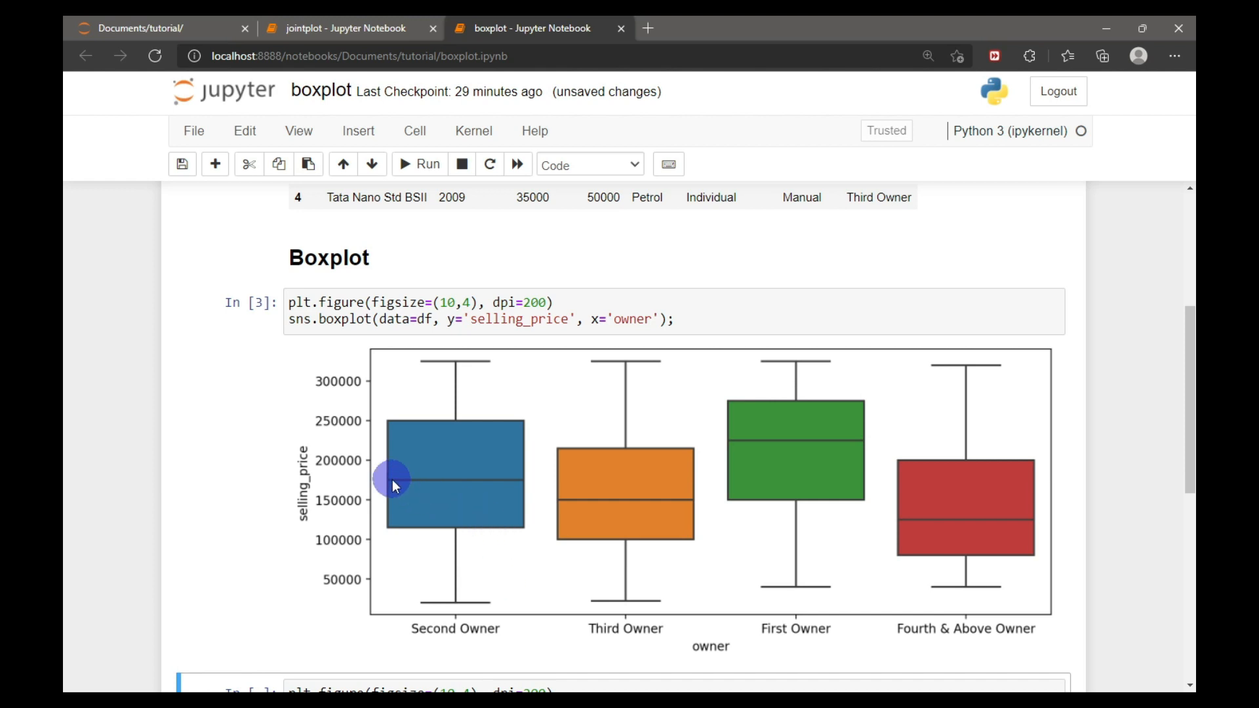
mouse_move(515, 488)
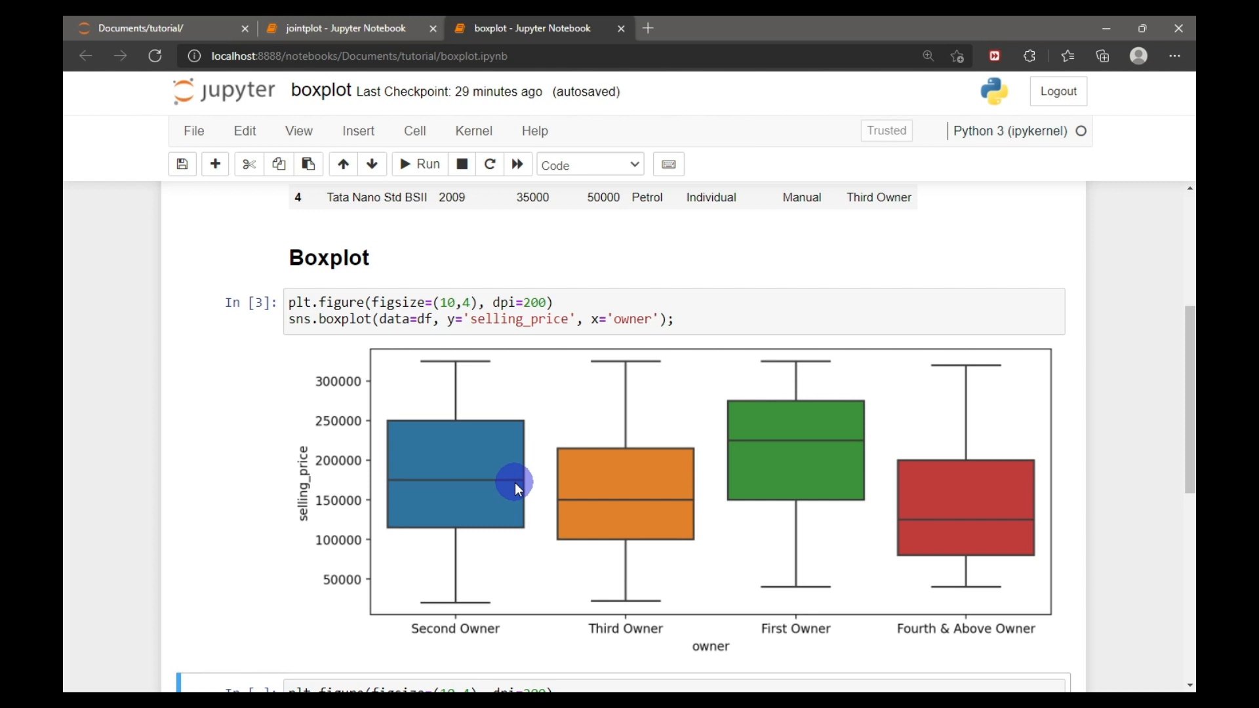
mouse_move(493, 448)
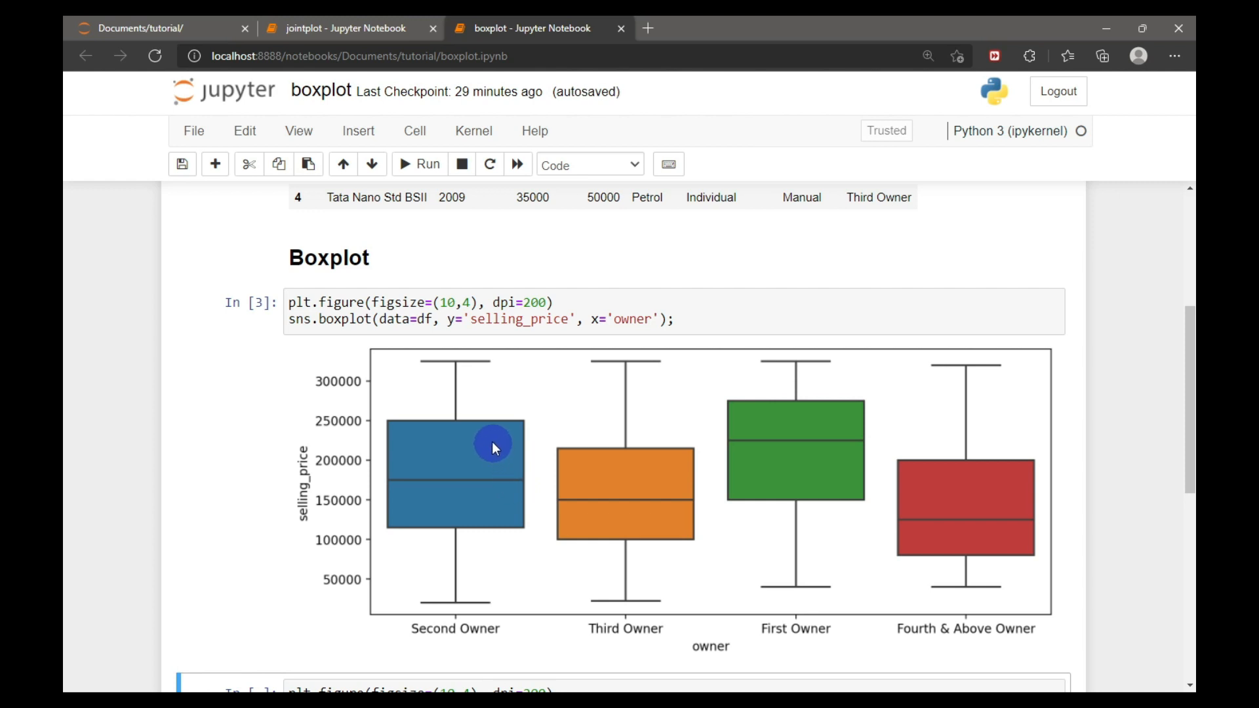
mouse_move(552, 517)
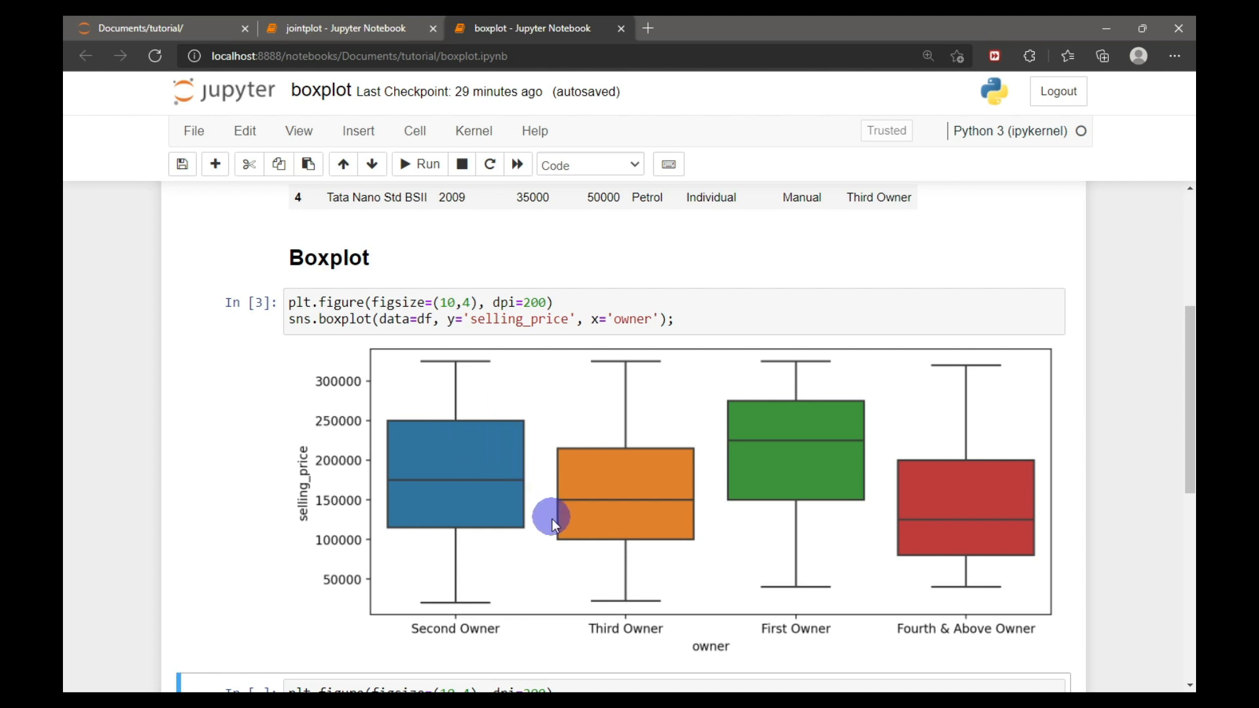
mouse_move(490, 538)
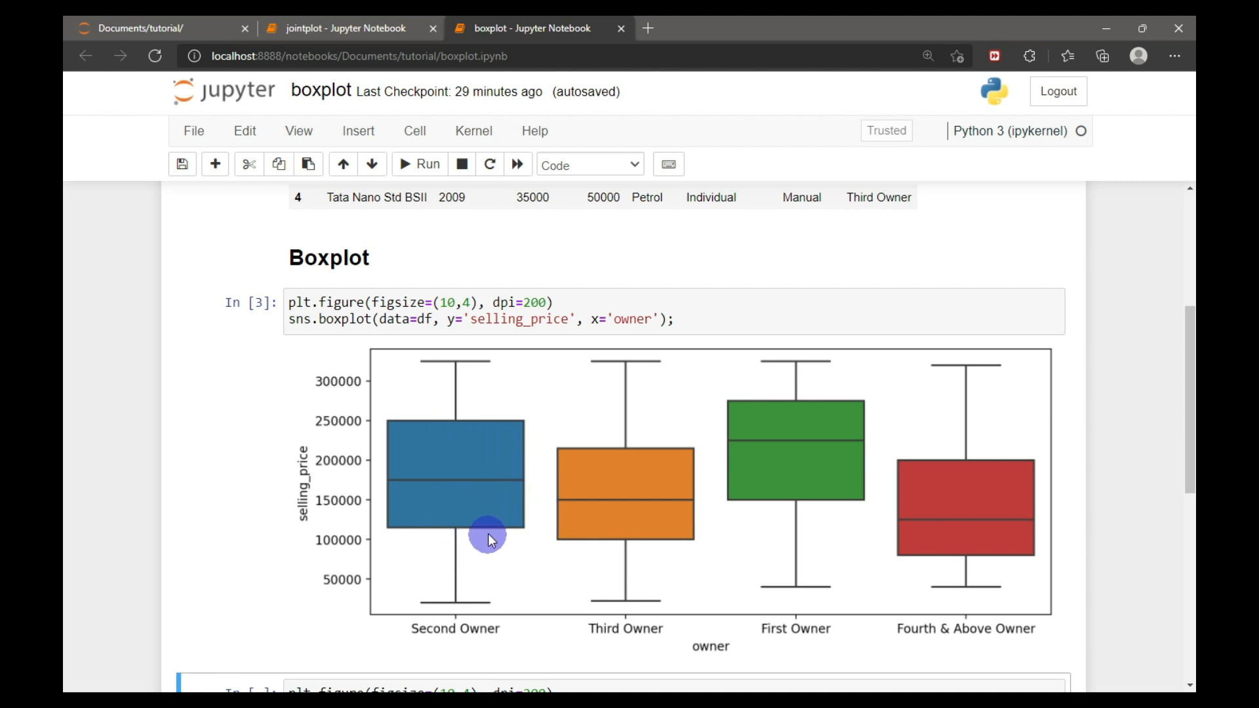
mouse_move(515, 528)
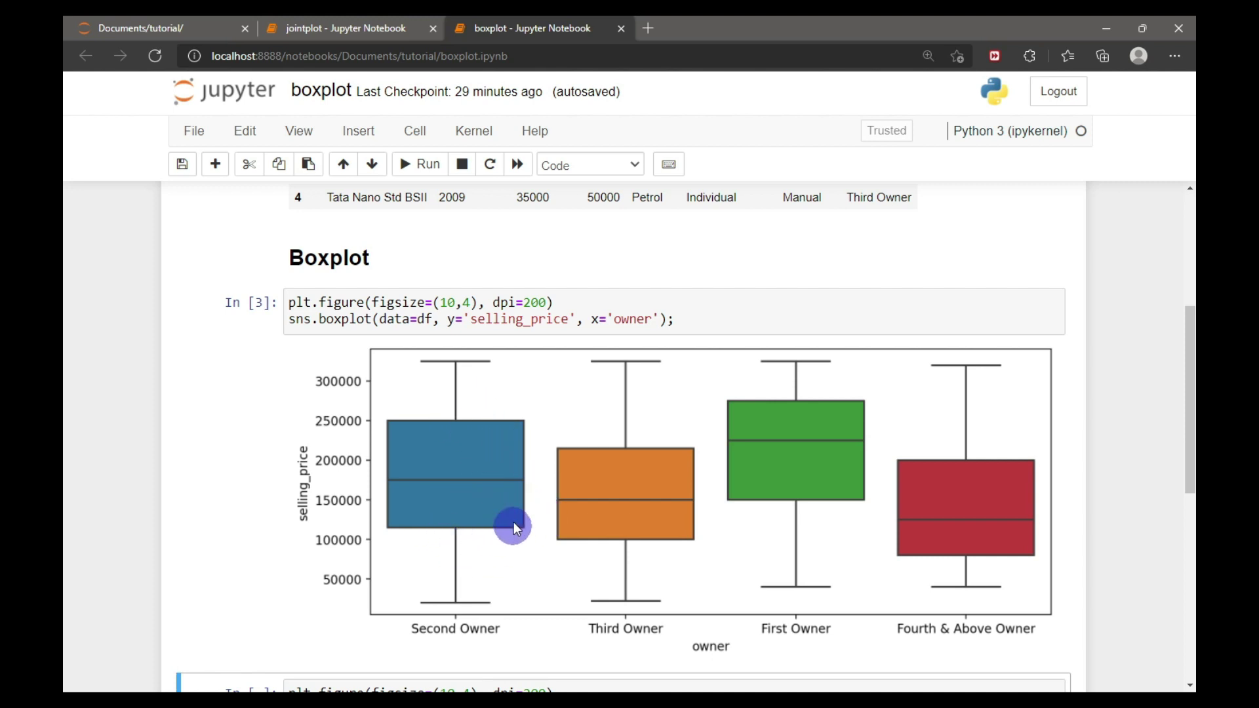
mouse_move(514, 491)
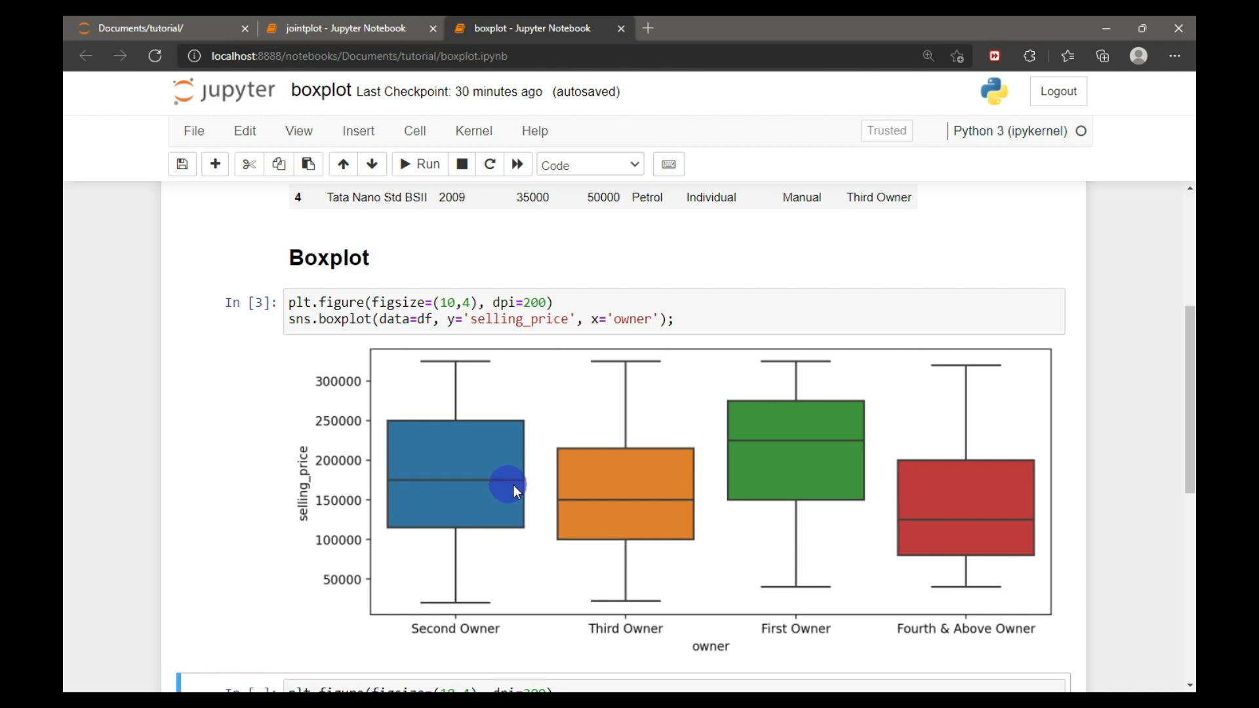
mouse_move(494, 559)
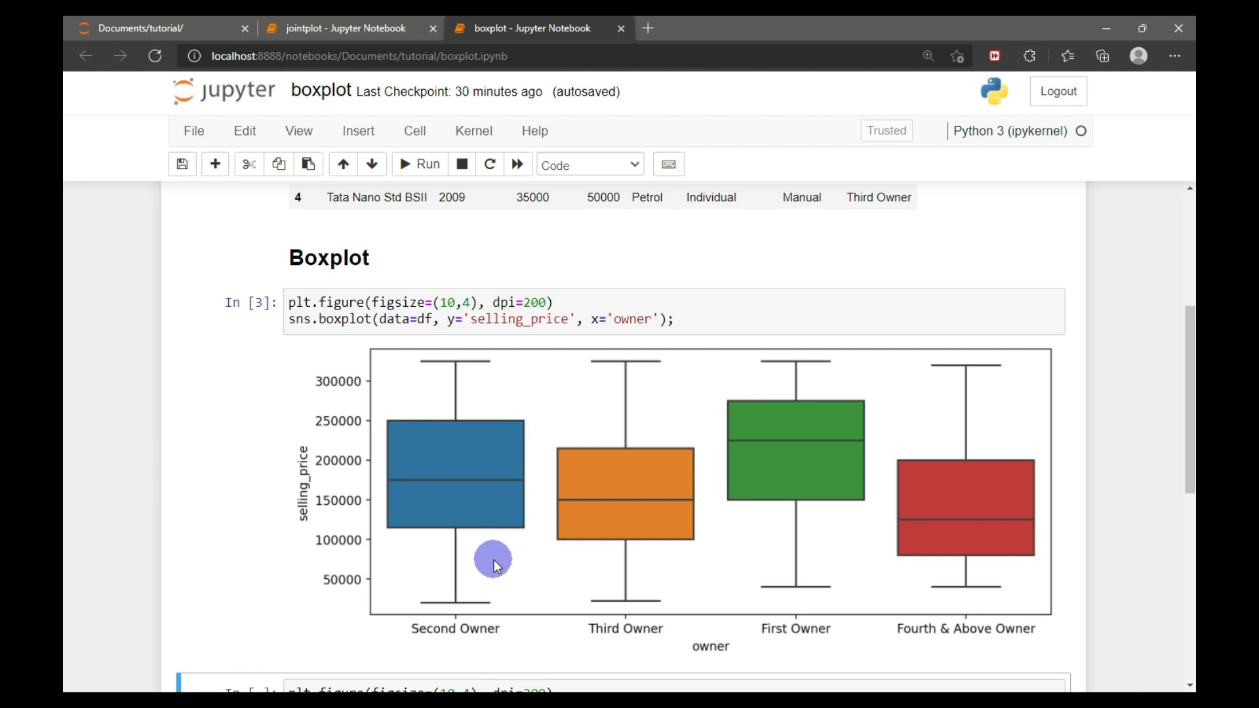
mouse_move(393, 530)
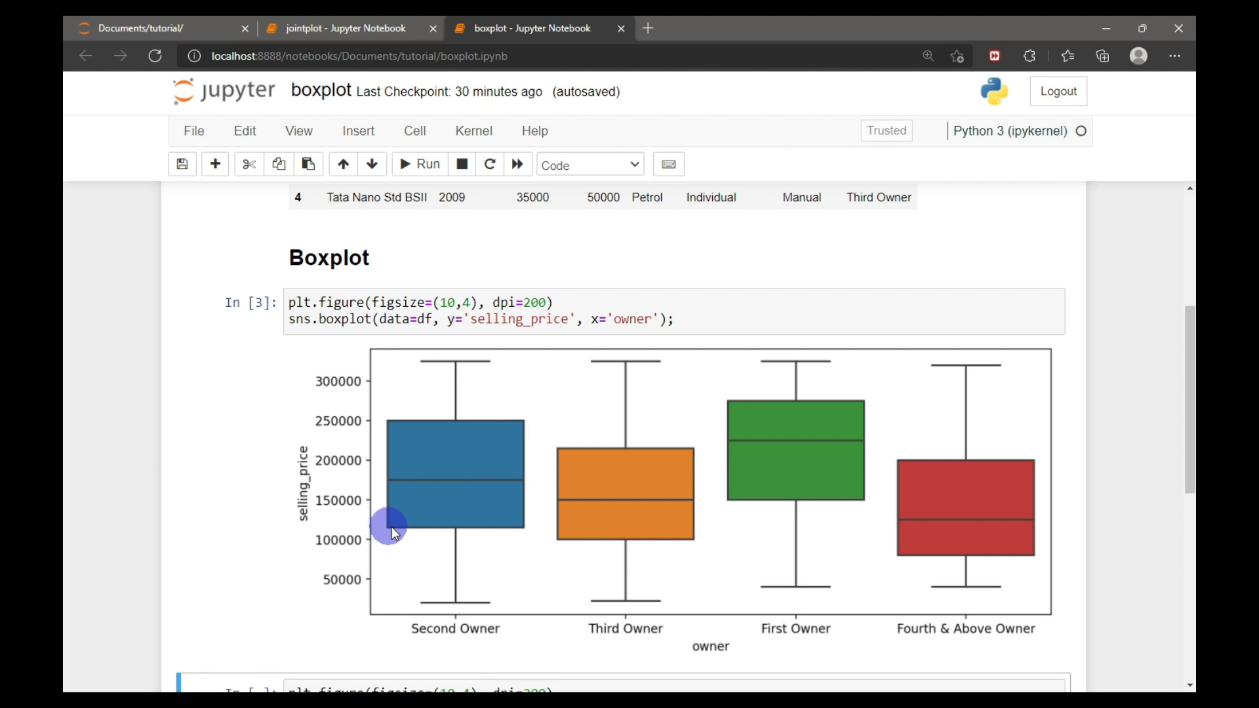
mouse_move(448, 422)
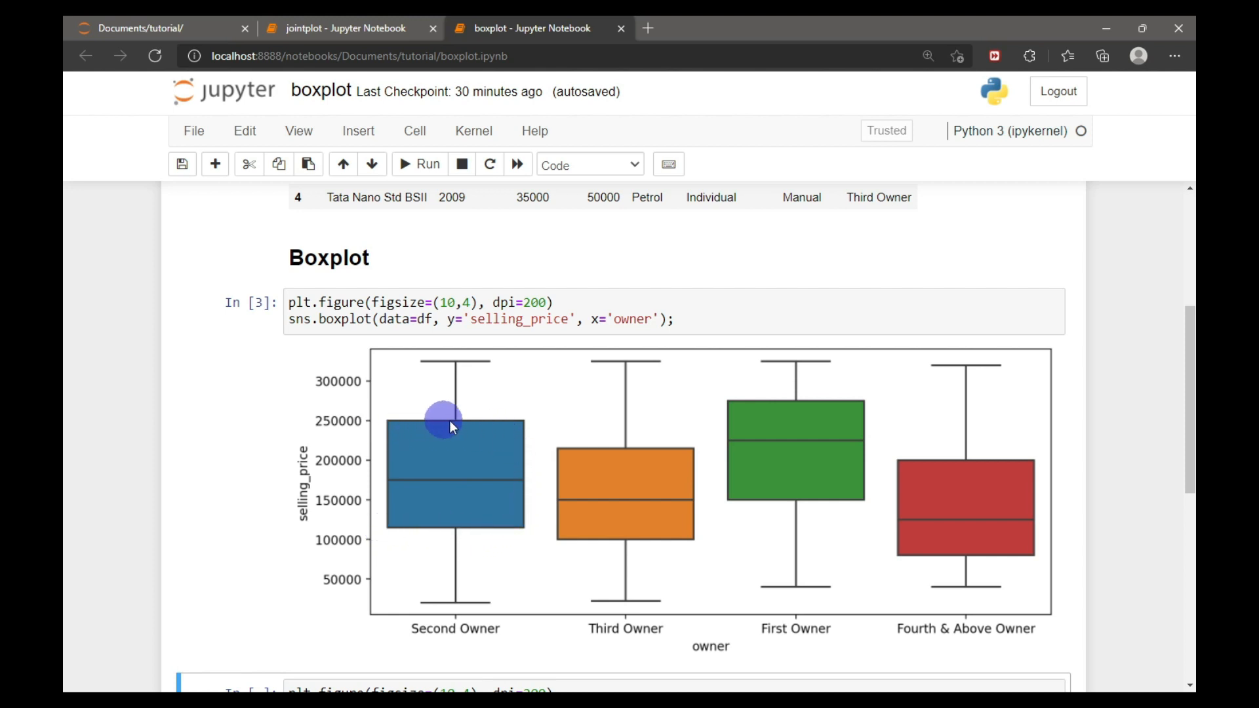
mouse_move(526, 534)
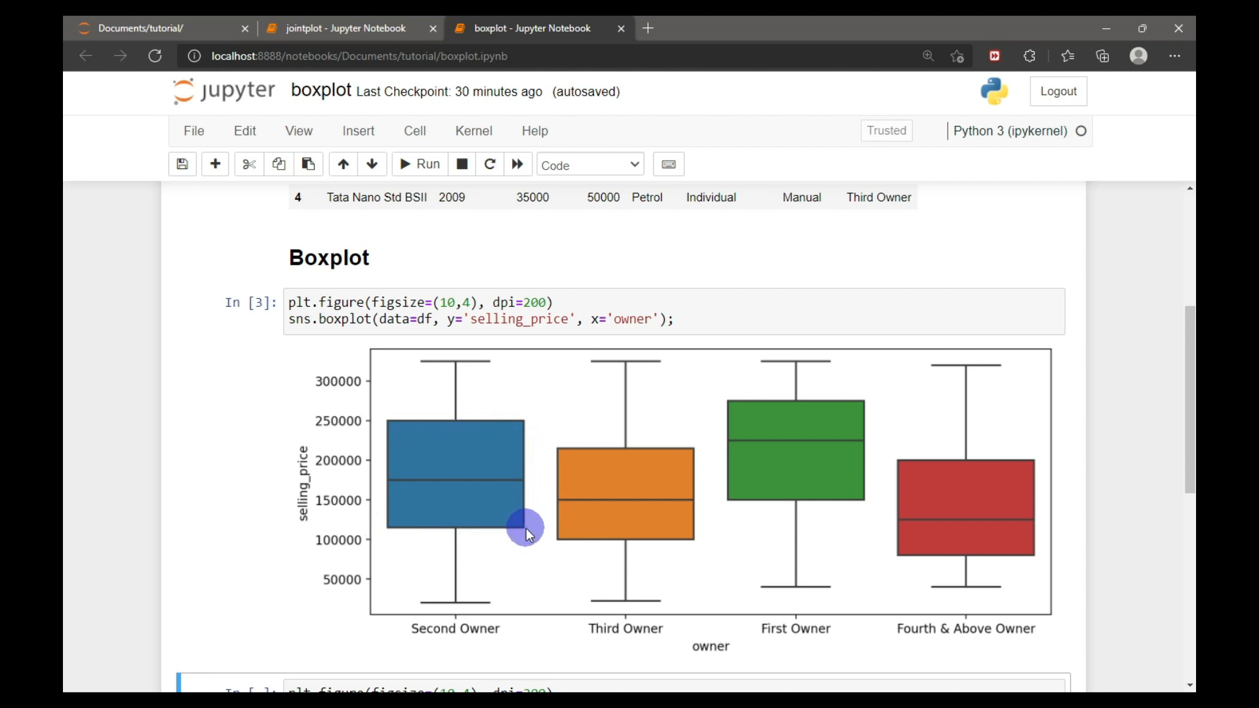
mouse_move(541, 421)
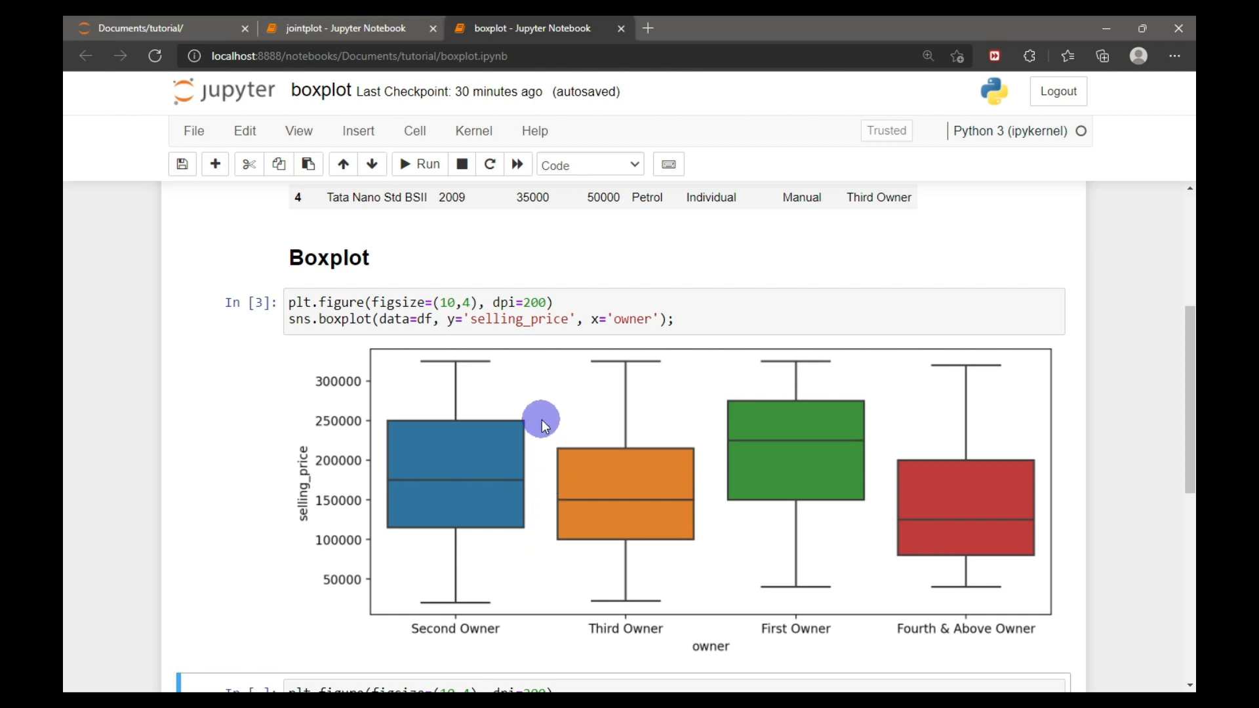
mouse_move(530, 469)
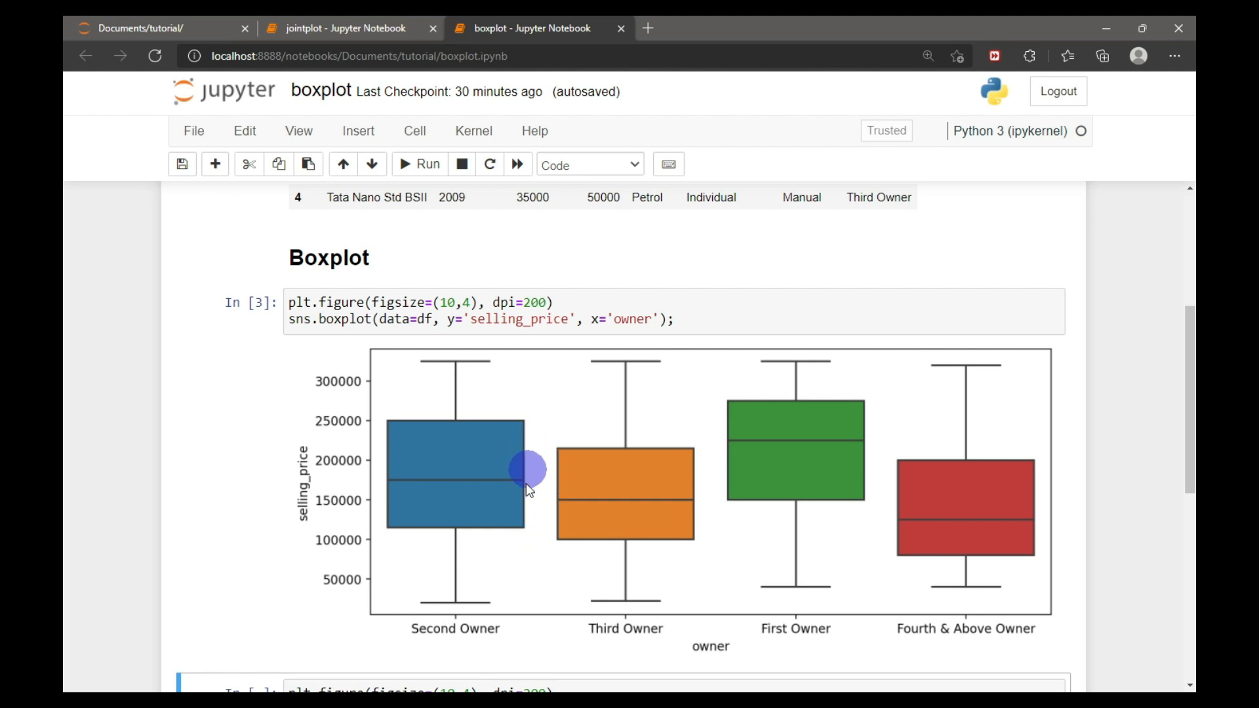
mouse_move(502, 505)
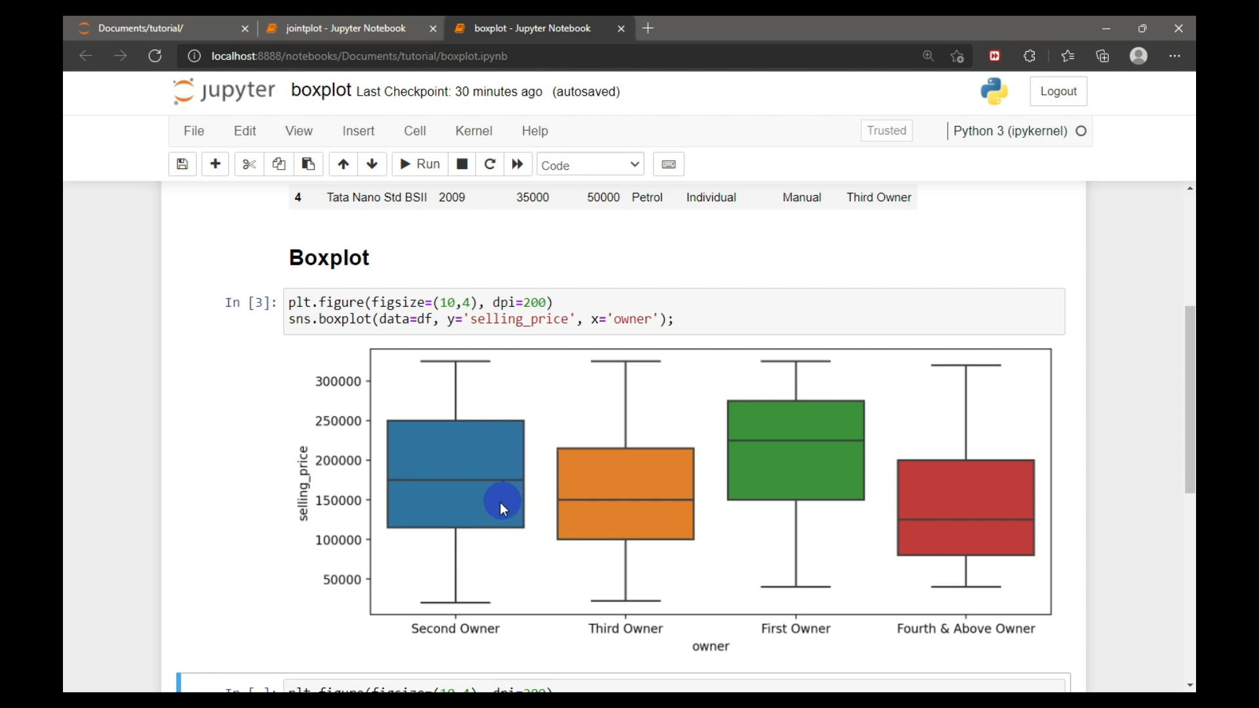
mouse_move(438, 491)
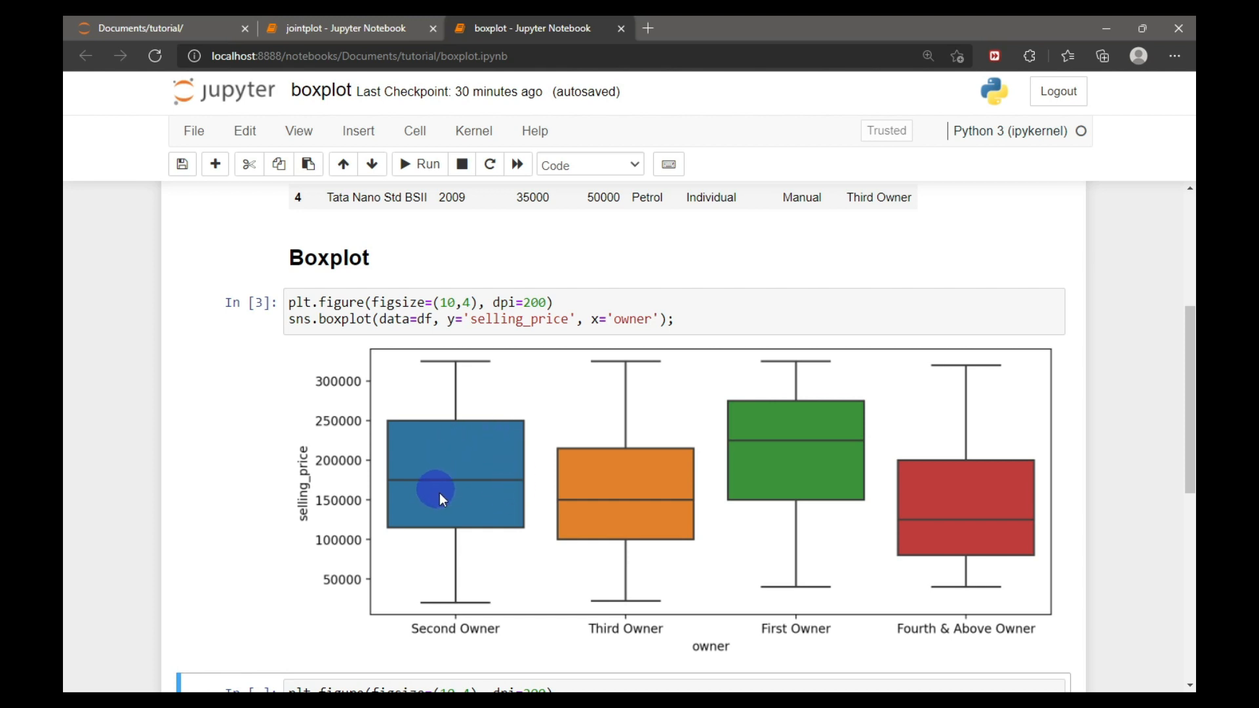
mouse_move(440, 494)
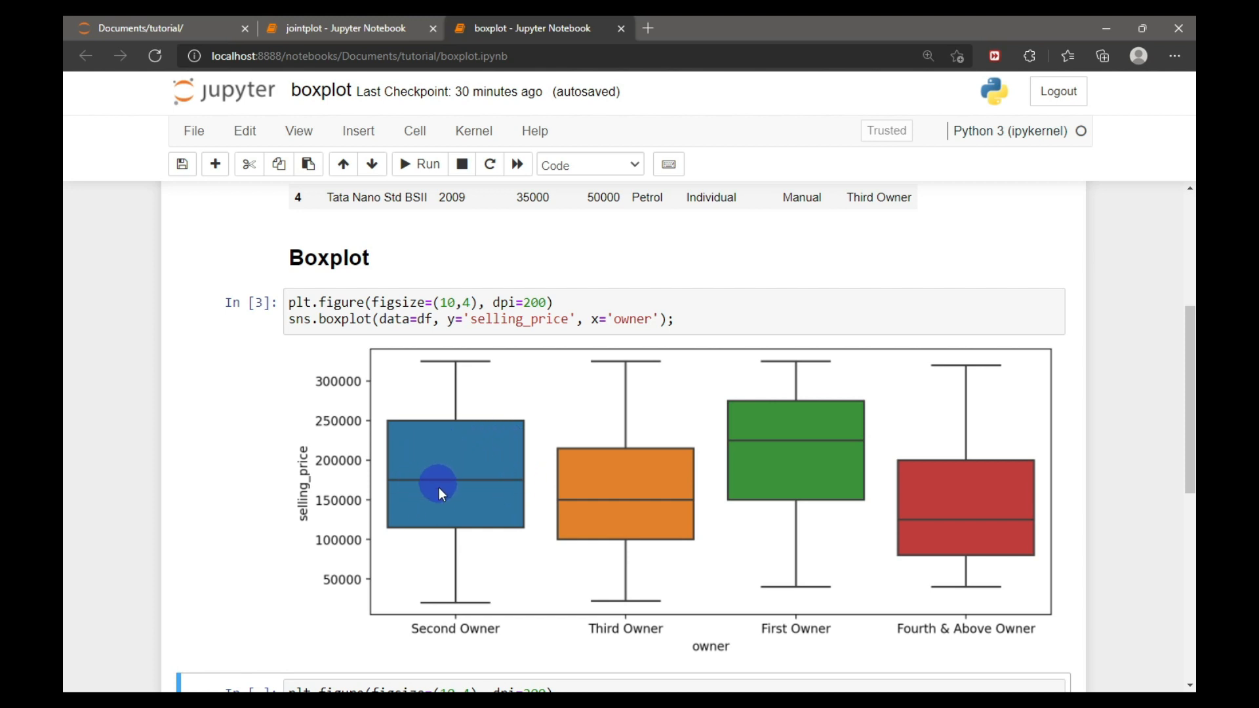
mouse_move(474, 387)
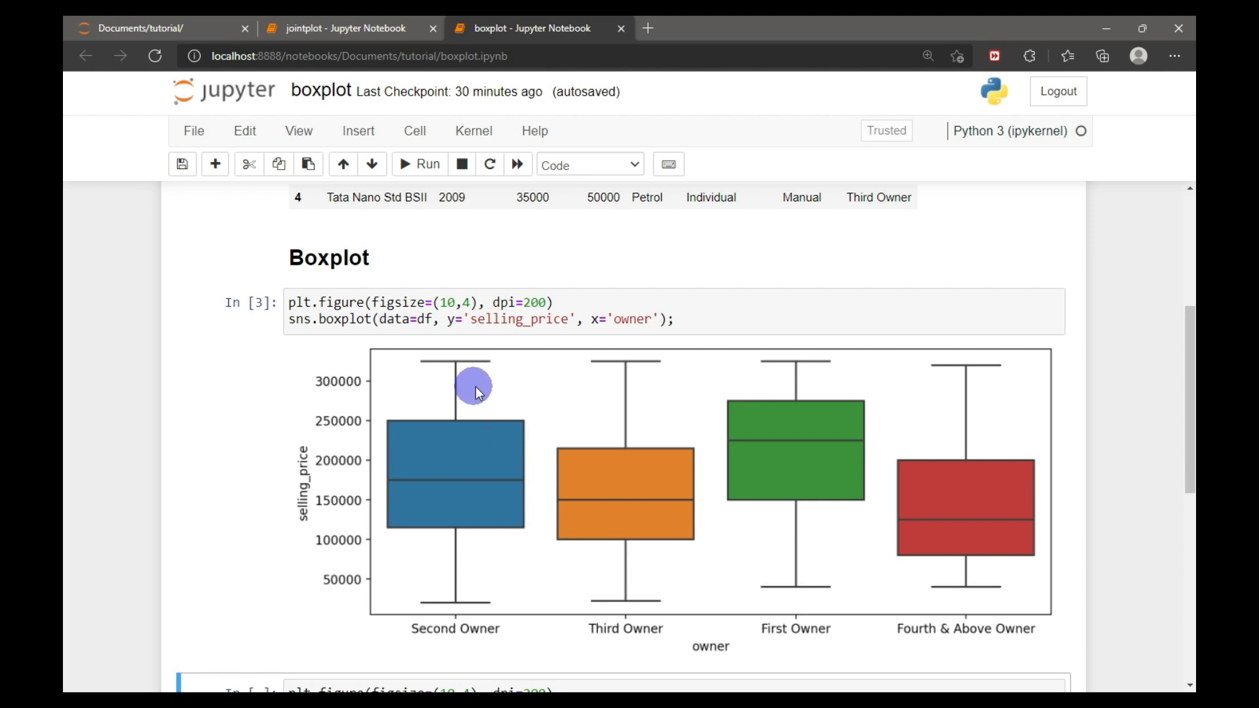
mouse_move(476, 570)
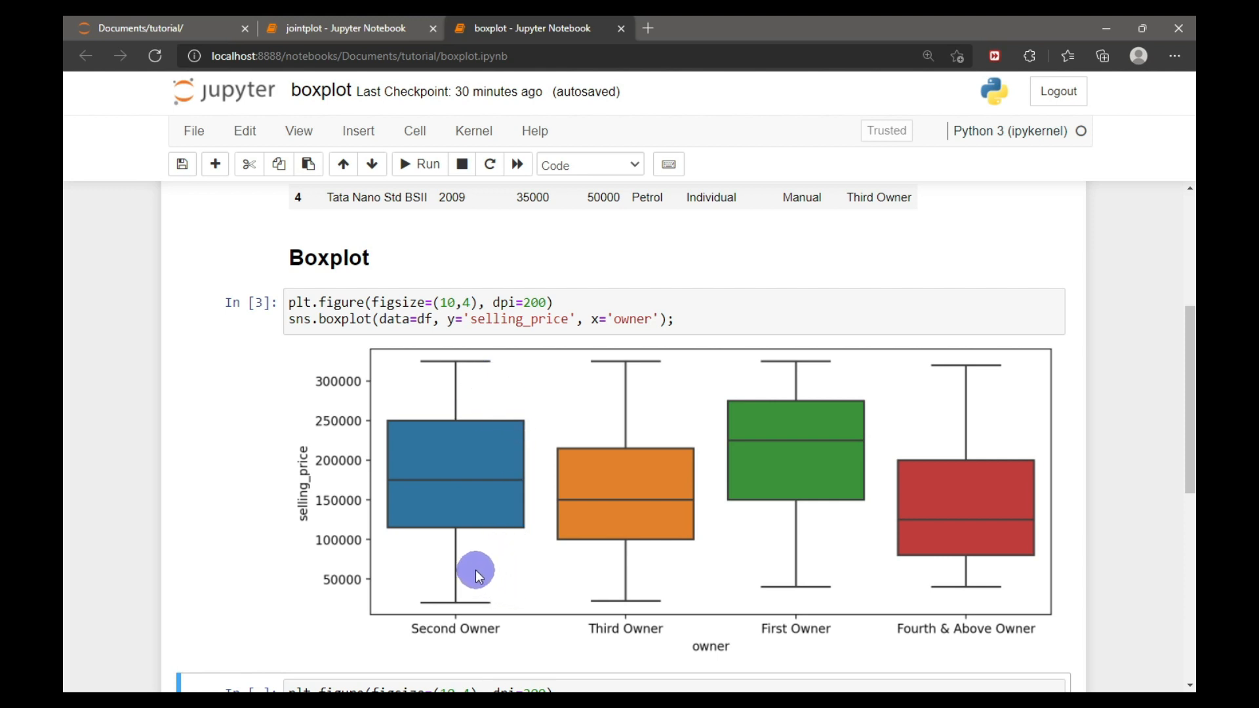
mouse_move(458, 371)
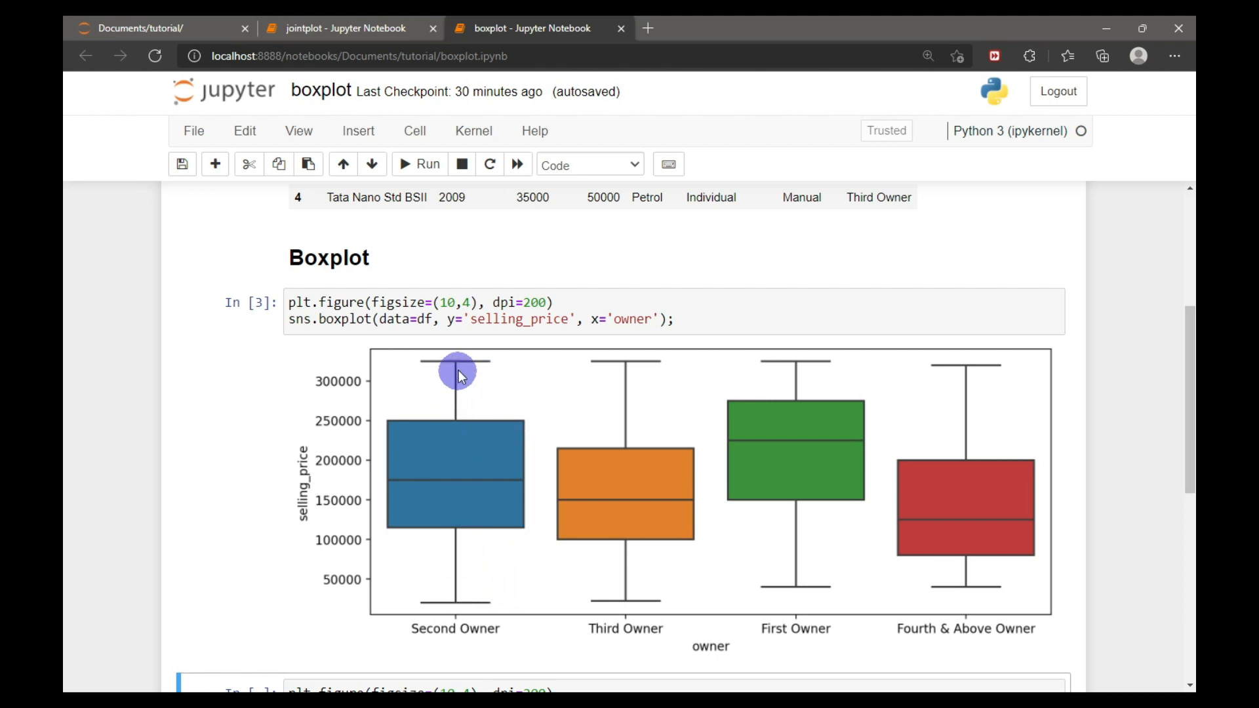
mouse_move(473, 596)
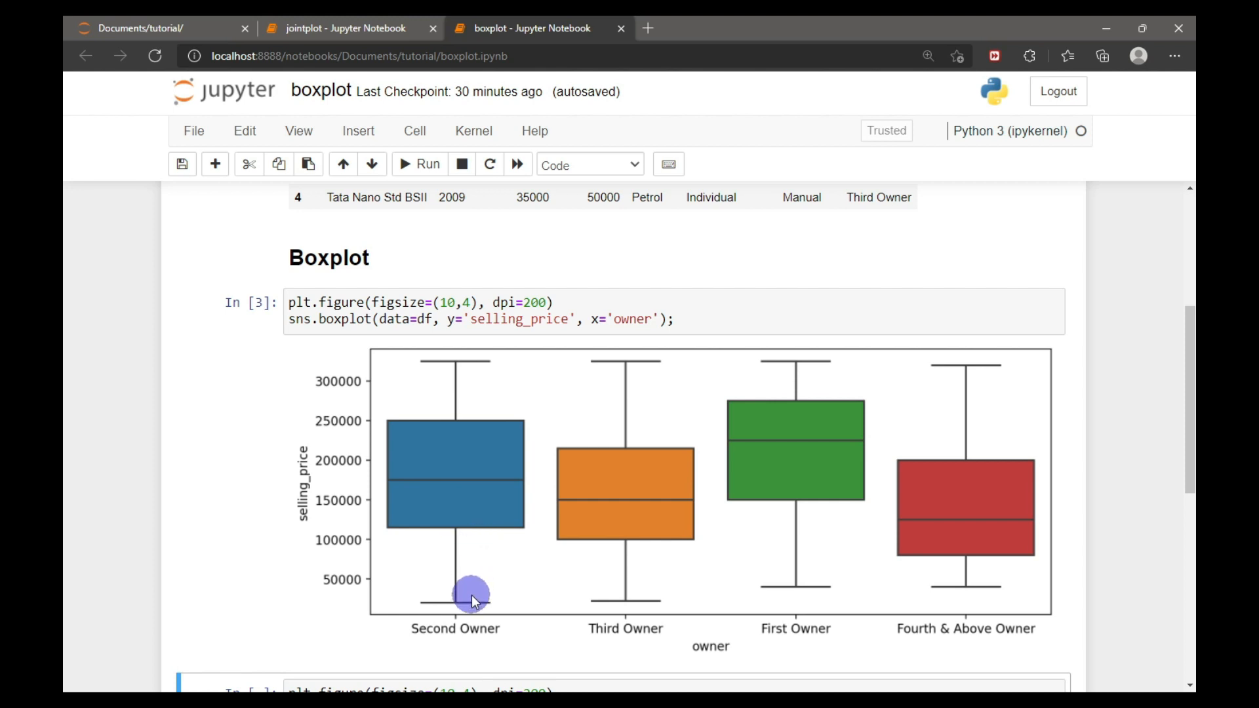
mouse_move(517, 569)
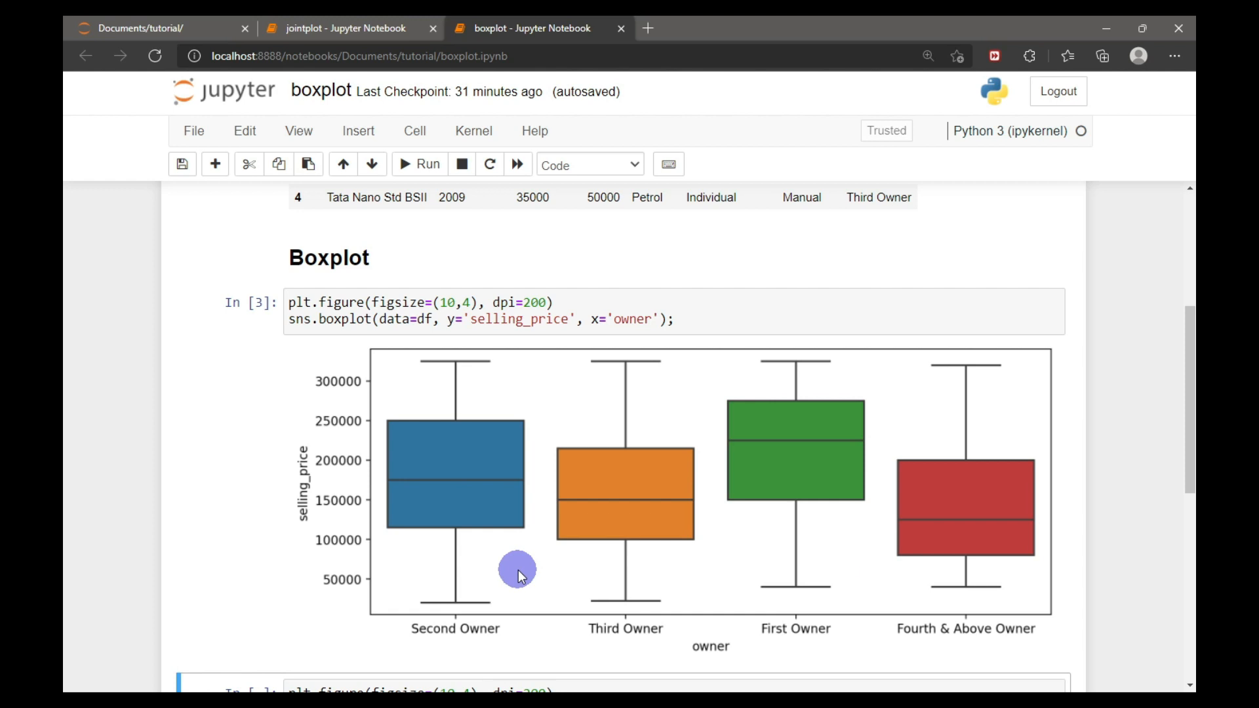
mouse_move(838, 546)
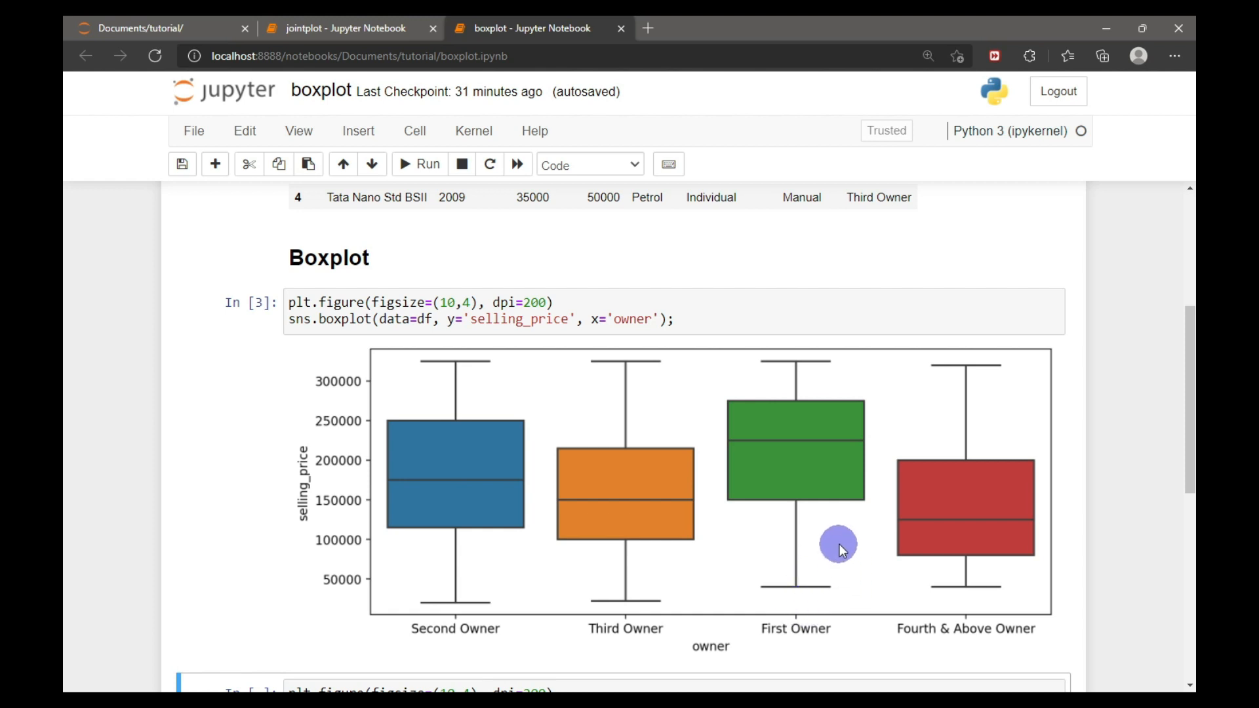
mouse_move(821, 435)
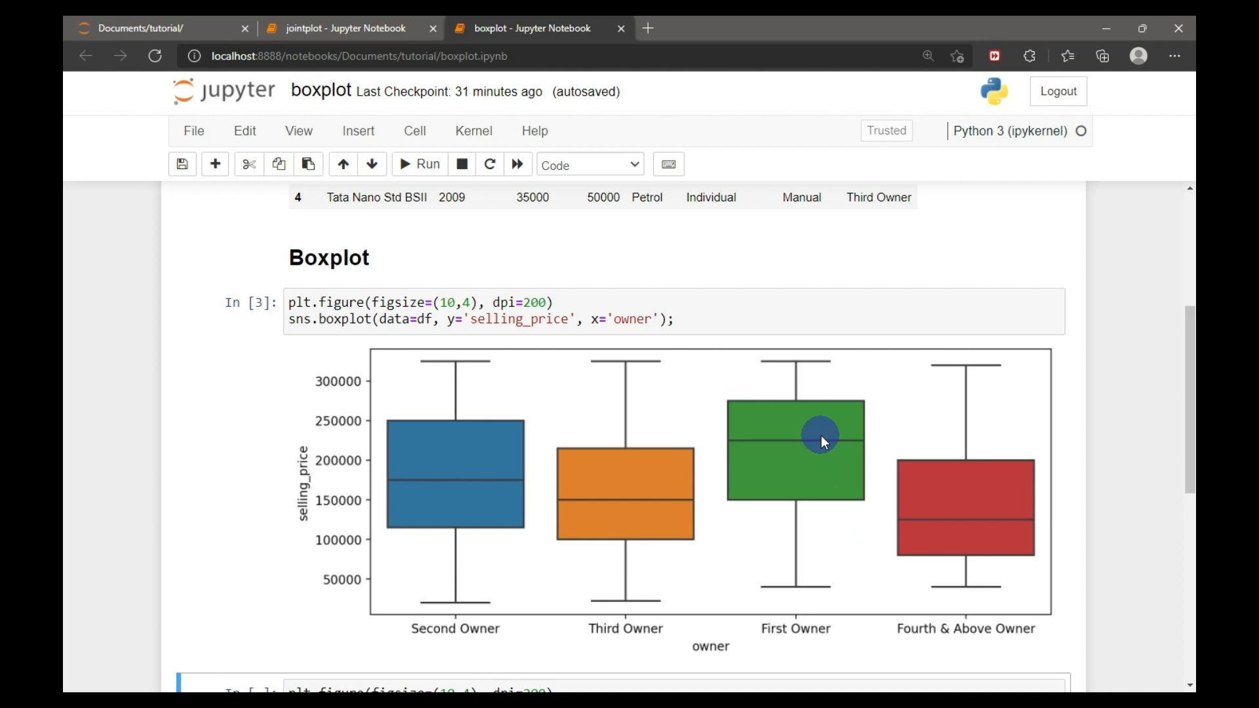
left_click(432, 28)
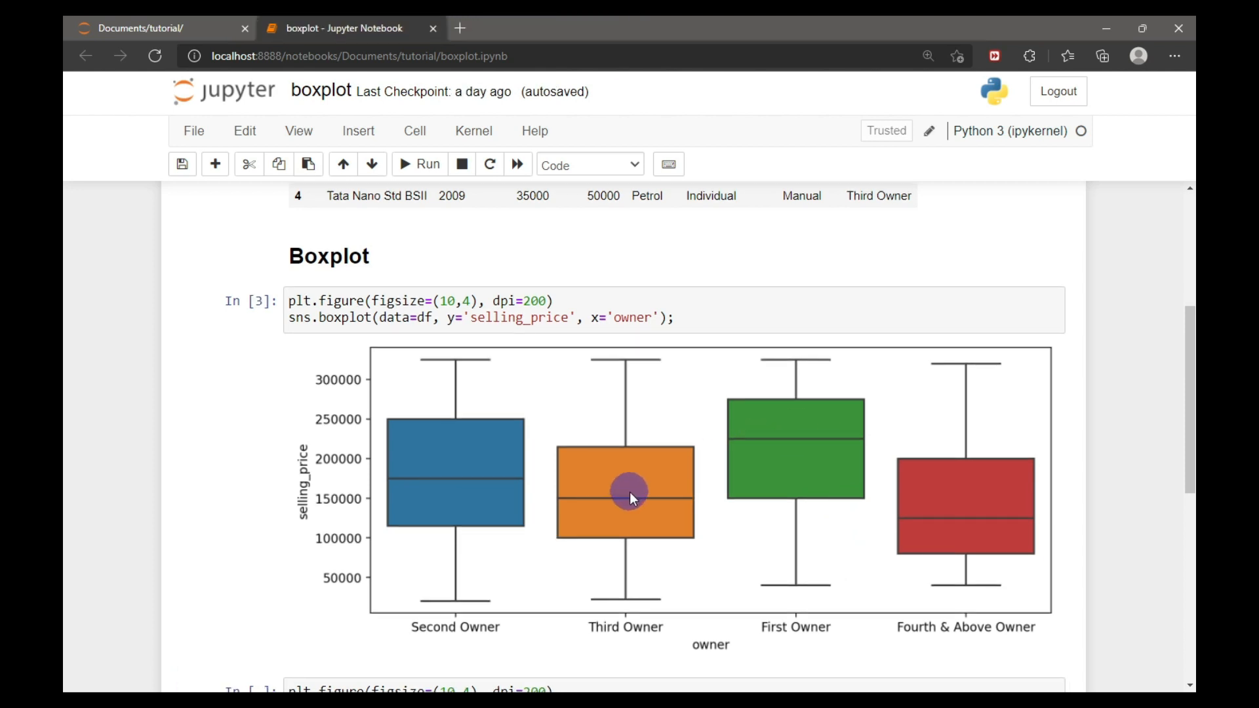
scroll("down", 3)
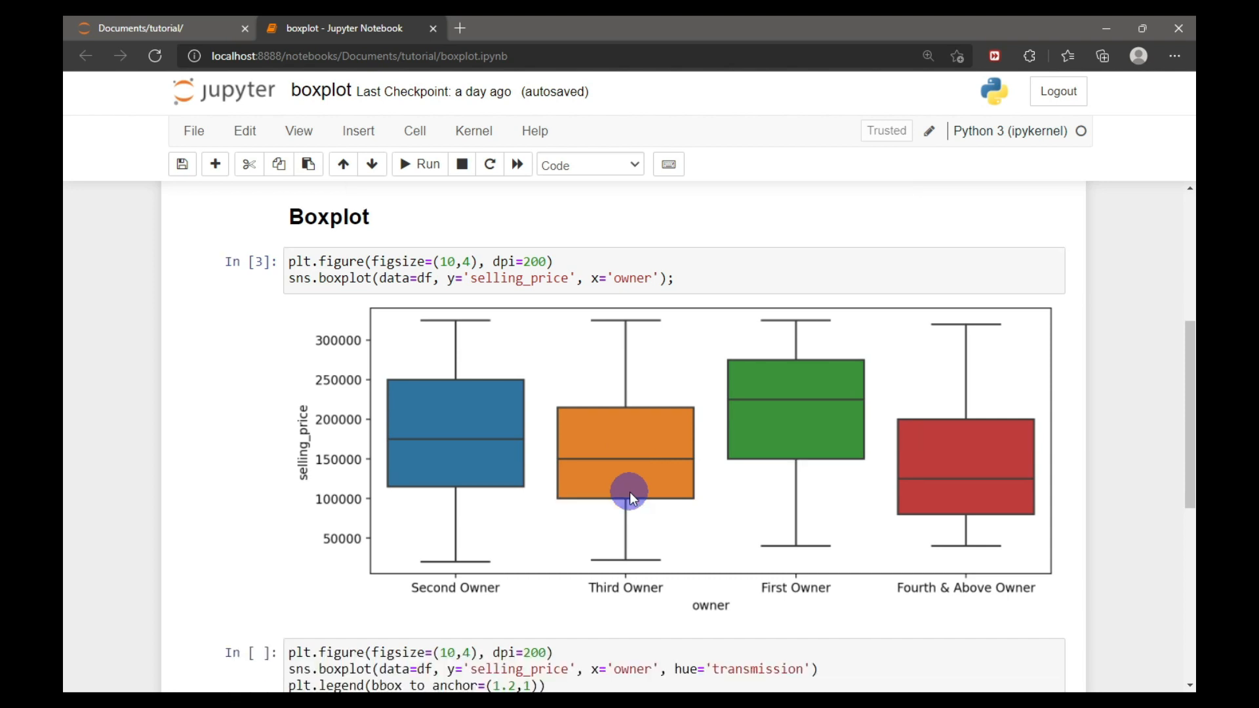
scroll("down", 3)
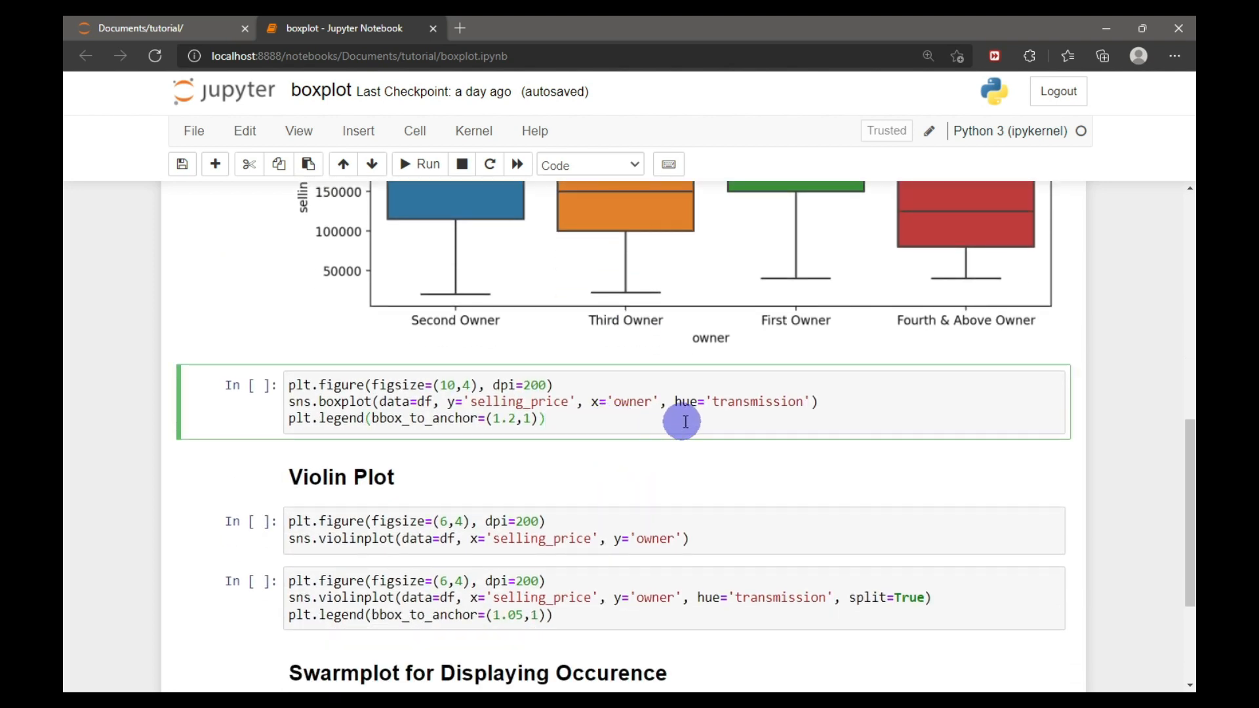
mouse_move(759, 404)
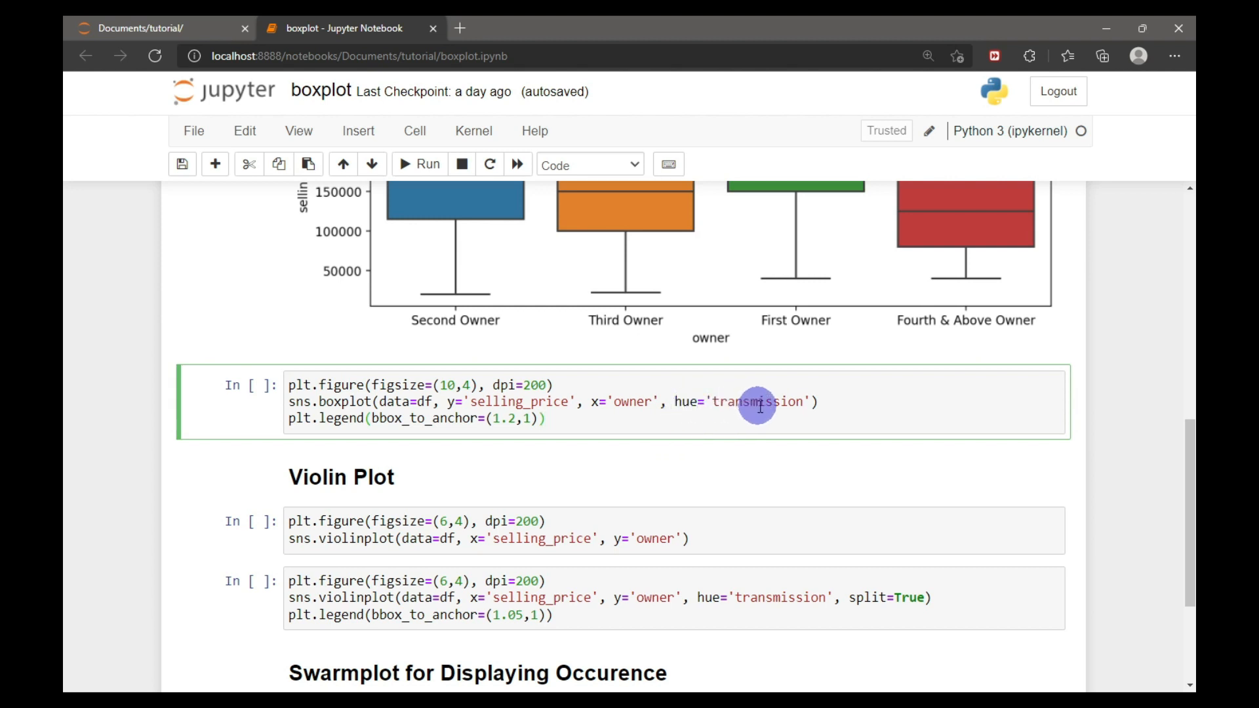
mouse_move(819, 415)
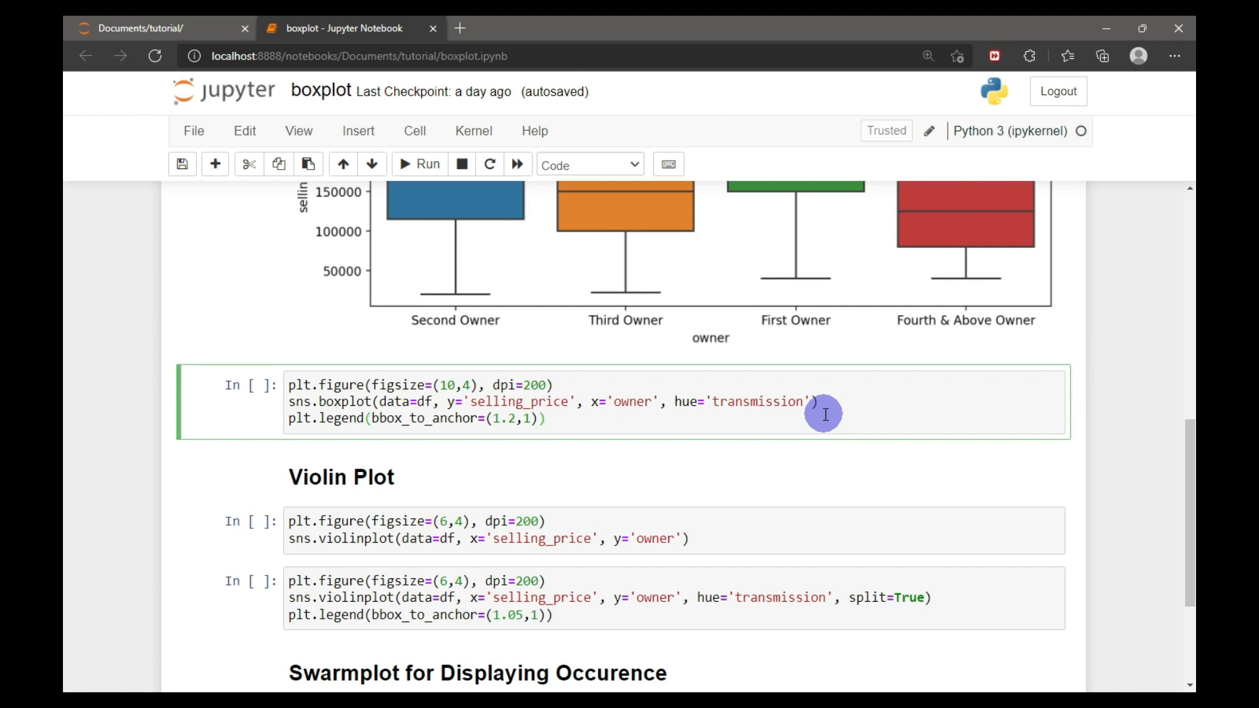
Run the hue='transmission' boxplot, splitting each owner's prices into Manual and Automatic boxes
left_click(418, 164)
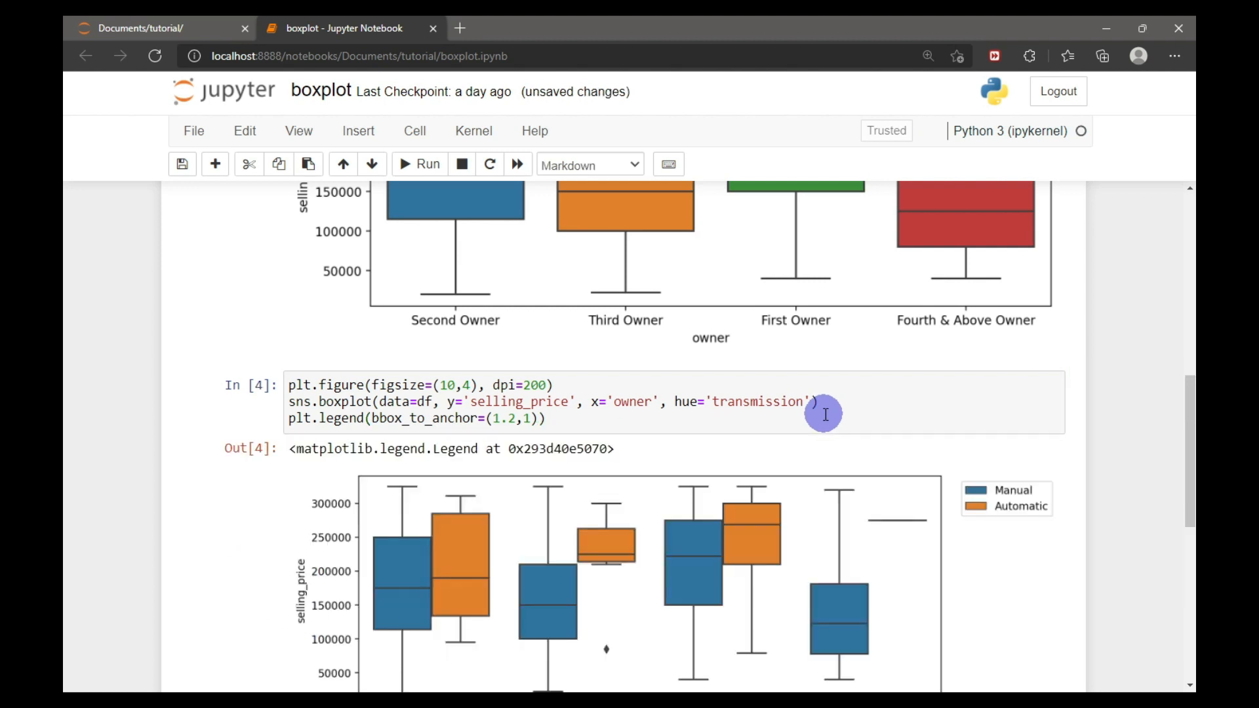
scroll("down", 3)
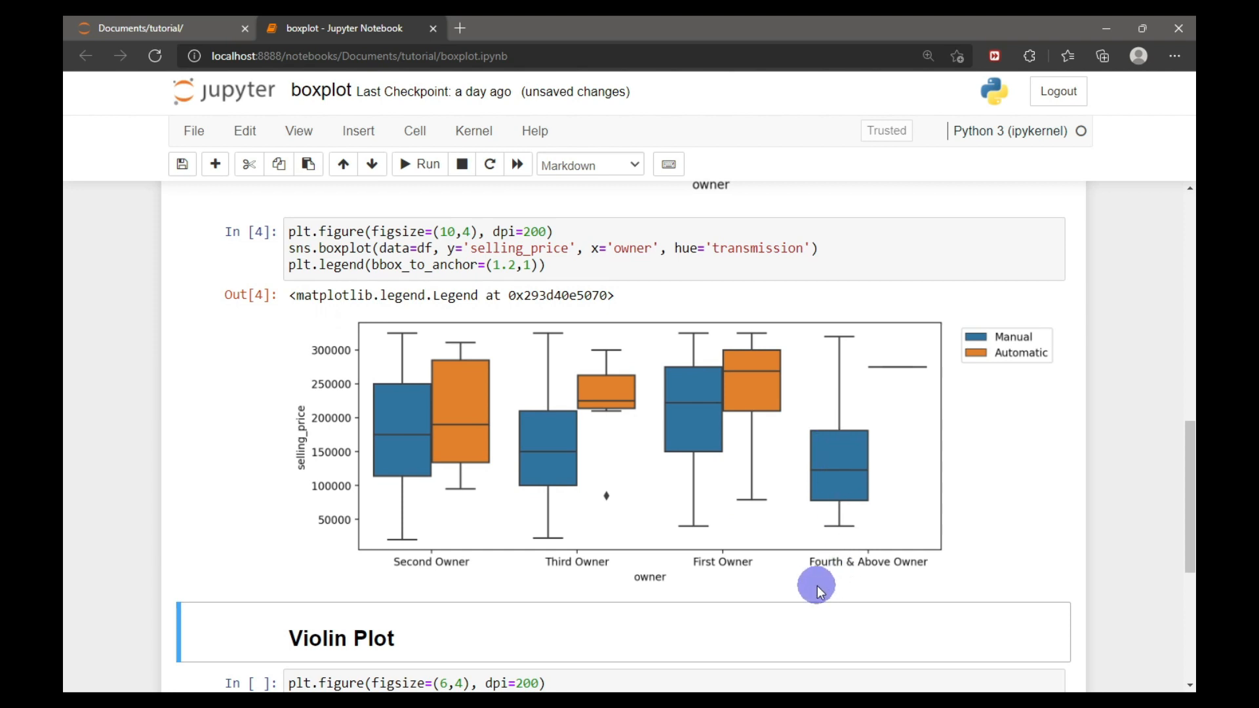
mouse_move(559, 600)
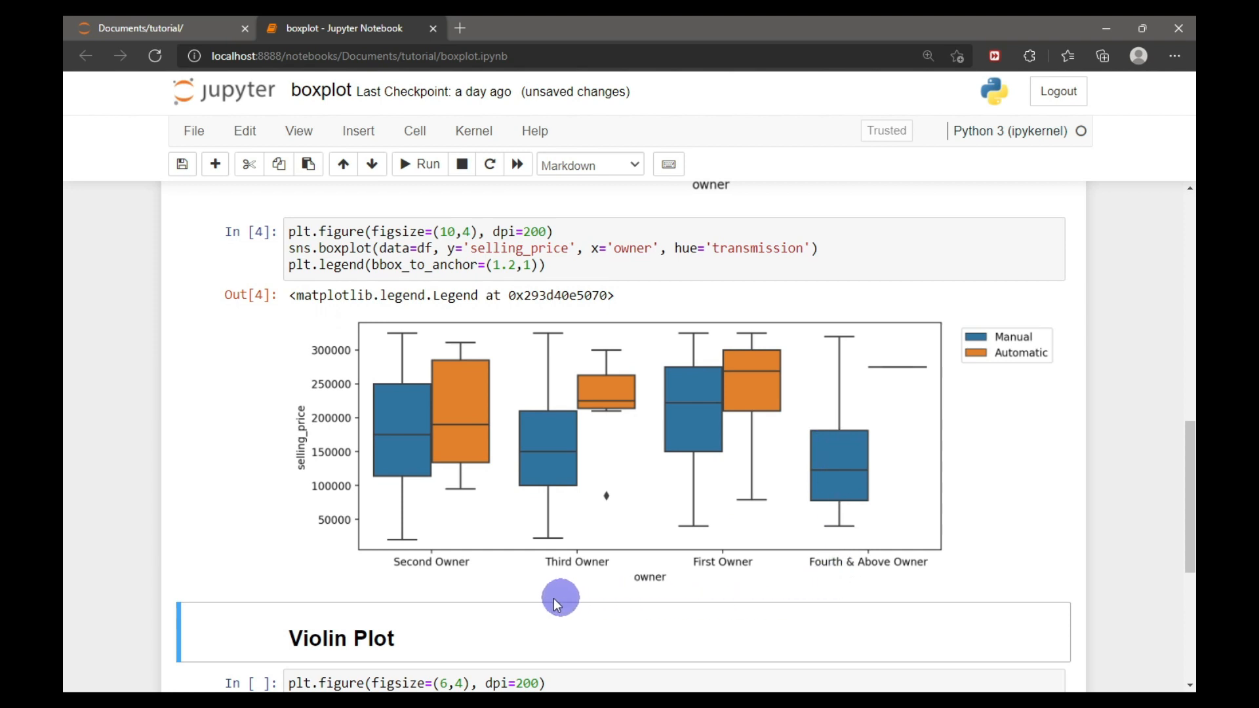
mouse_move(694, 557)
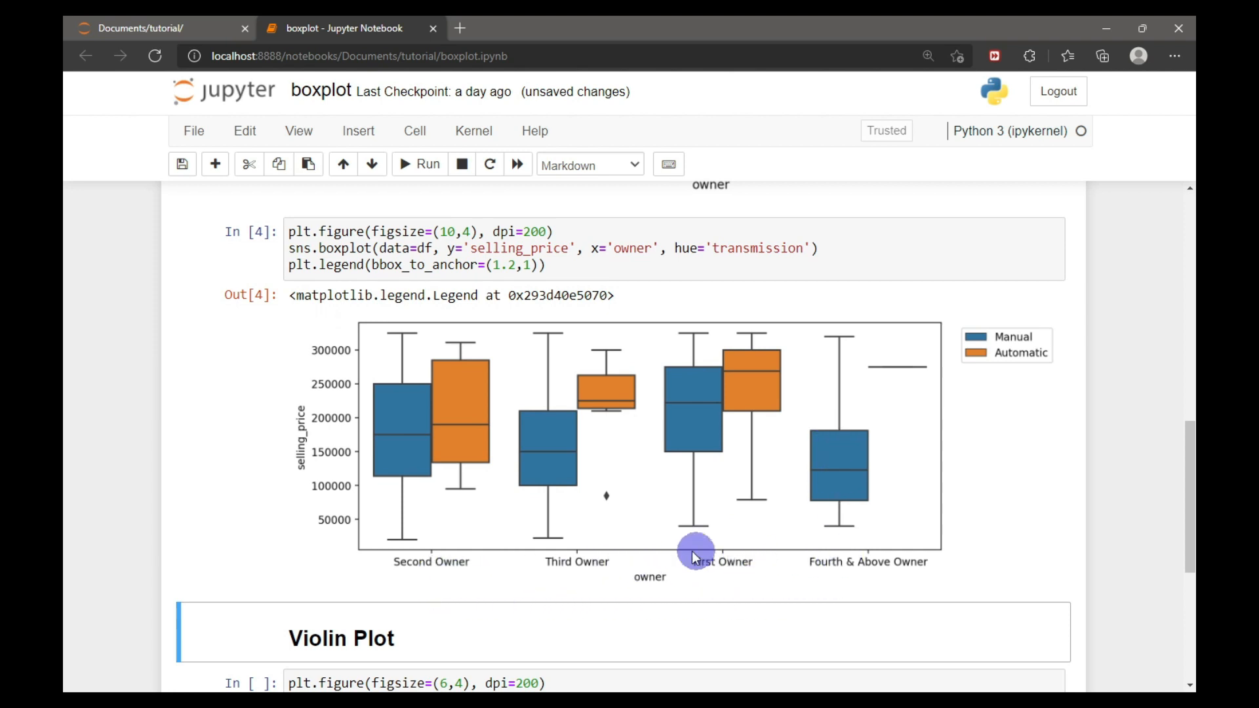
mouse_move(461, 405)
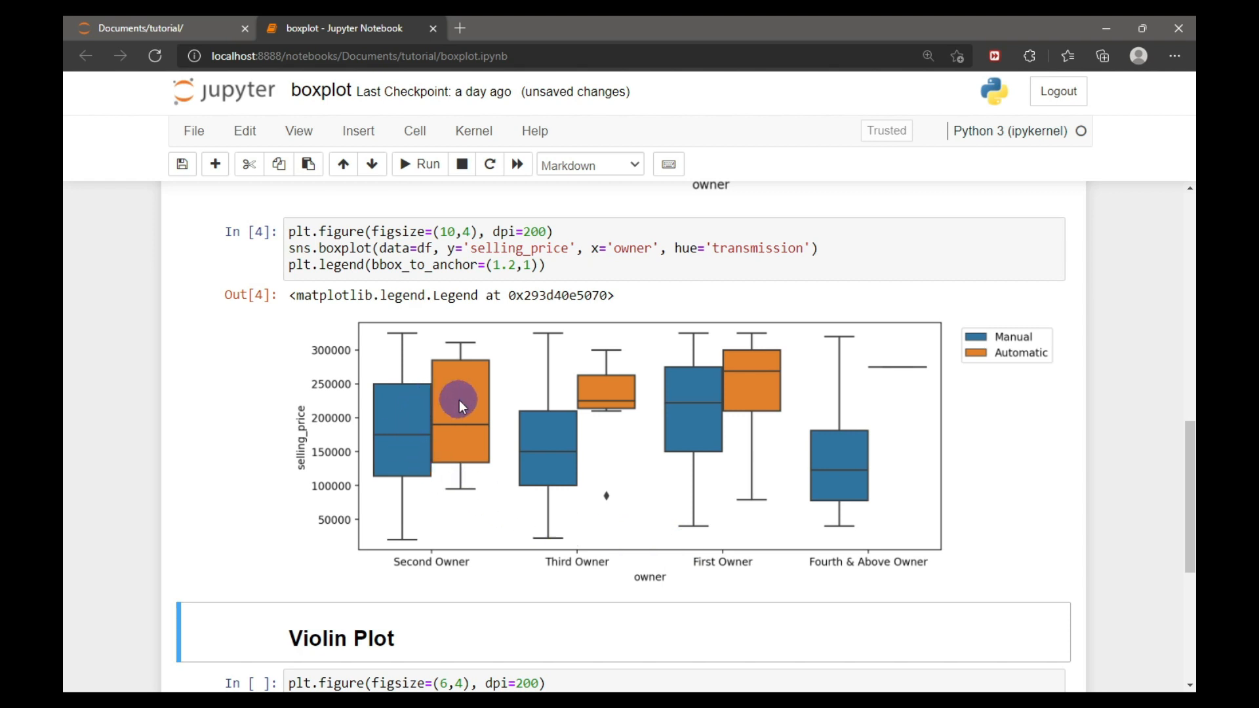
mouse_move(478, 436)
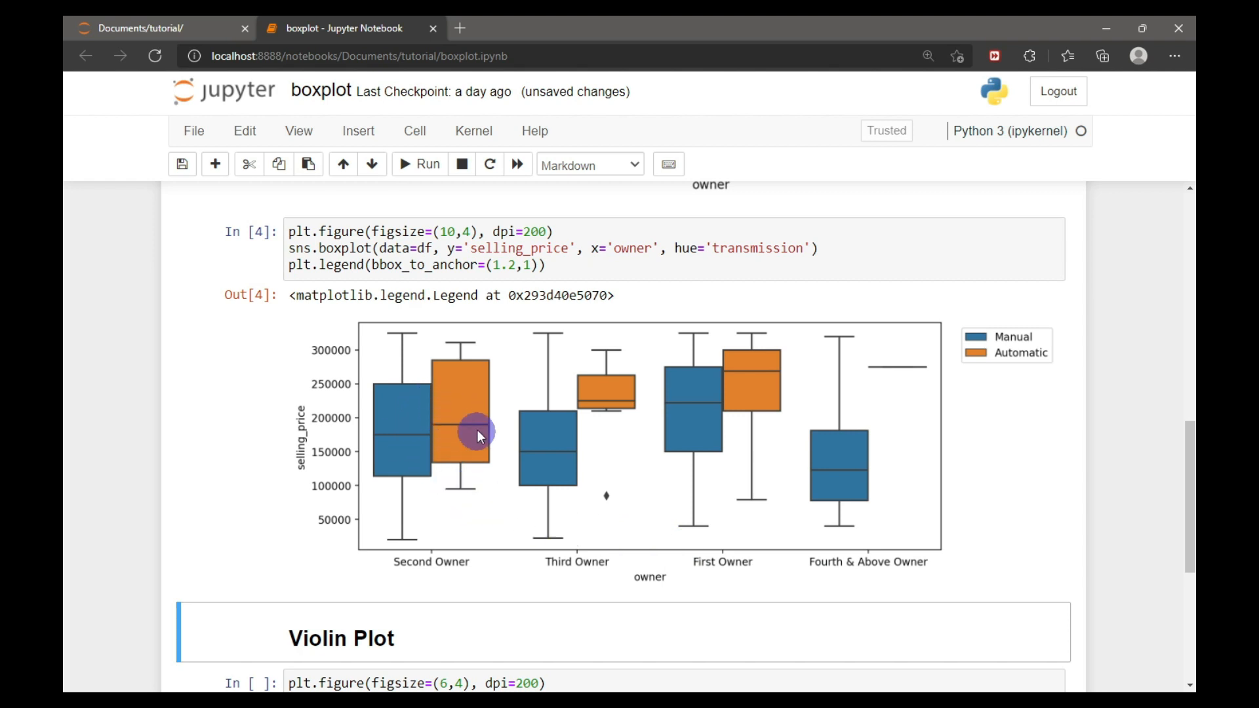
mouse_move(698, 389)
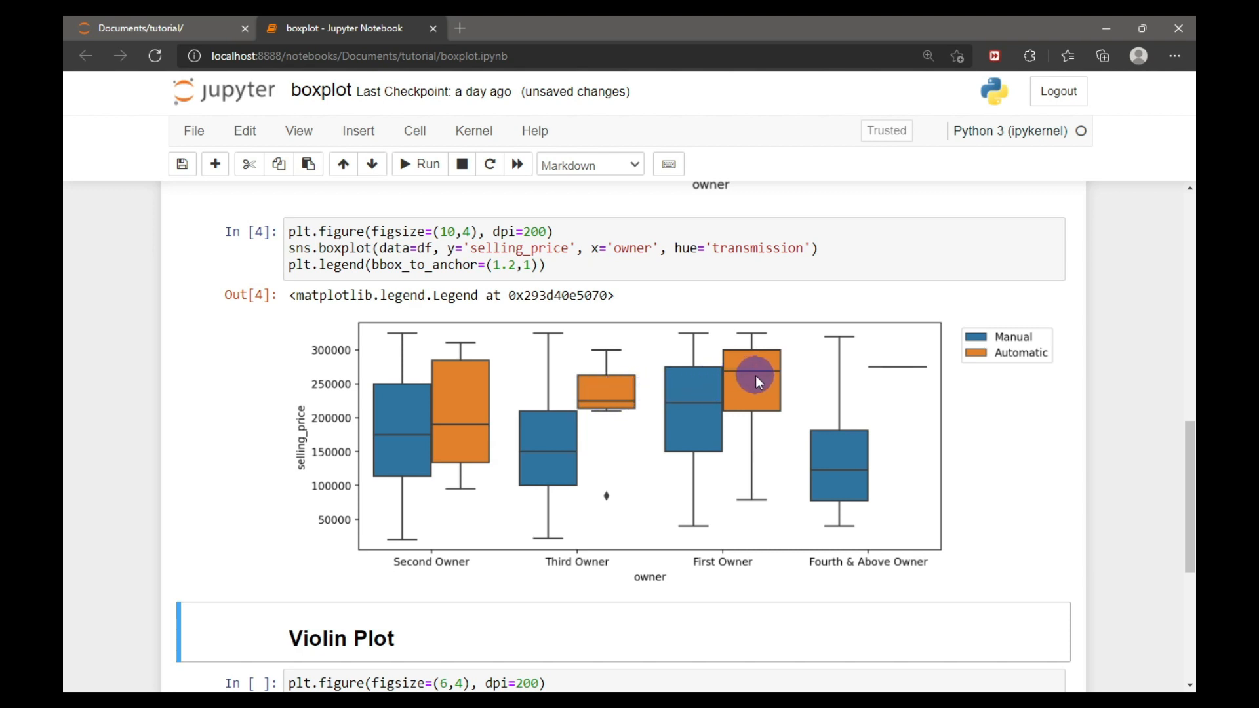
mouse_move(602, 494)
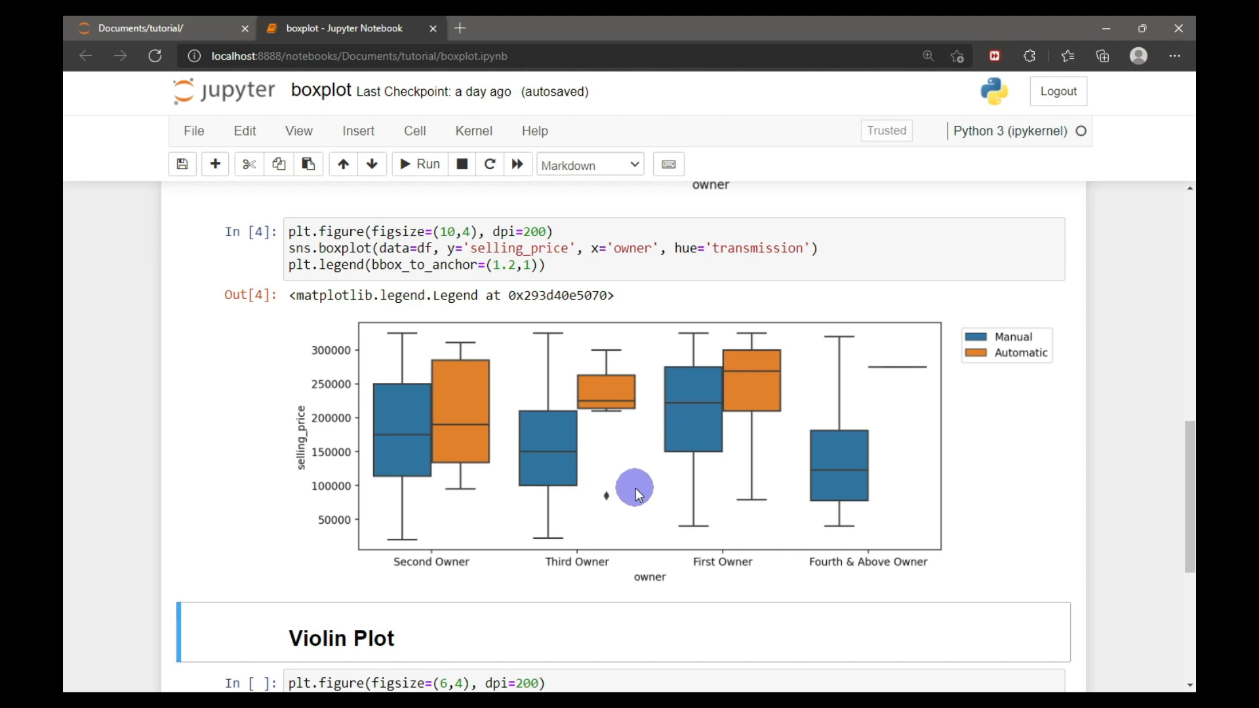
mouse_move(926, 375)
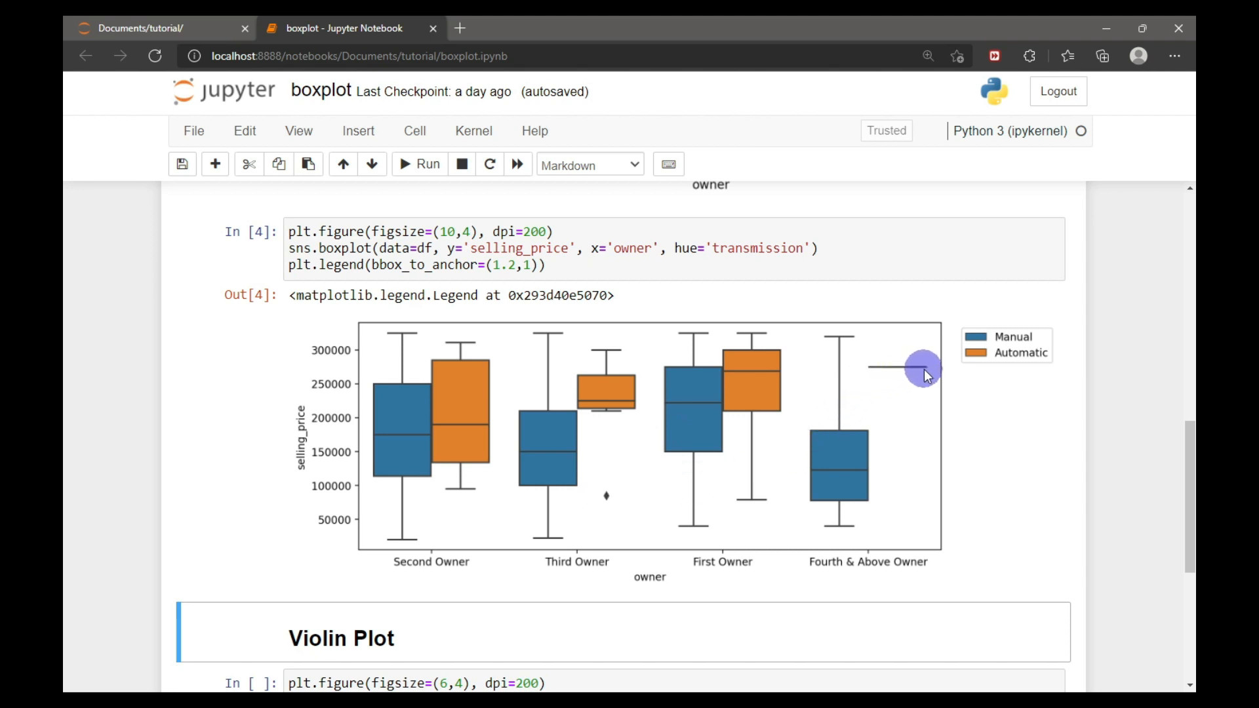
mouse_move(819, 369)
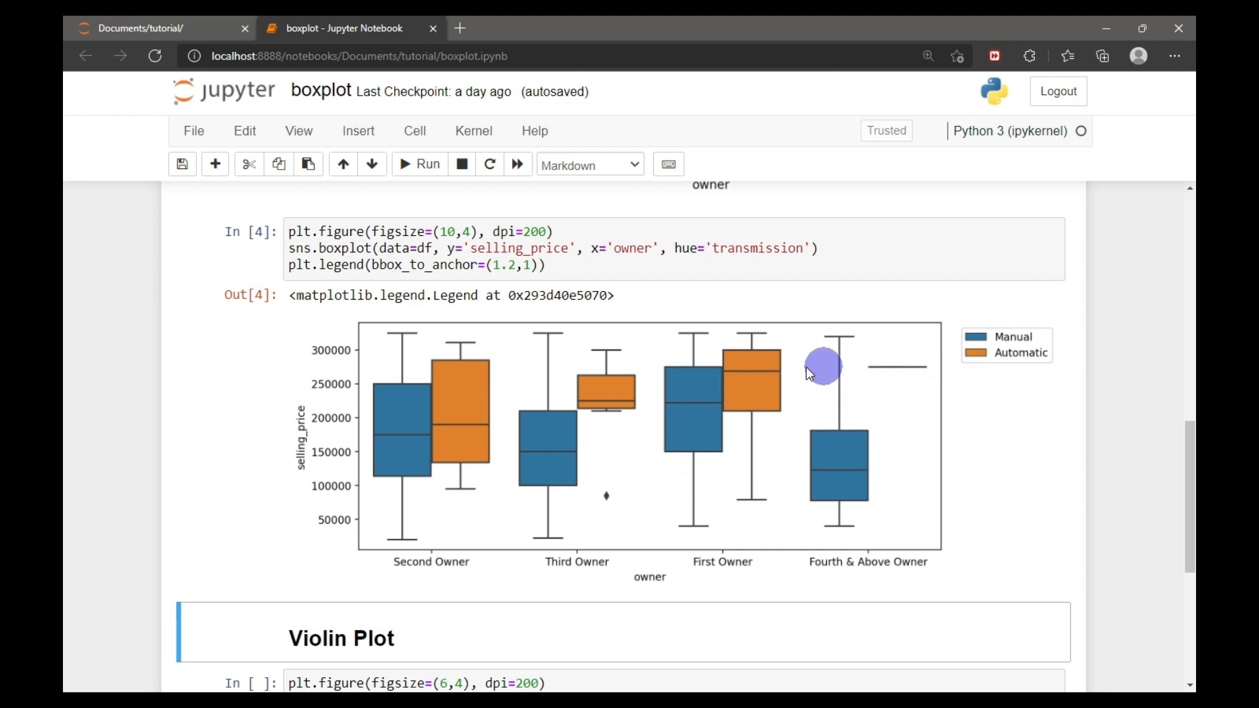
mouse_move(972, 443)
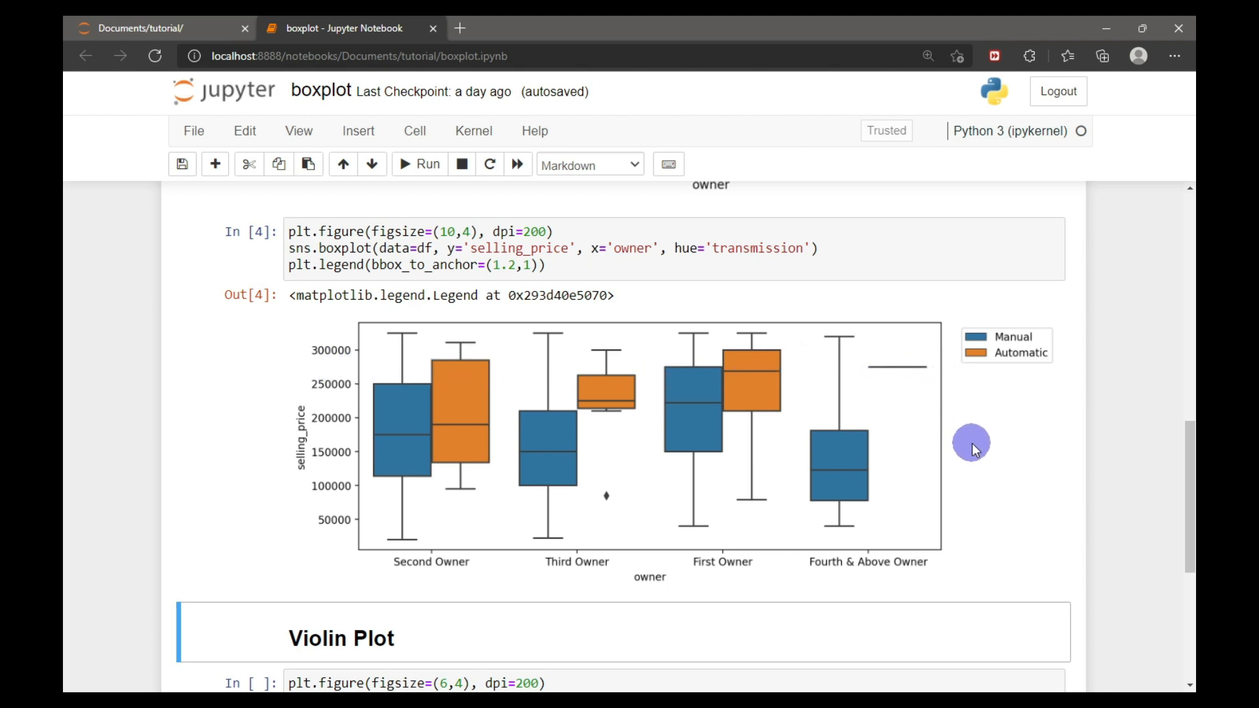
mouse_move(976, 460)
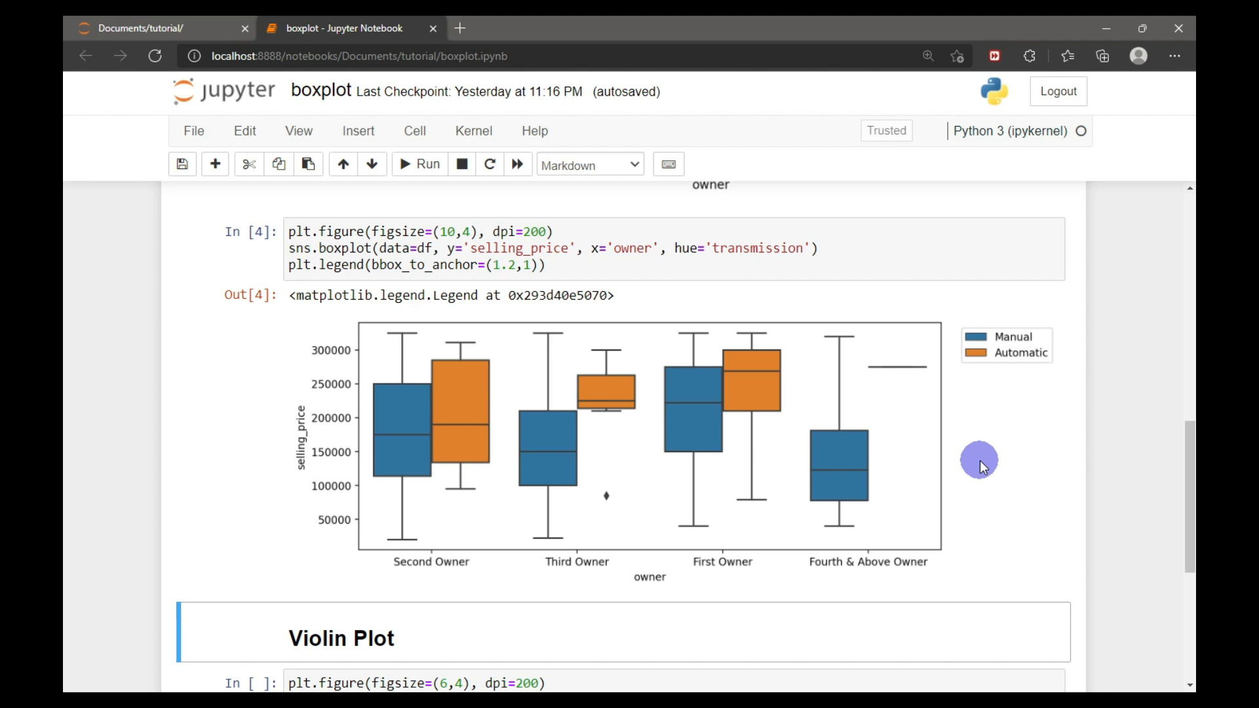
Scroll down to the Violin Plot heading and its first unrun cell
scroll("down", 3)
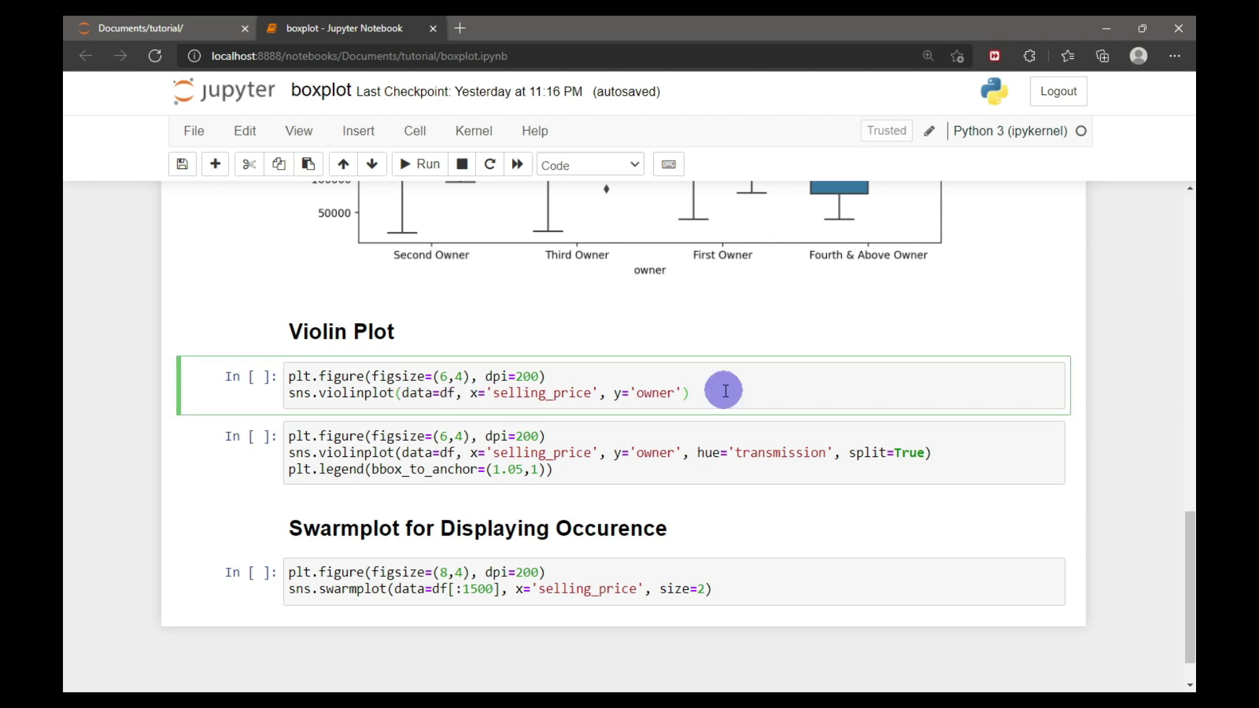
Run sns.violinplot(x='selling_price', y='owner') to draw violins for the four owner categories
left_click(418, 165)
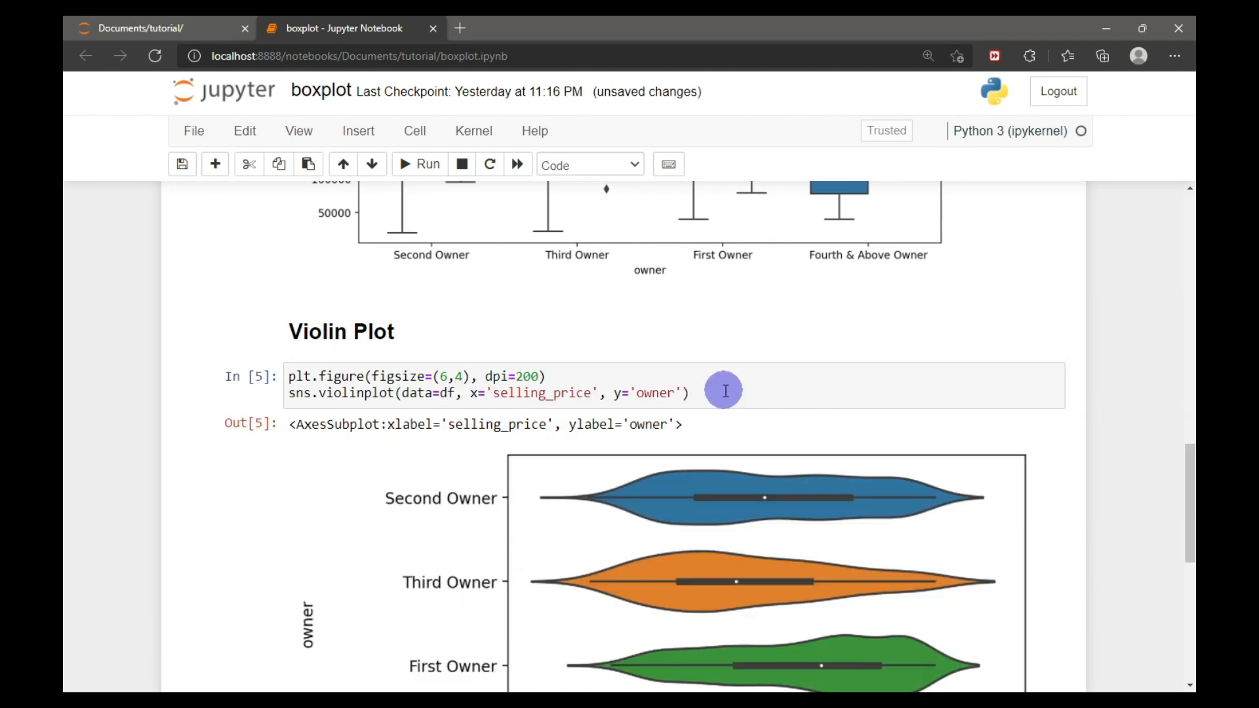
scroll("down", 3)
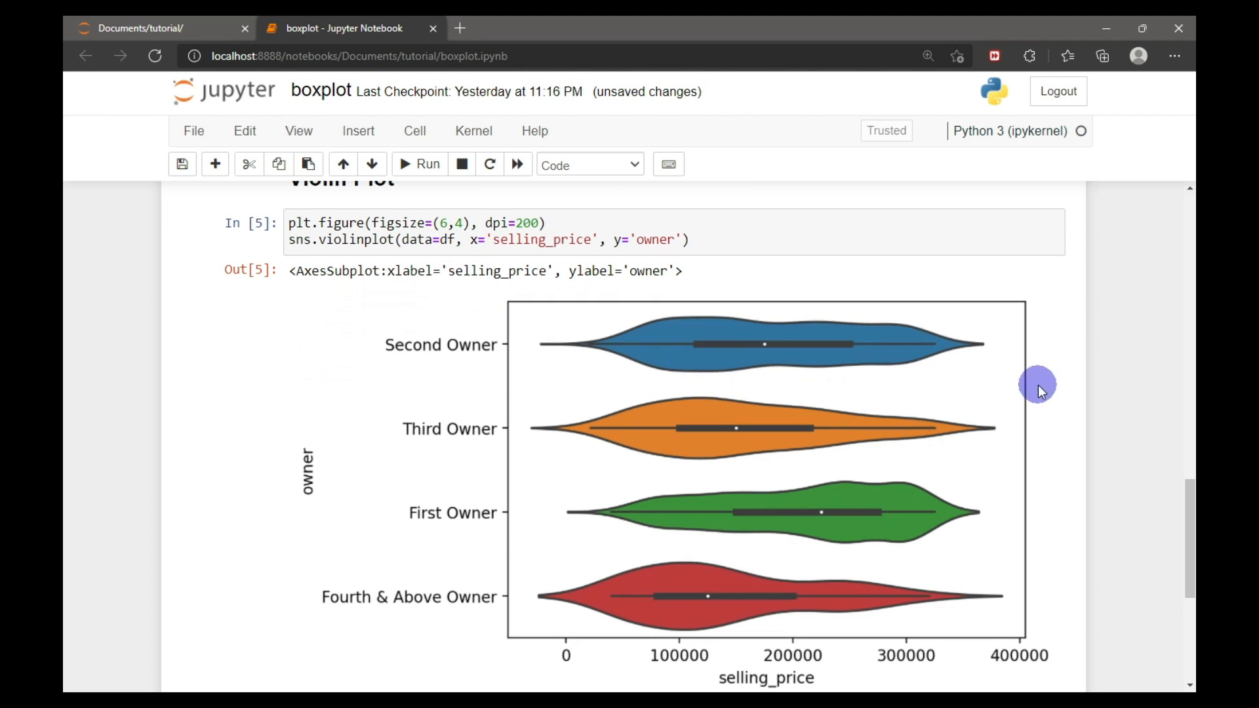
mouse_move(633, 330)
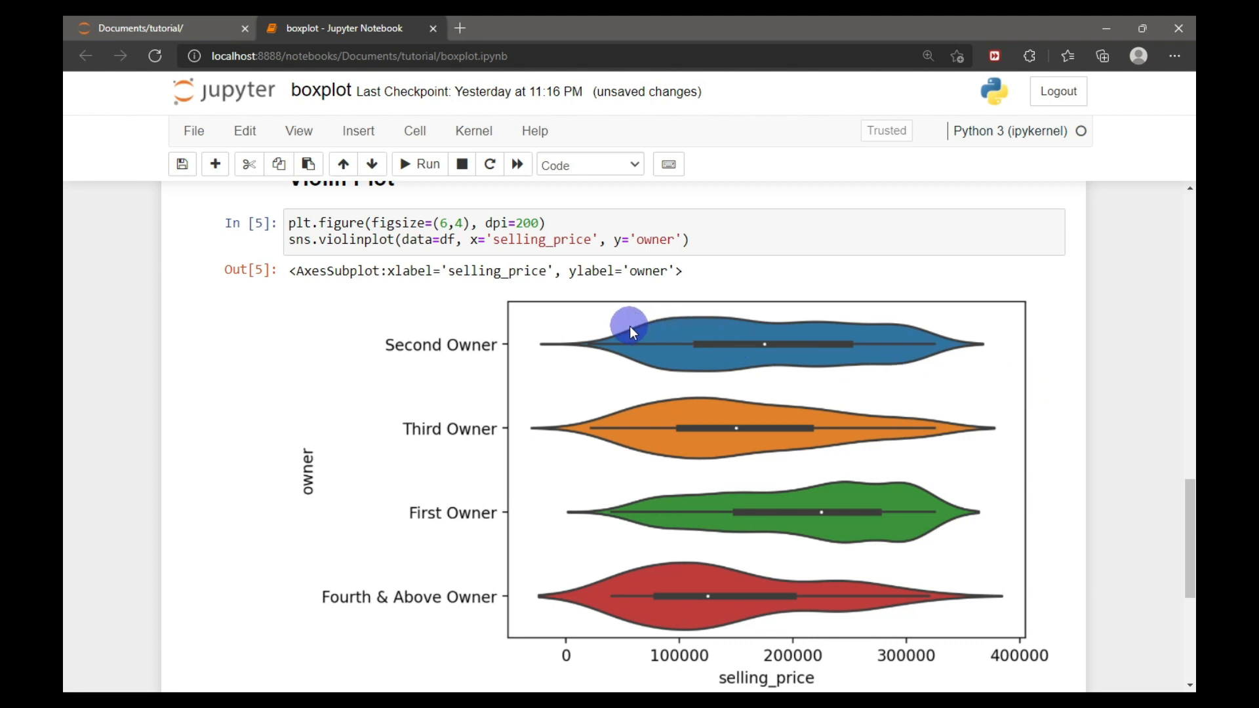
mouse_move(1018, 360)
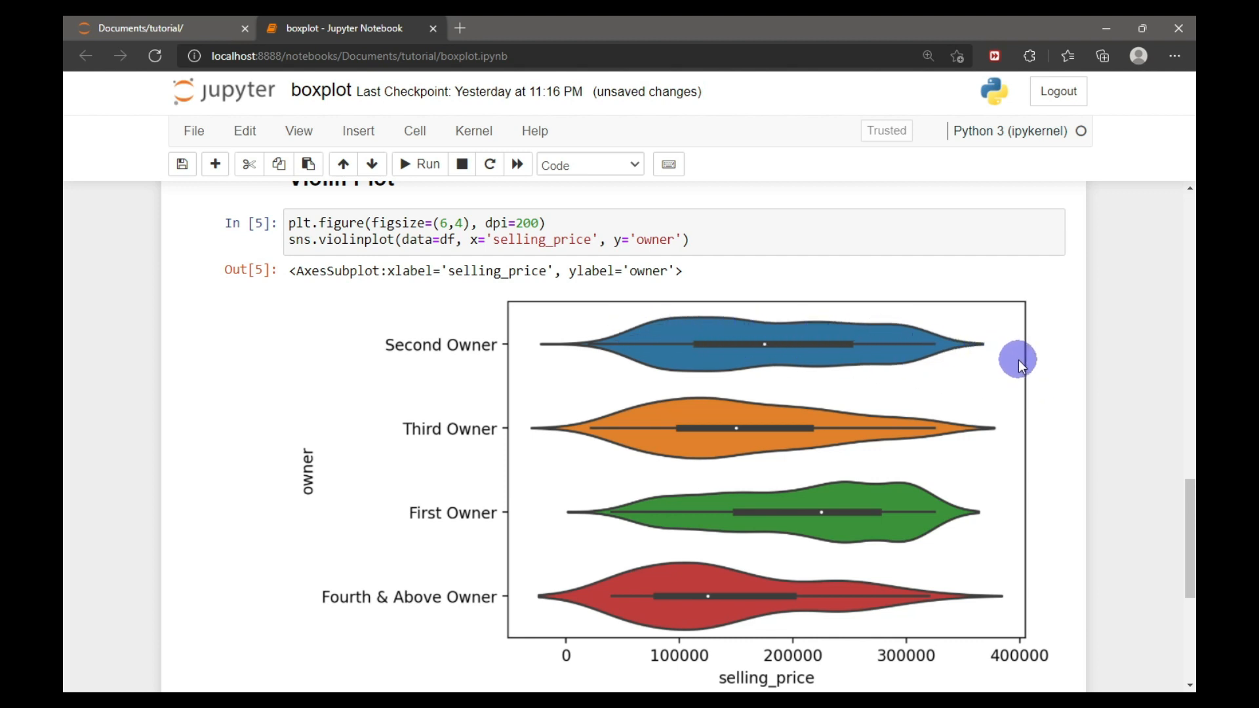
mouse_move(1022, 371)
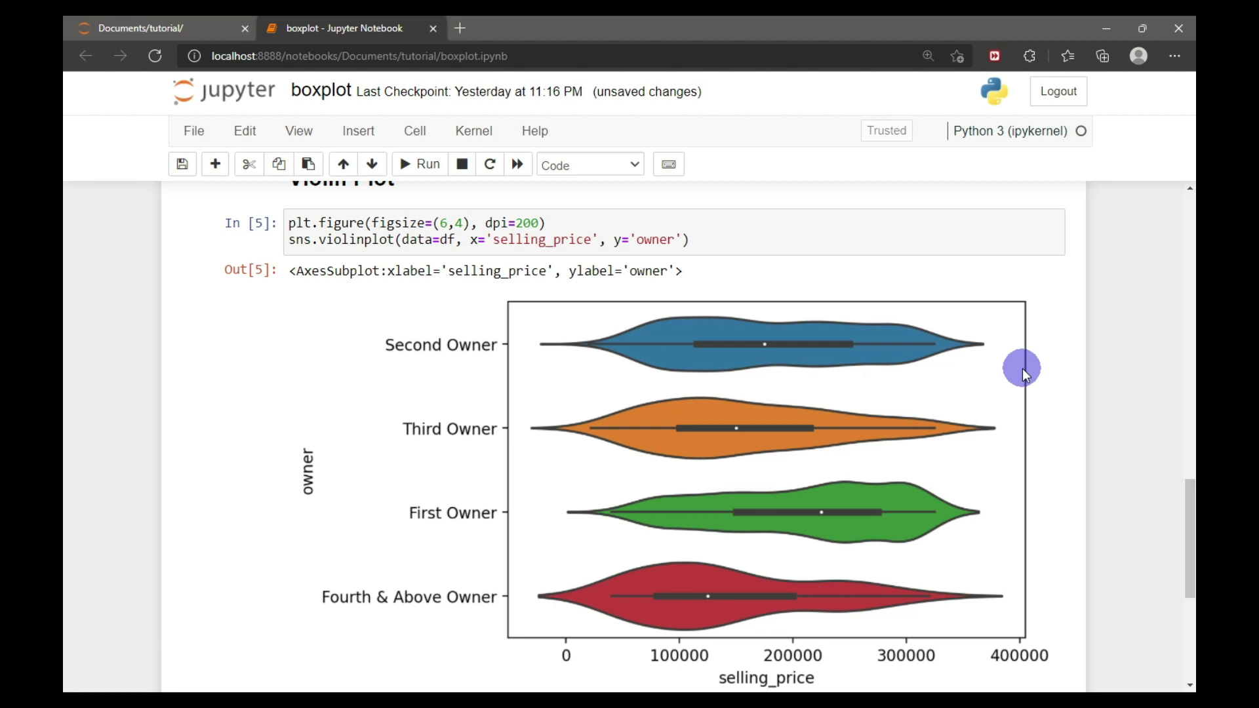
mouse_move(717, 311)
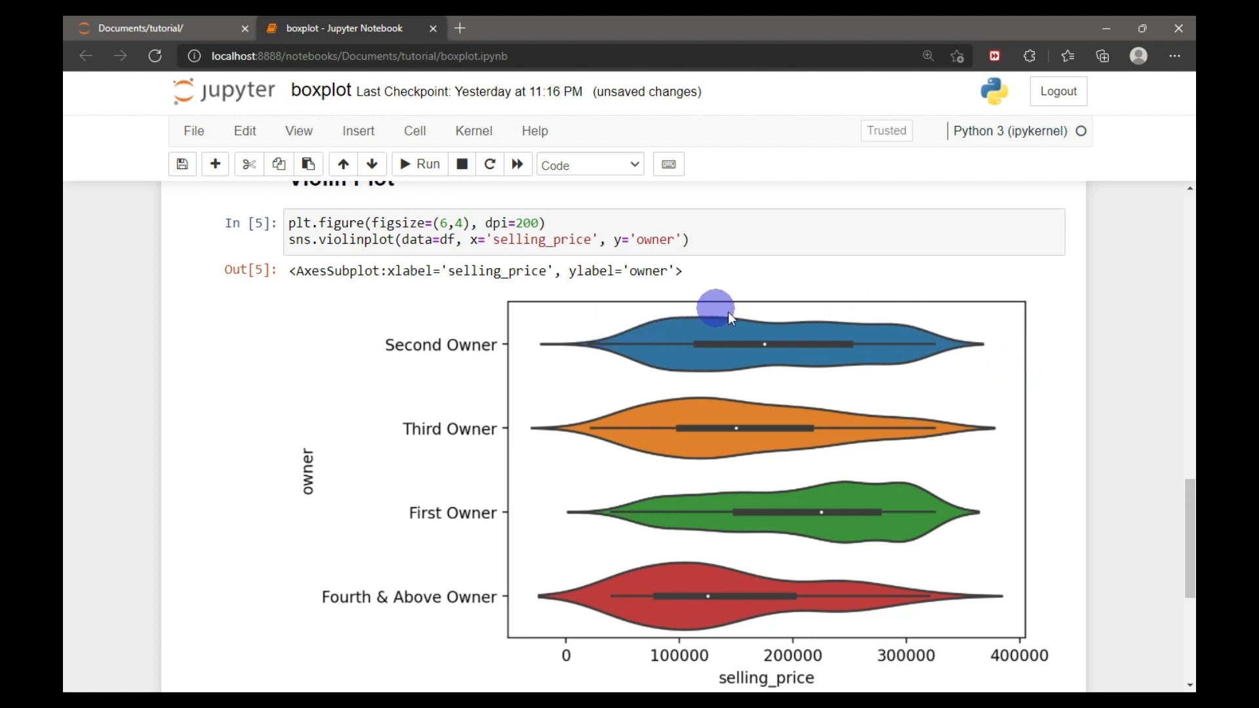
mouse_move(1058, 518)
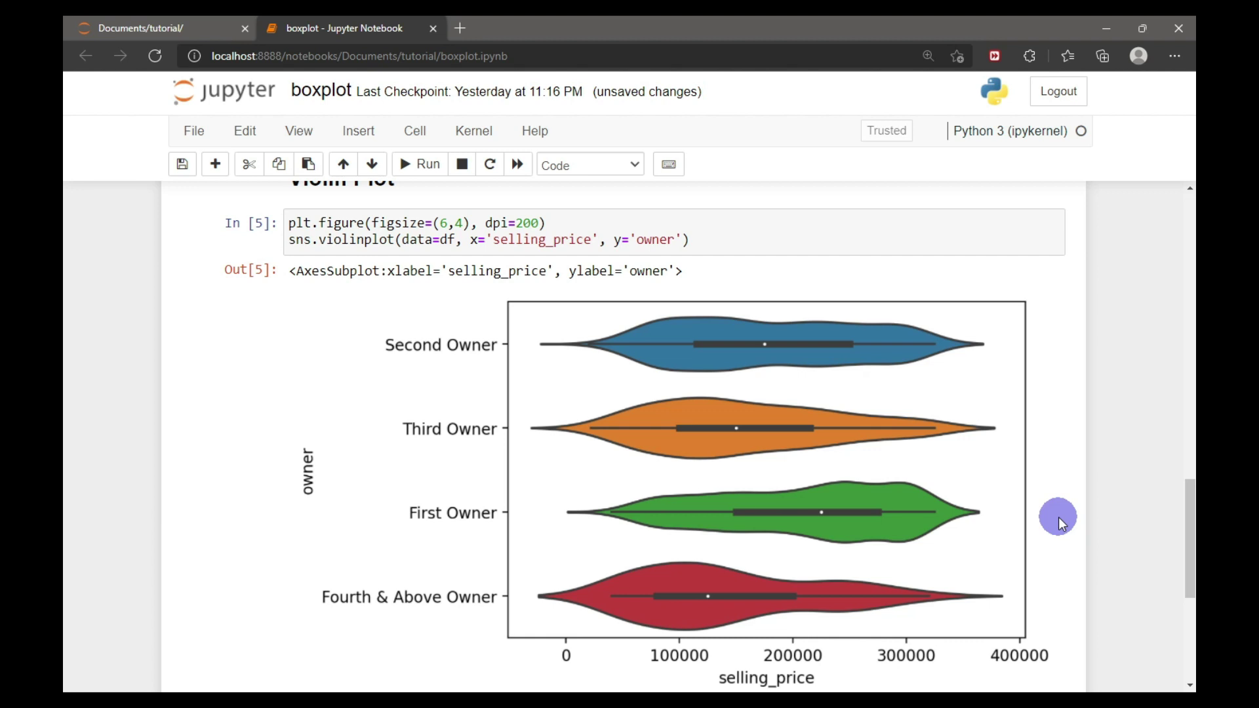
Run the hue='transmission', split=True violin plot of selling price by owner
scroll("down", 3)
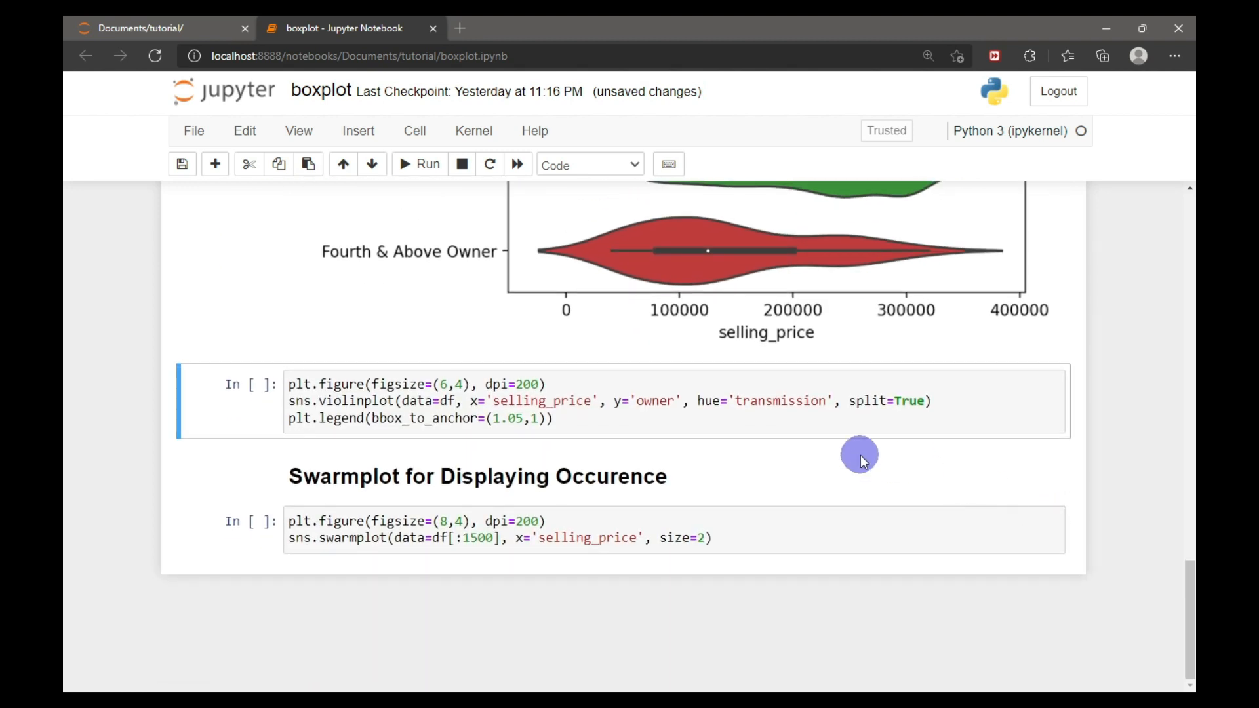
mouse_move(790, 403)
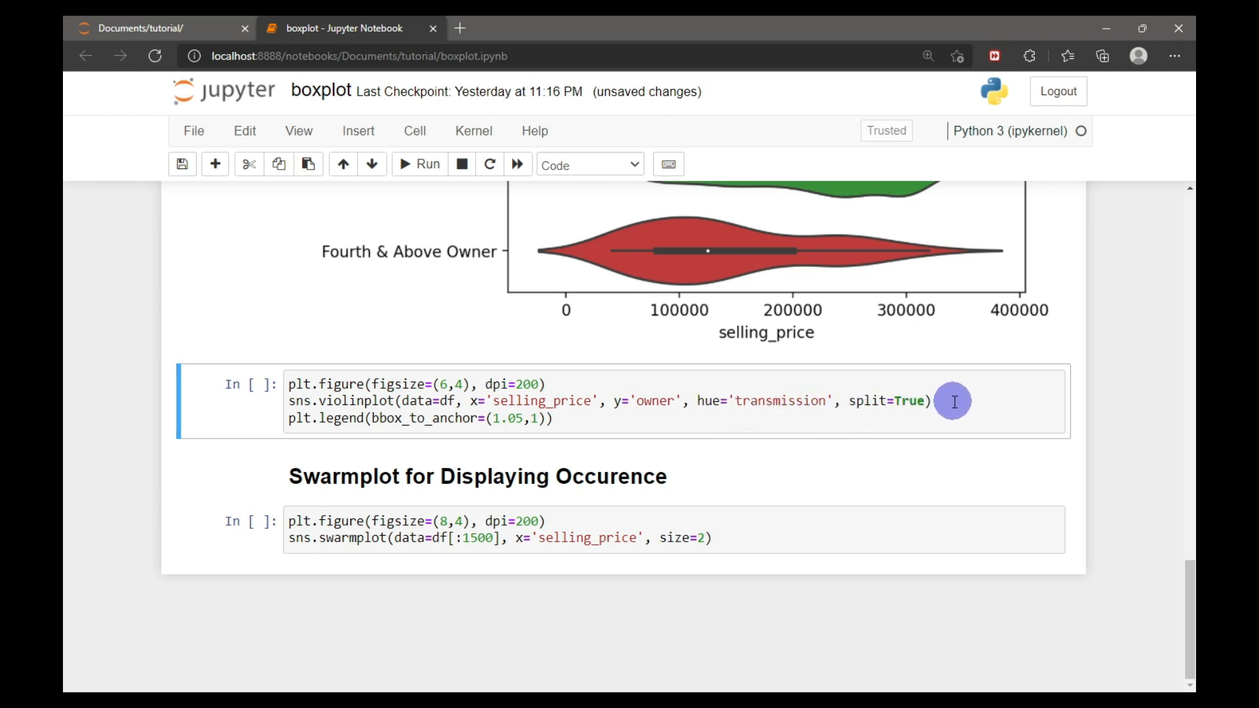
mouse_move(927, 414)
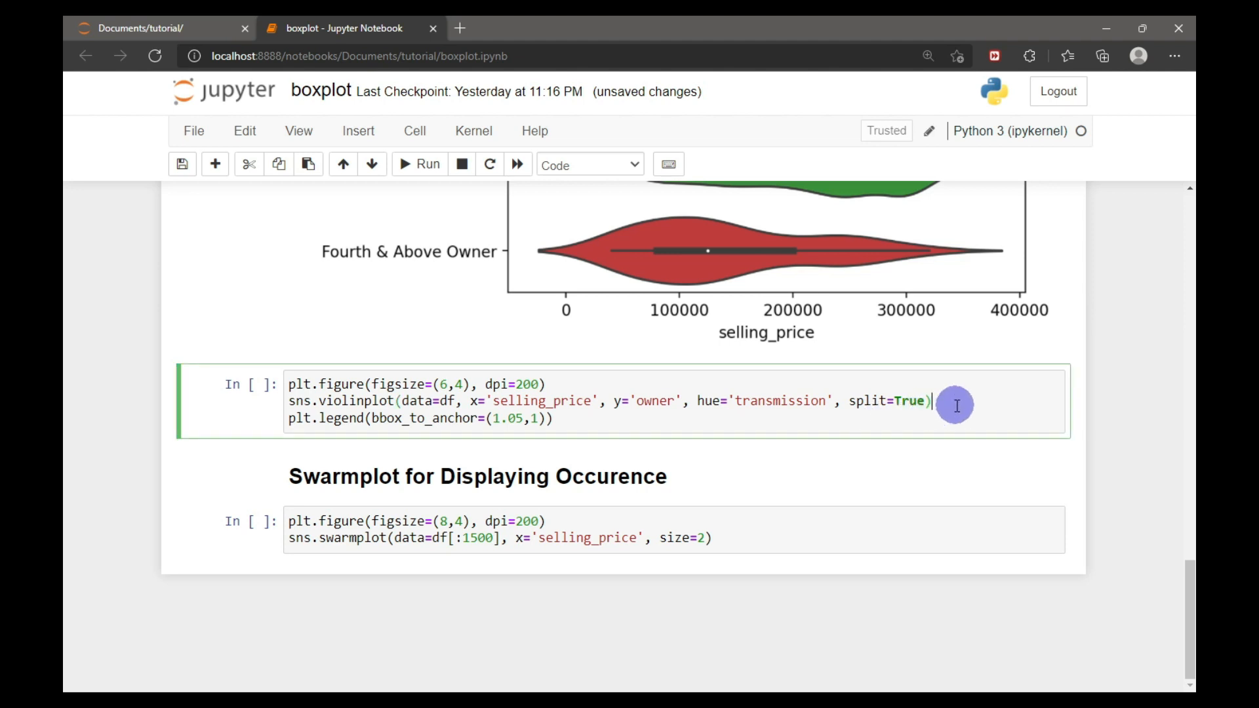
left_click(419, 165)
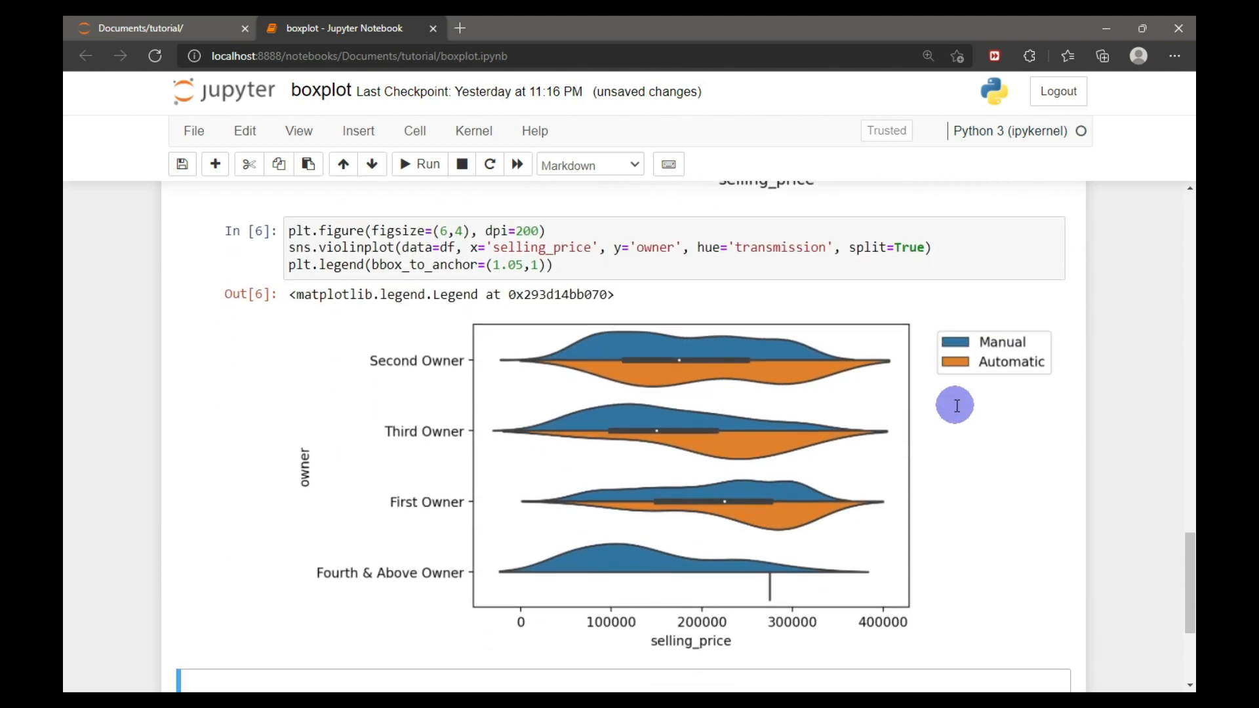
mouse_move(634, 365)
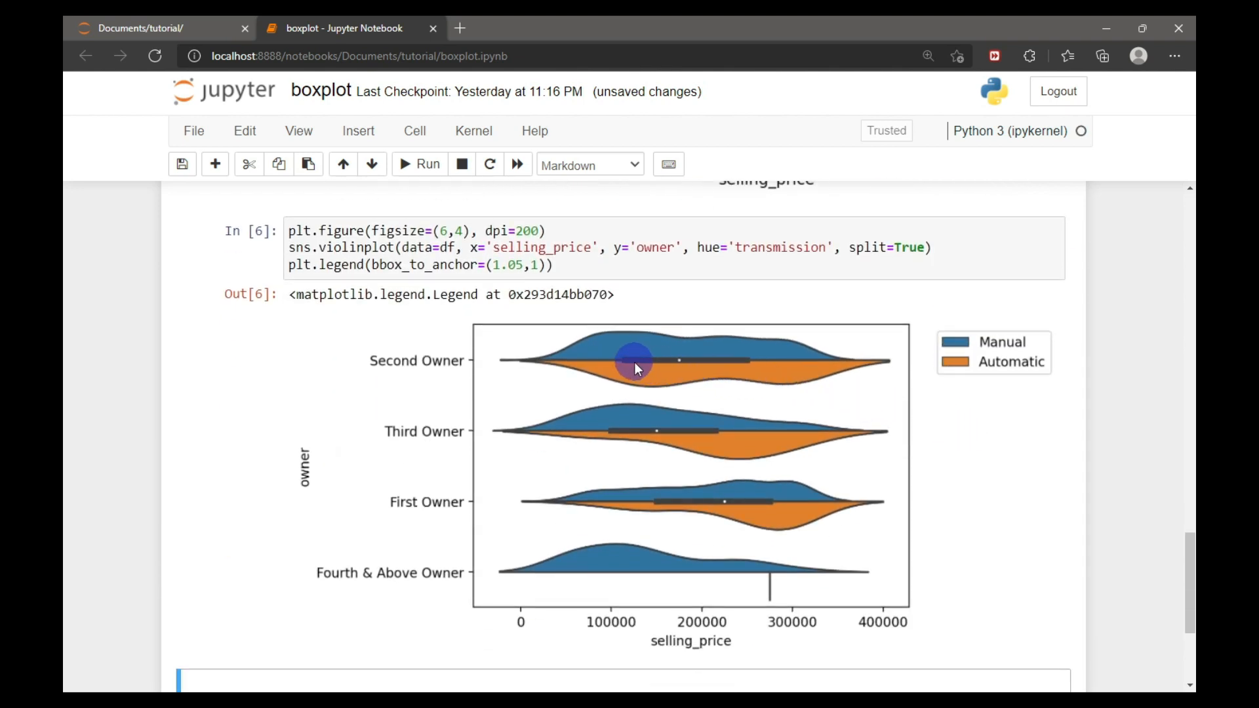
mouse_move(734, 362)
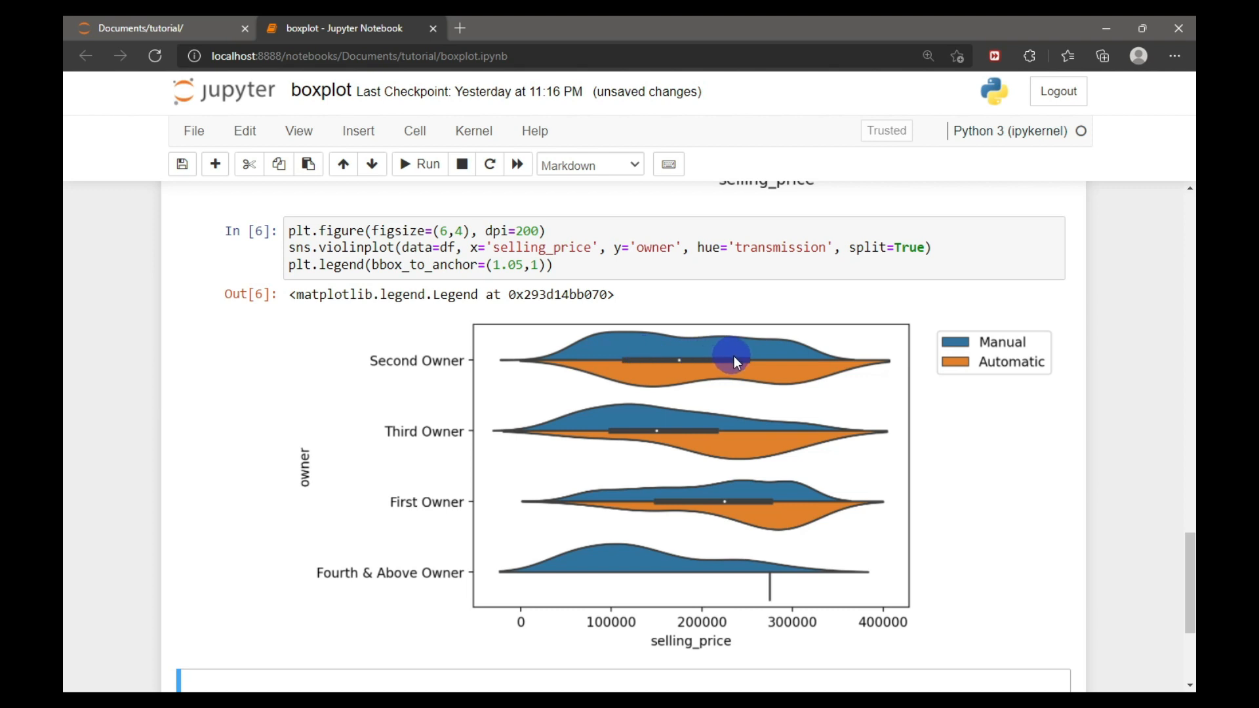
mouse_move(817, 412)
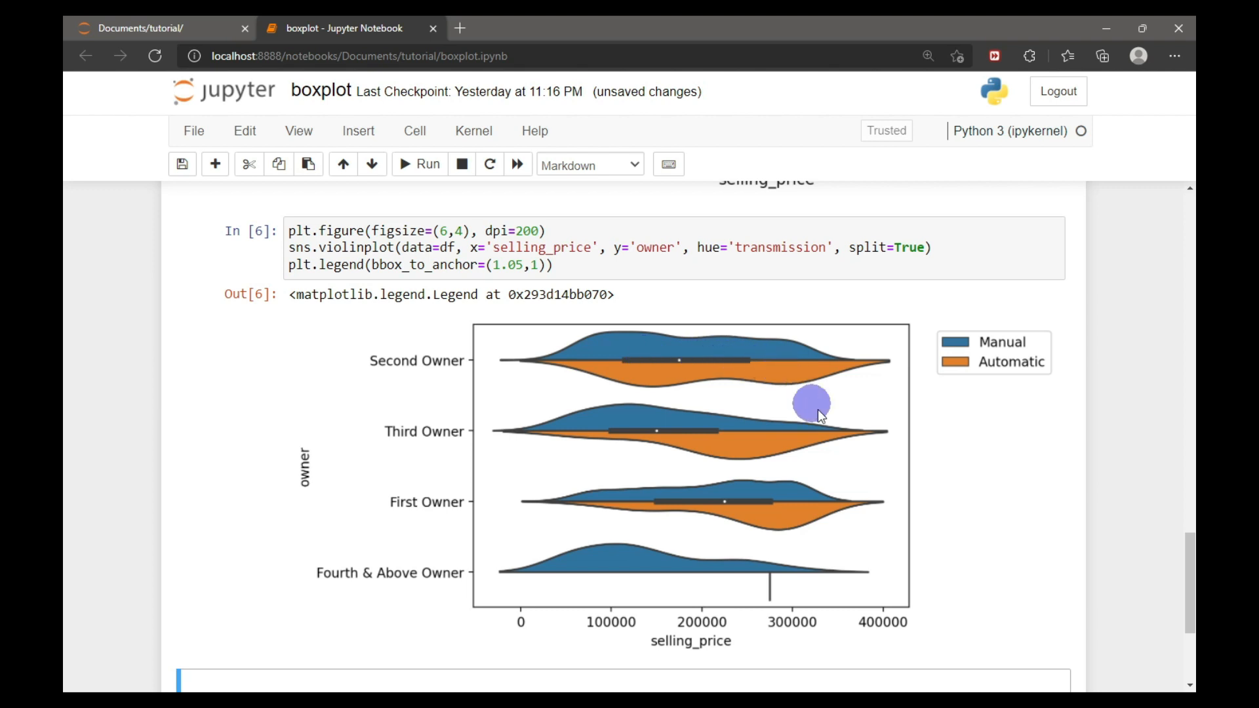
mouse_move(910, 425)
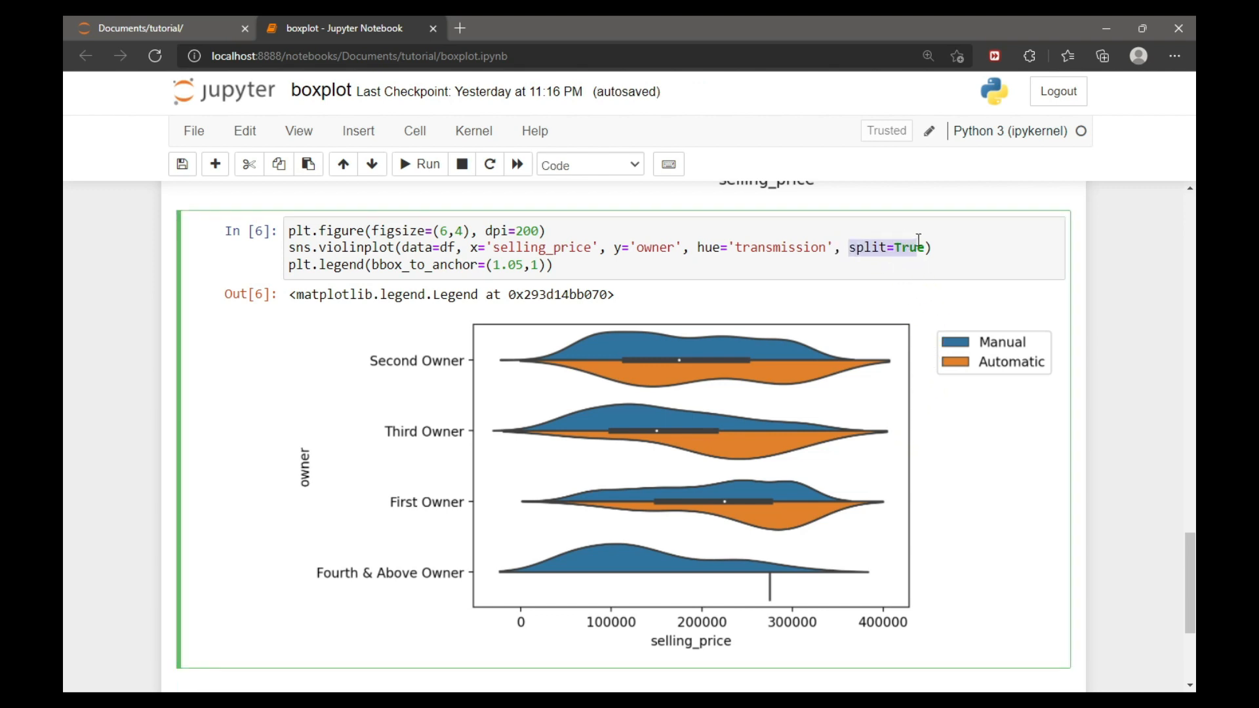
Remove split=True and rerun to get side-by-side Manual and Automatic violins
key("Backspace")
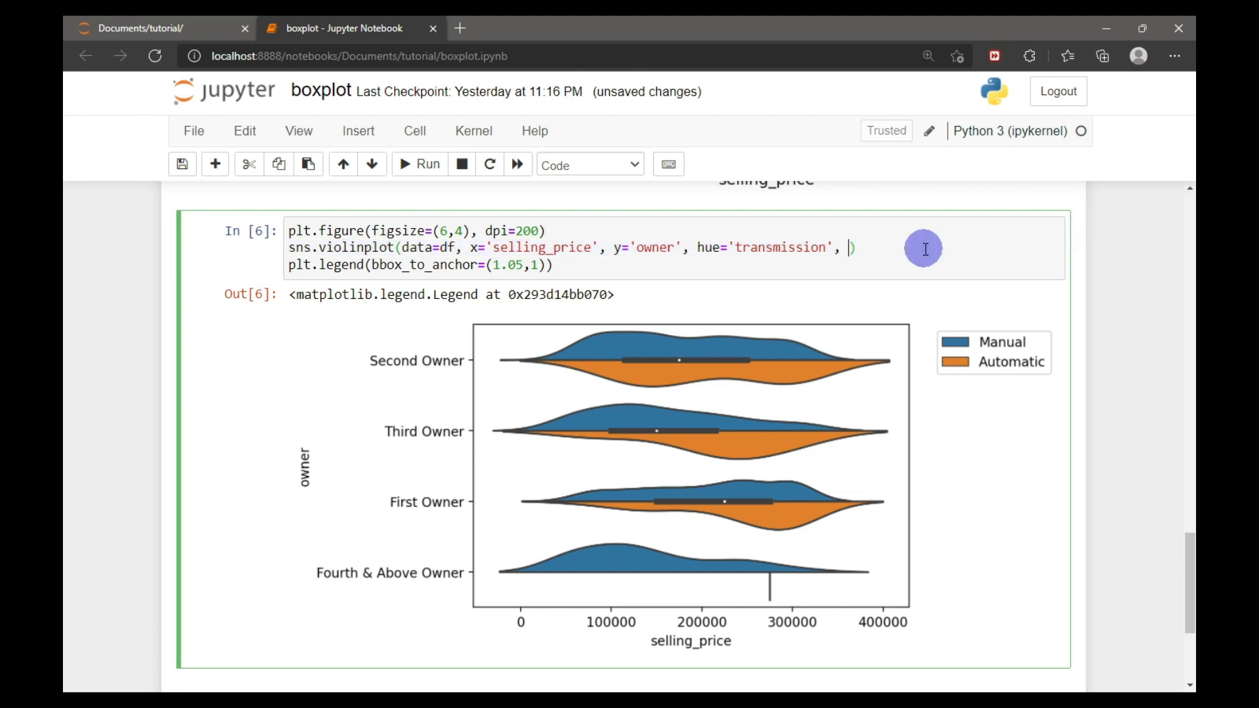
left_click(419, 164)
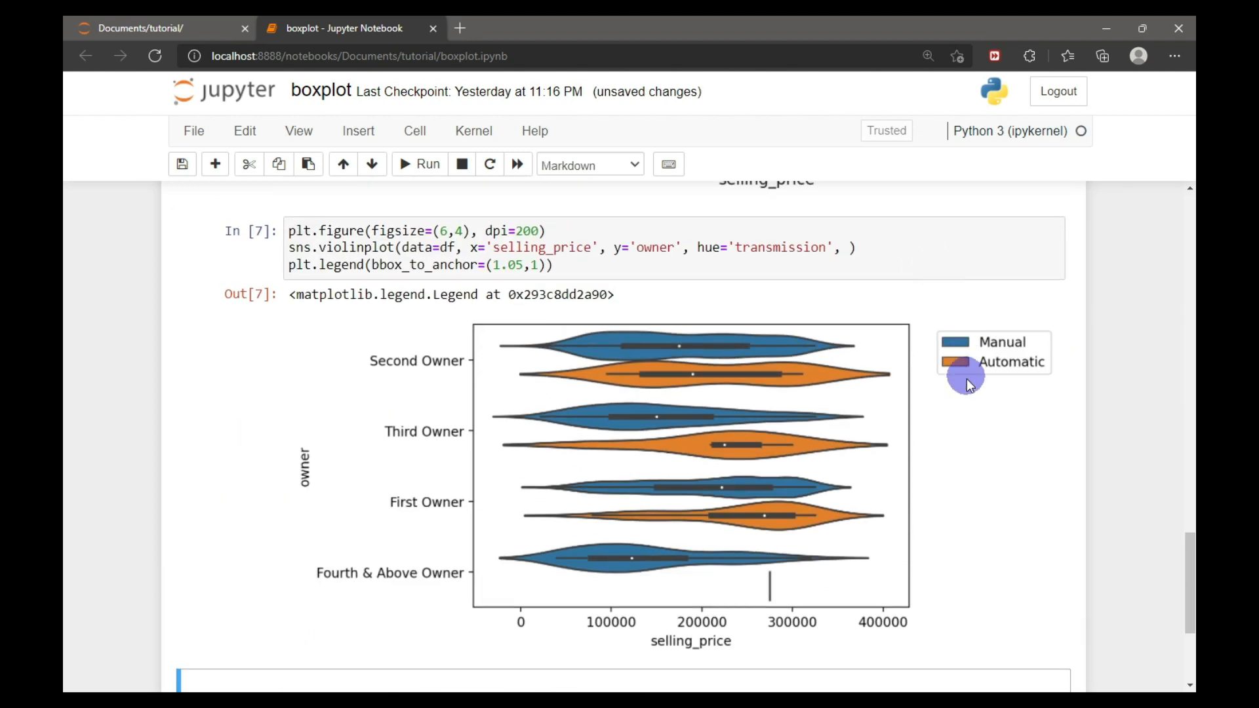
mouse_move(970, 419)
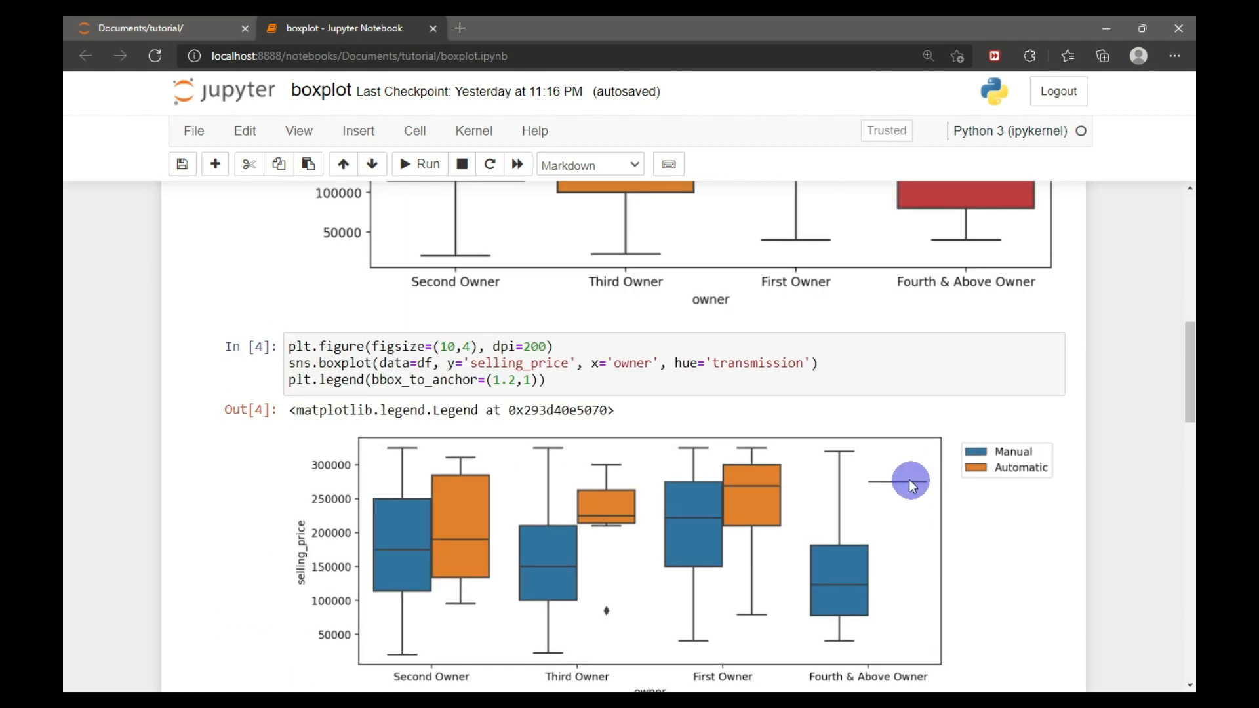
scroll("down", 3)
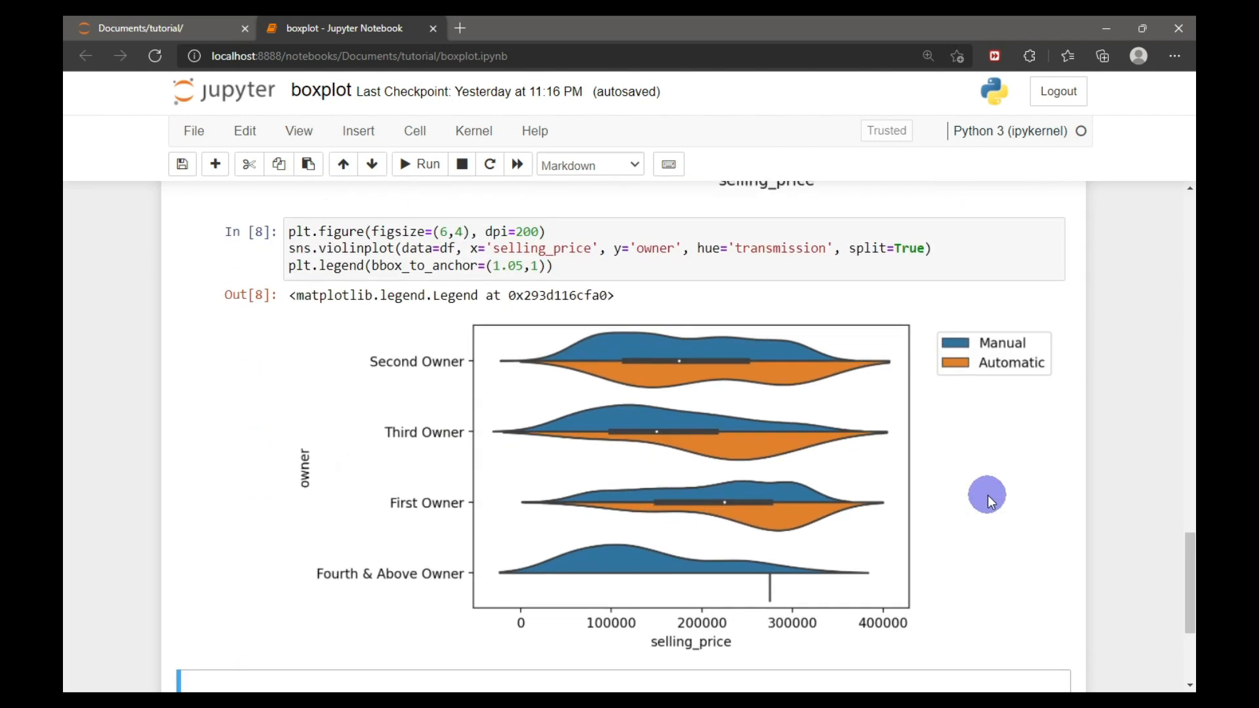
scroll("down", 3)
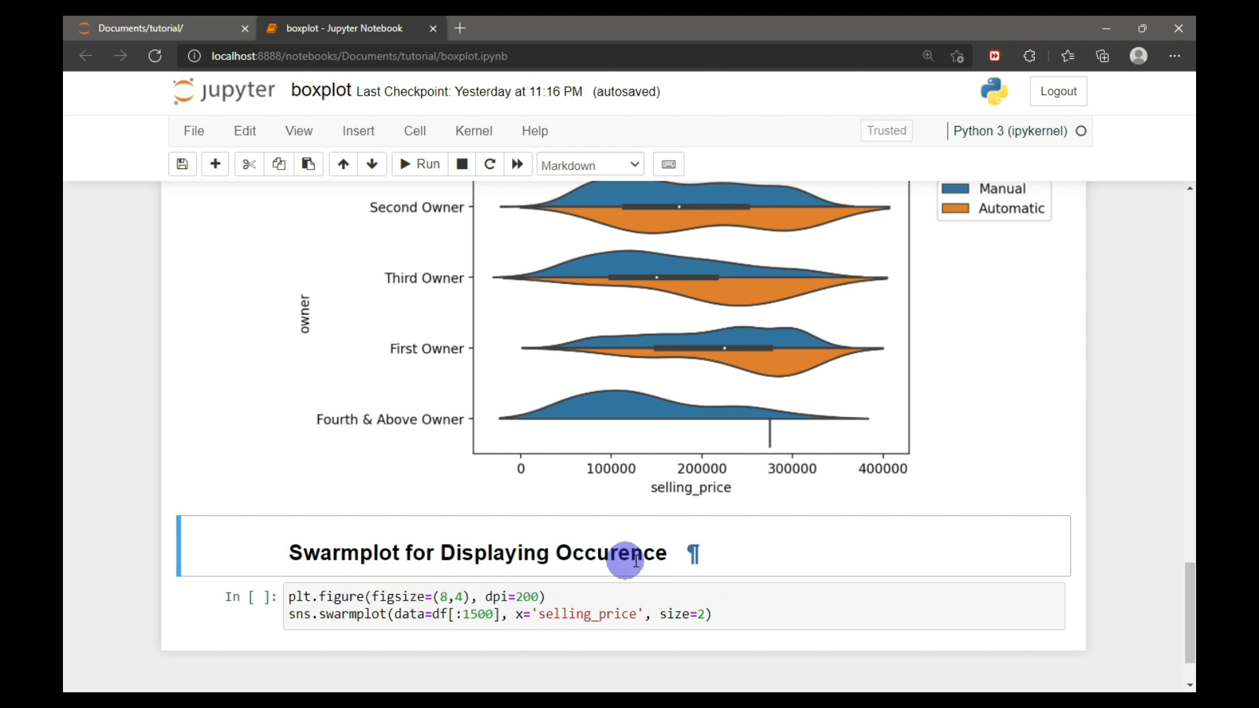
mouse_move(777, 554)
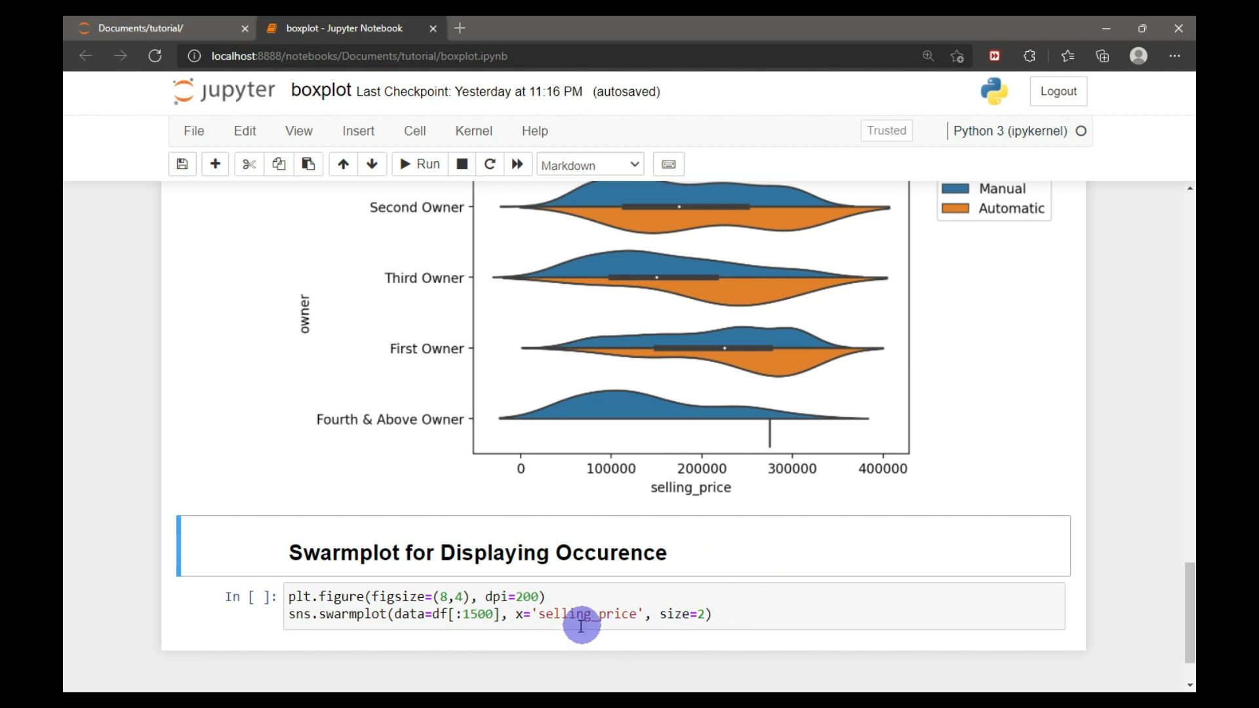
mouse_move(374, 643)
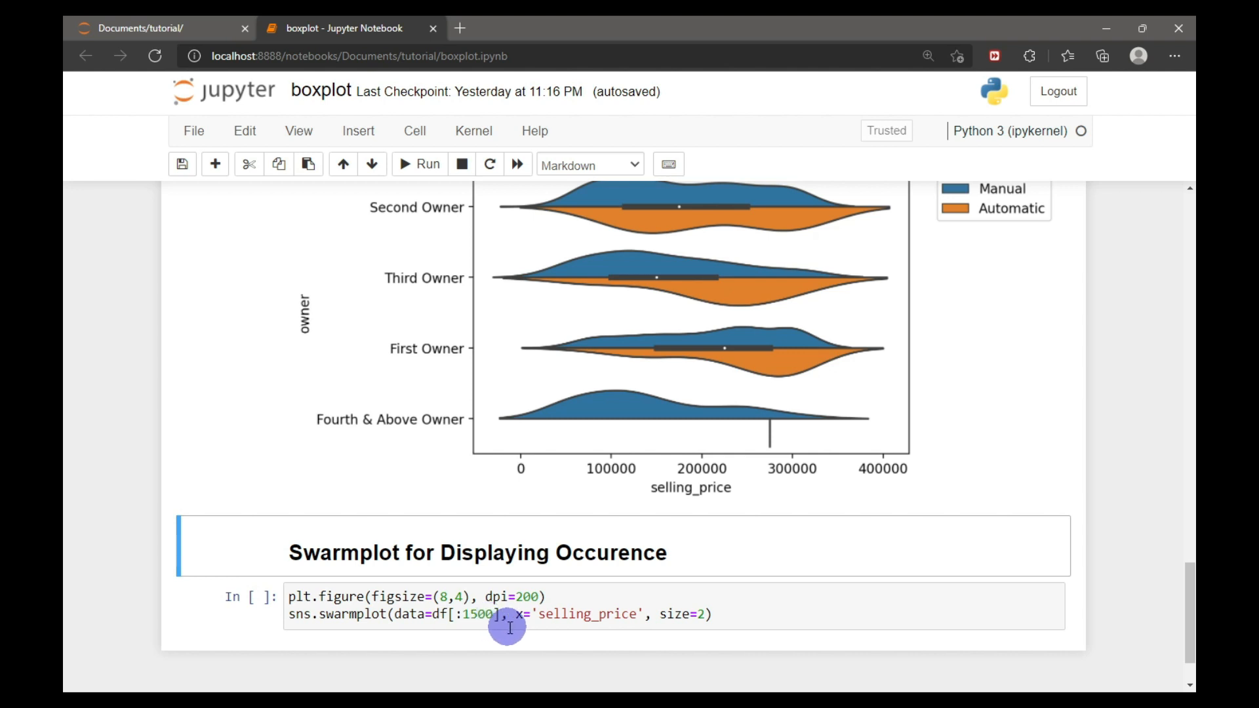
mouse_move(541, 624)
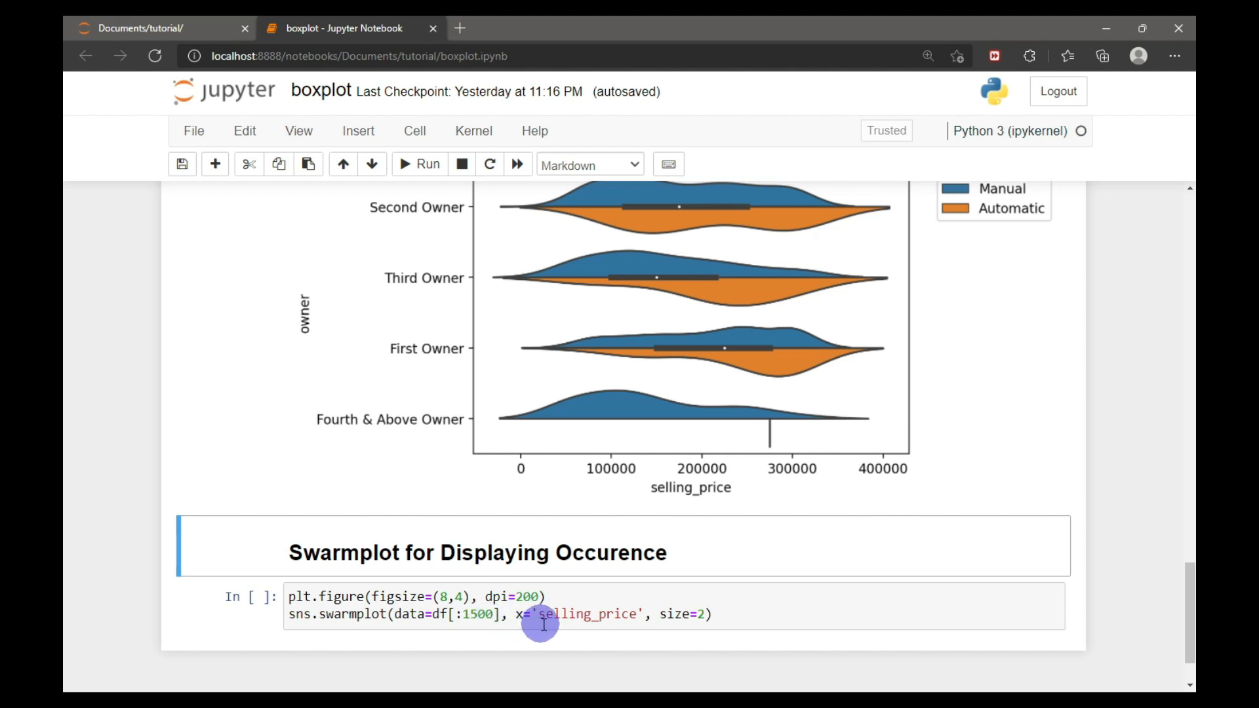
mouse_move(677, 624)
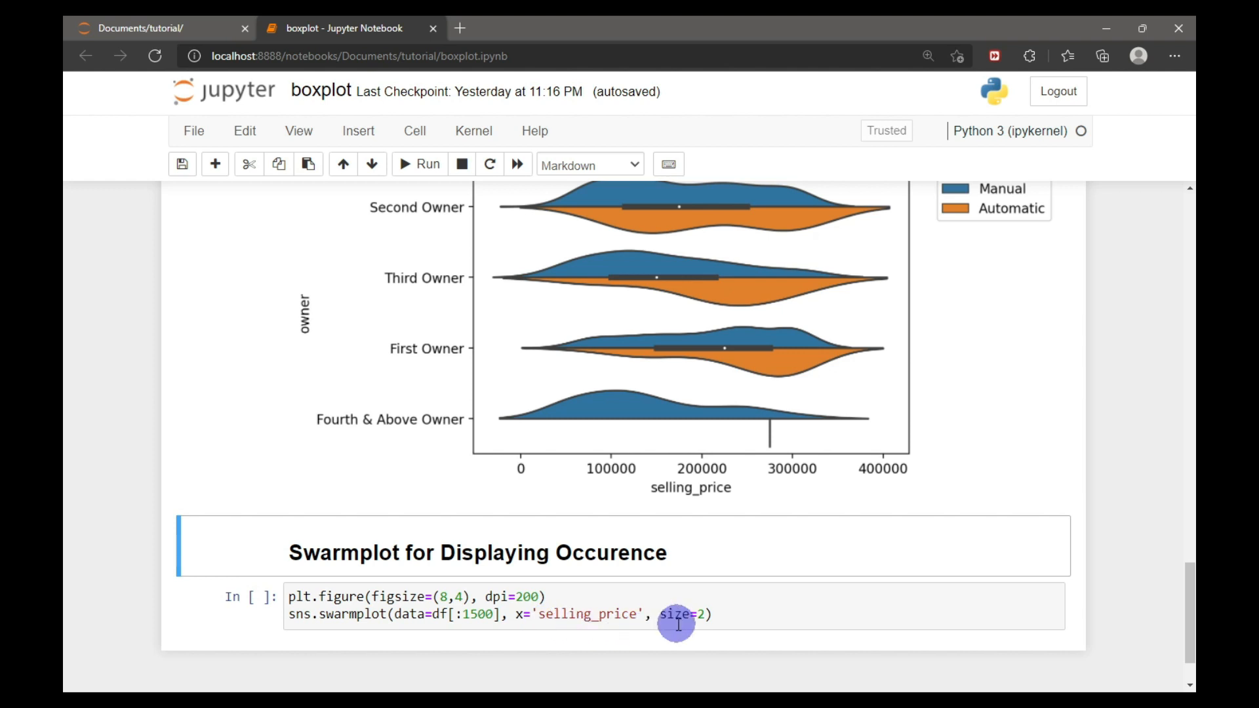
mouse_move(754, 617)
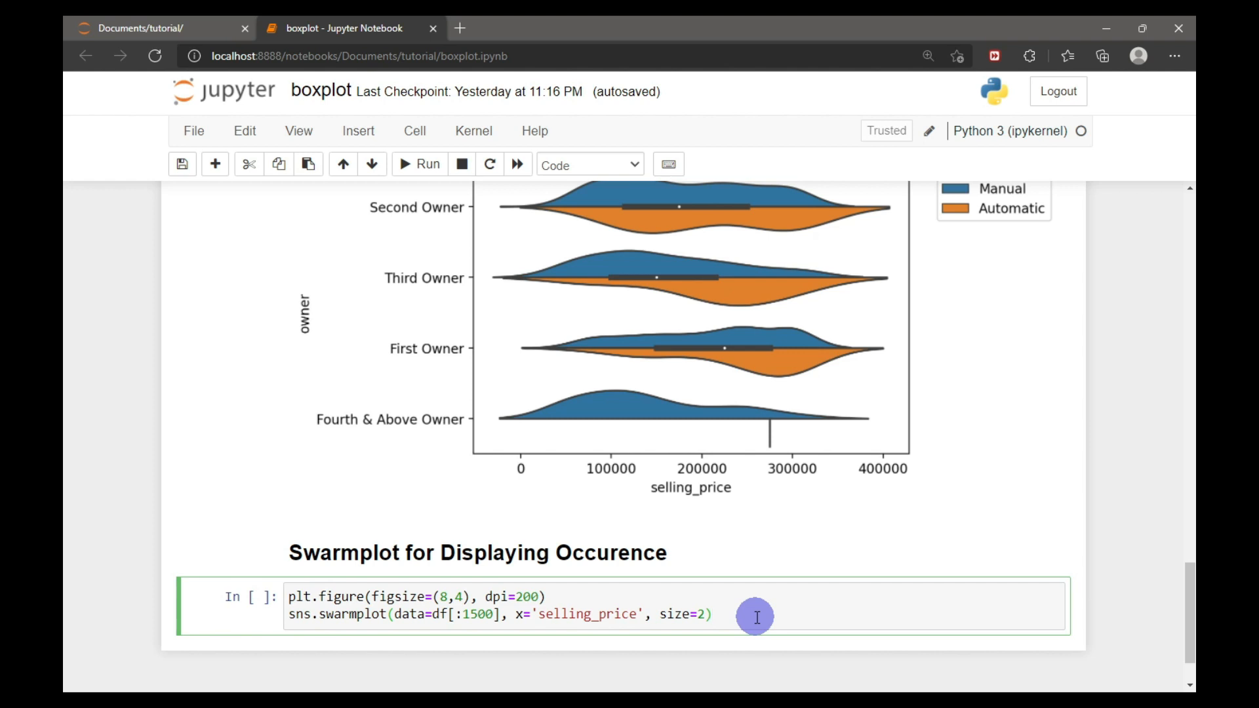
Run sns.swarmplot on df[:1500] with size=2 and review the dot swarms
left_click(418, 164)
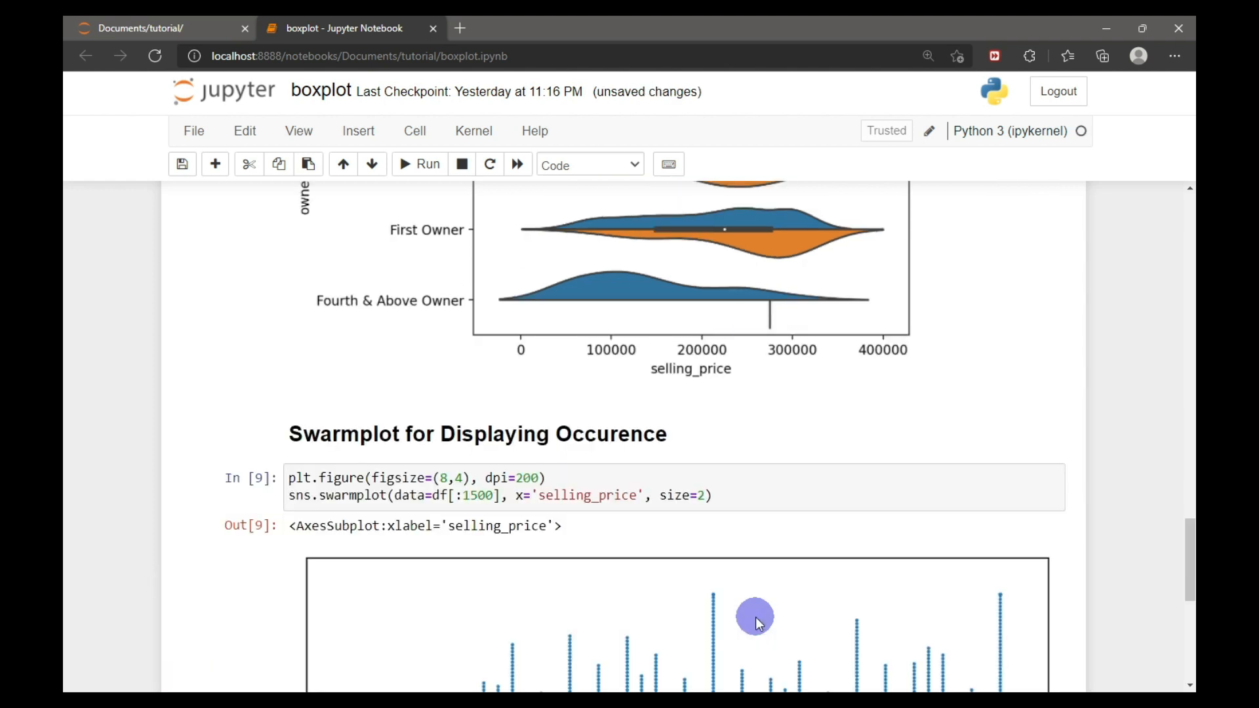
scroll("down", 3)
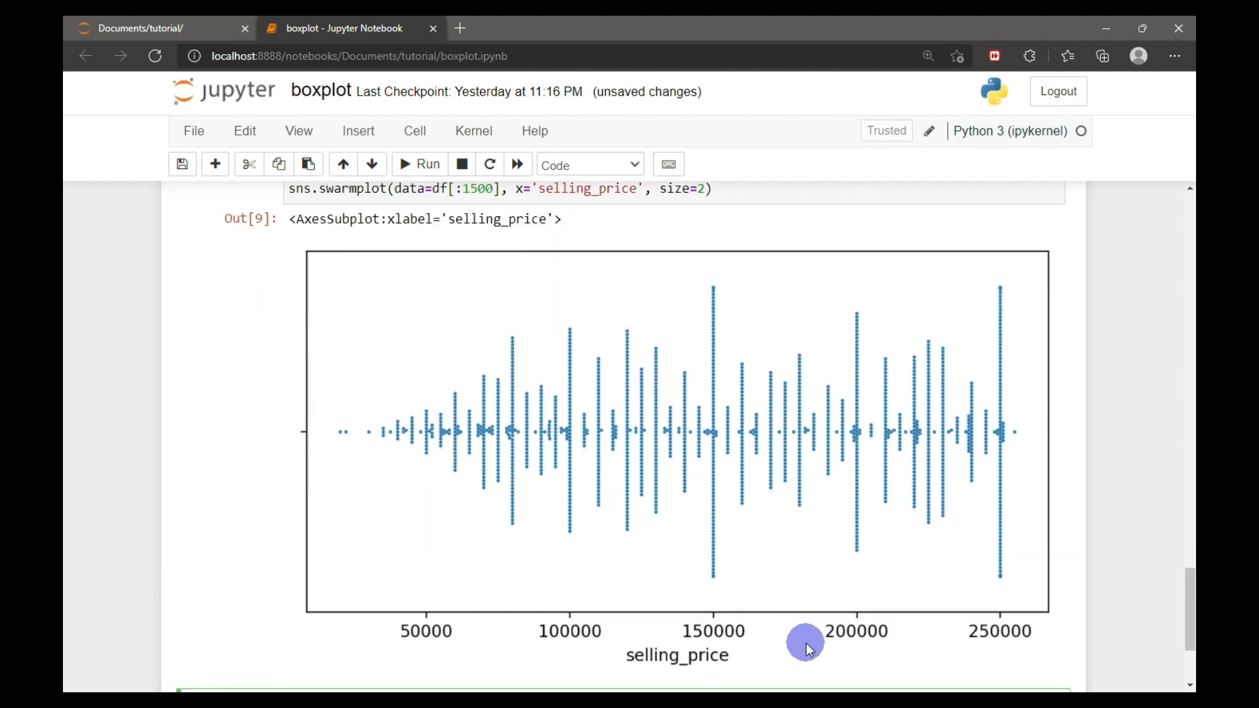
mouse_move(850, 660)
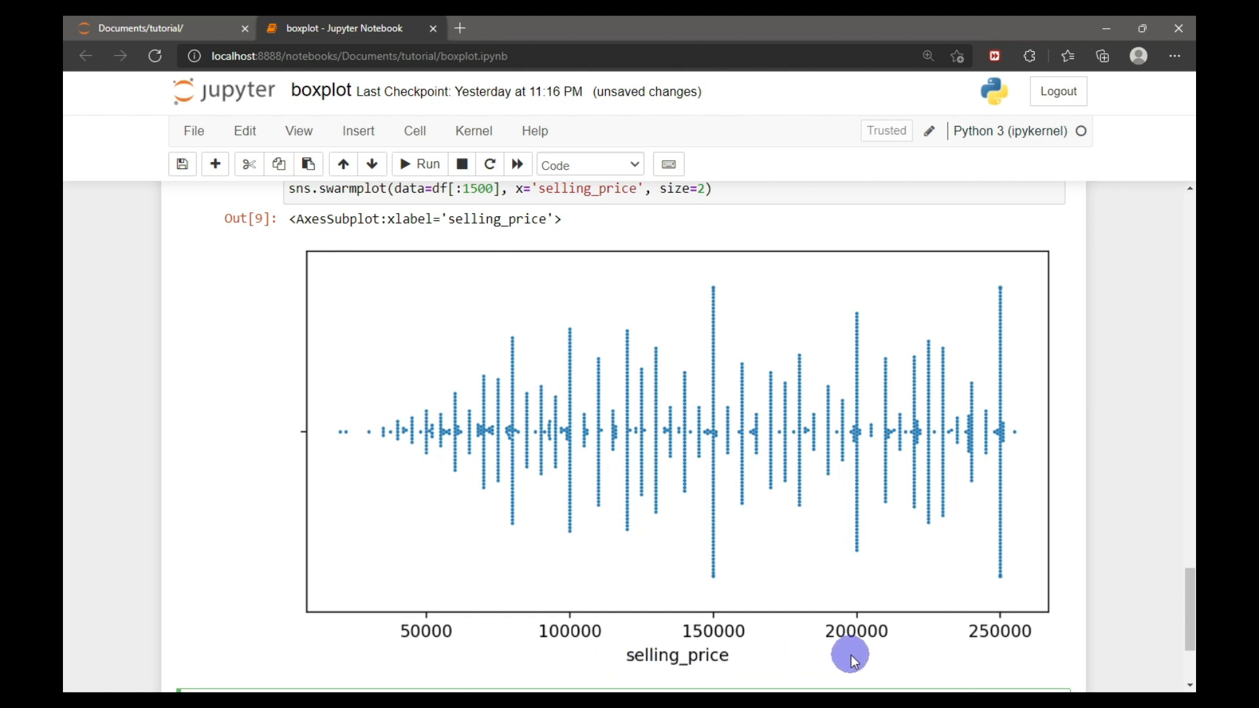
mouse_move(699, 501)
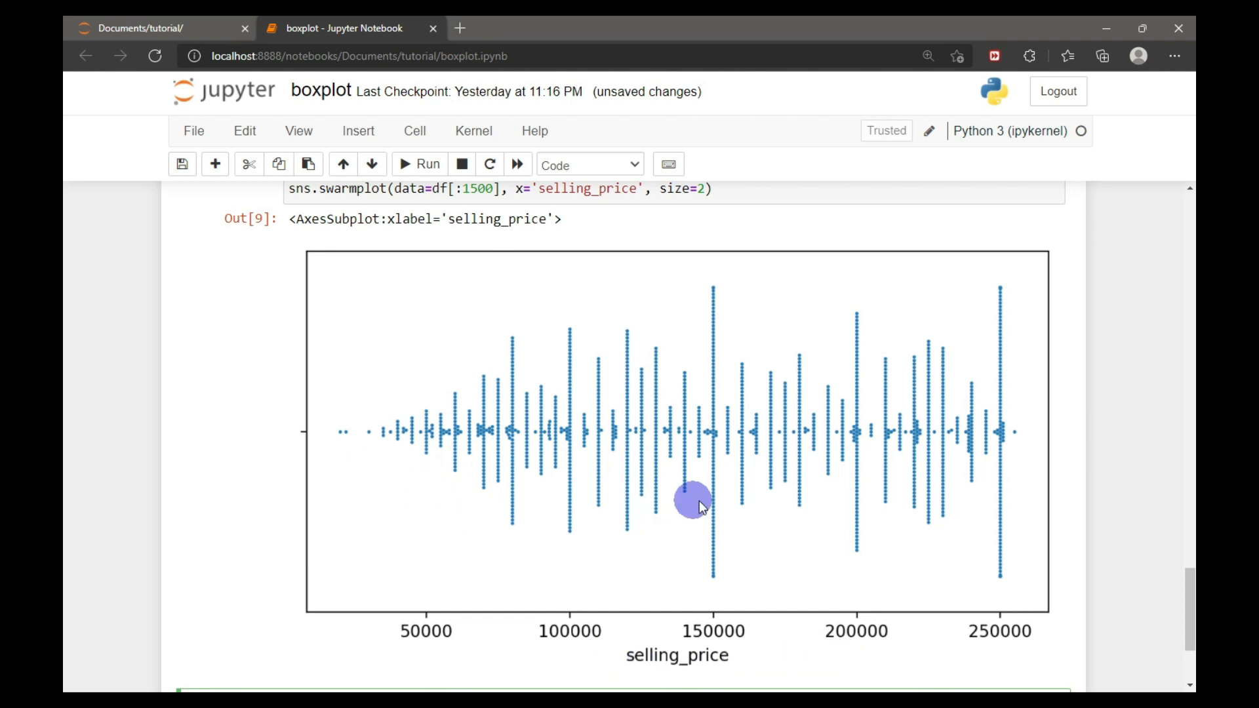
mouse_move(761, 425)
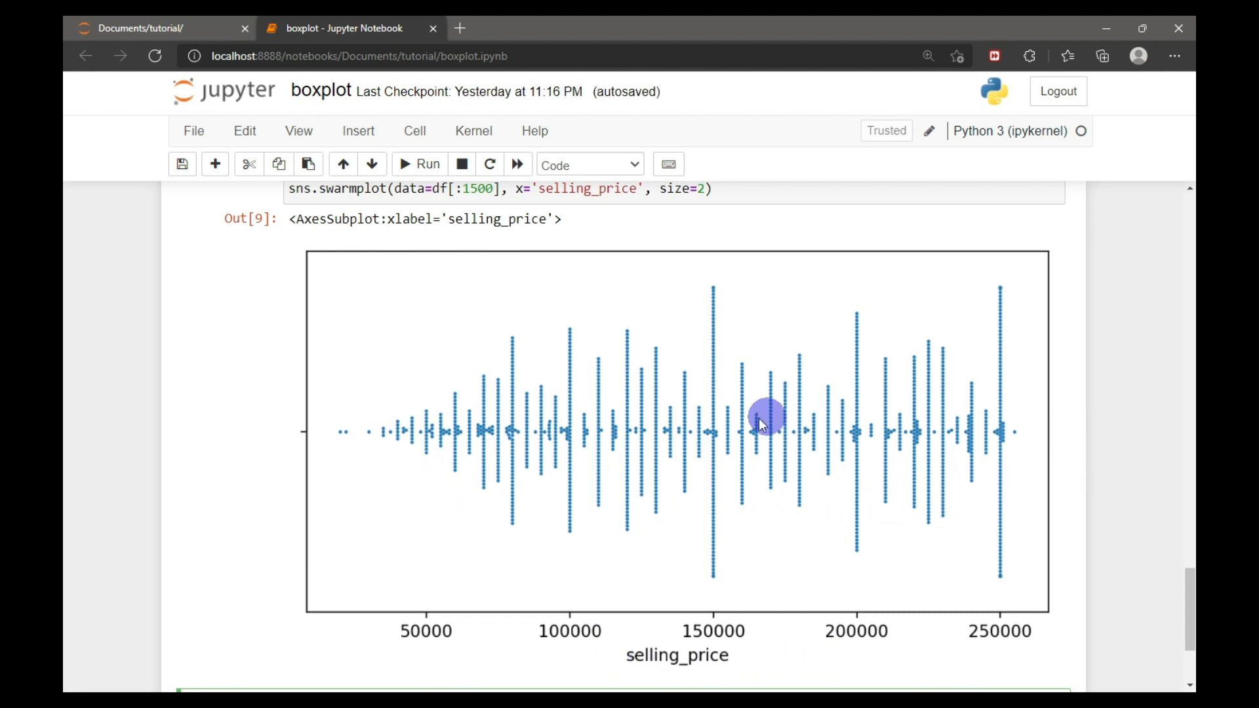
scroll("up", 3)
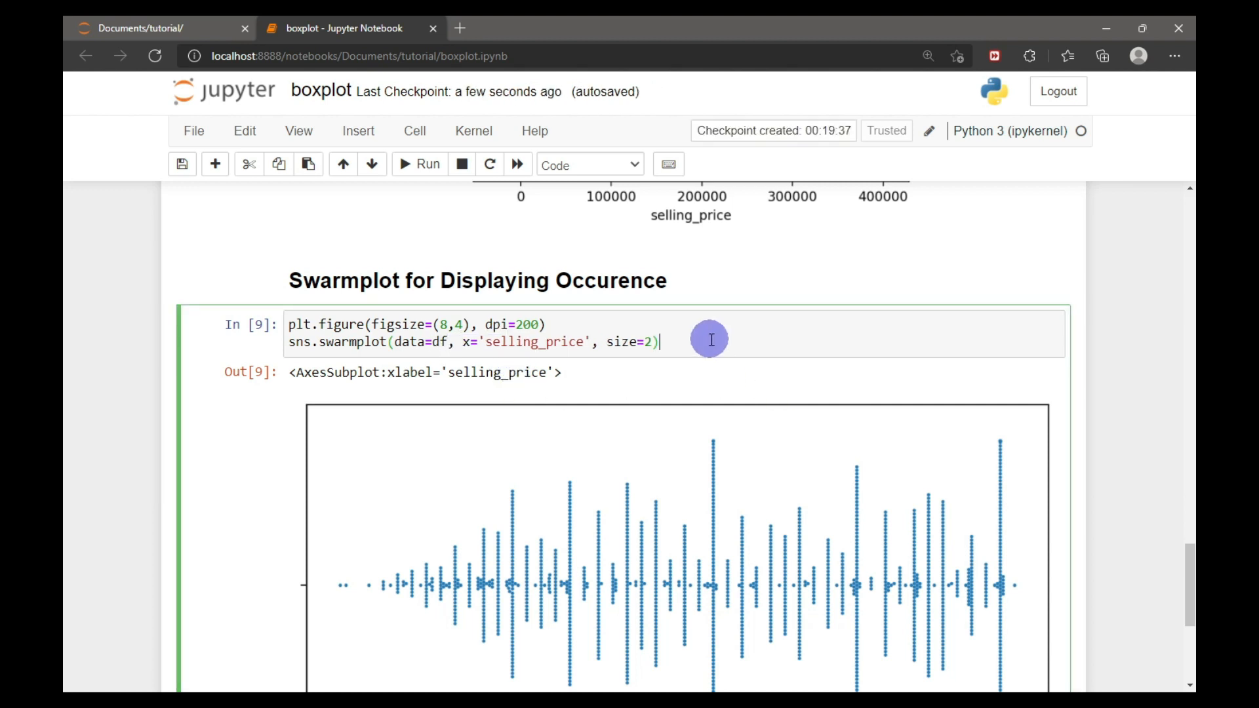
Run the swarmplot on the full df, view the warning, then rerun on df[:1500]
left_click(418, 165)
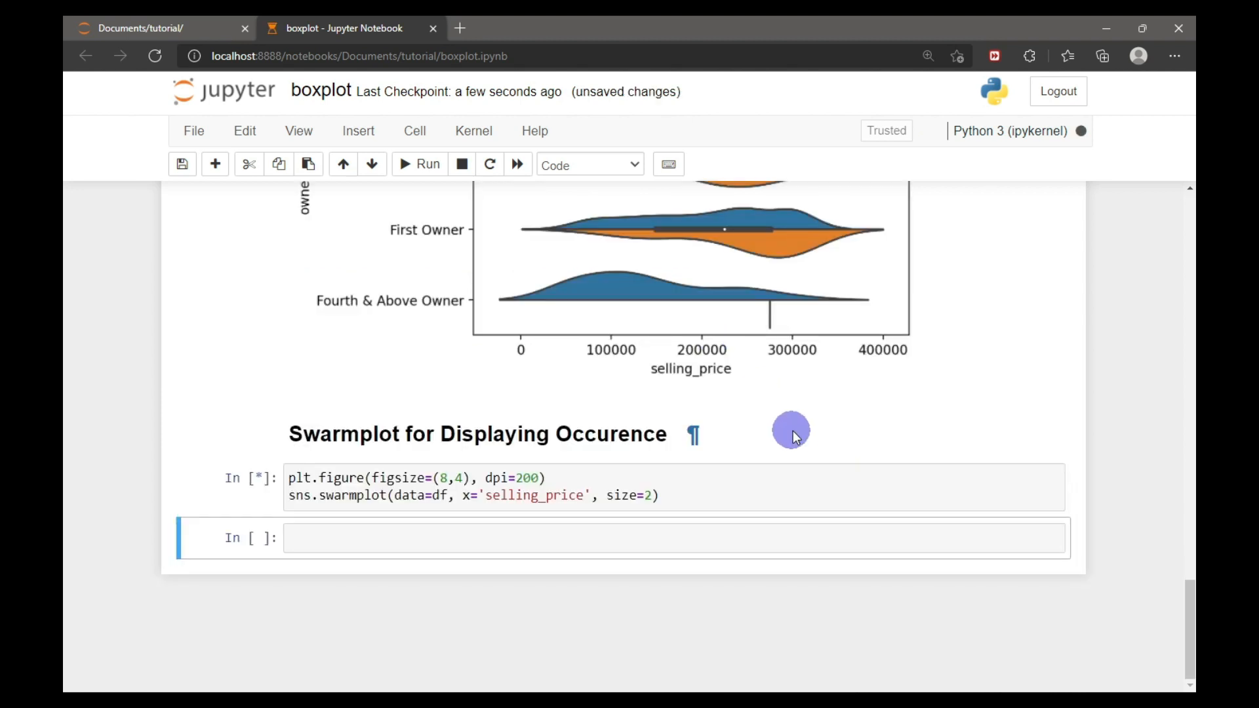
left_click(418, 164)
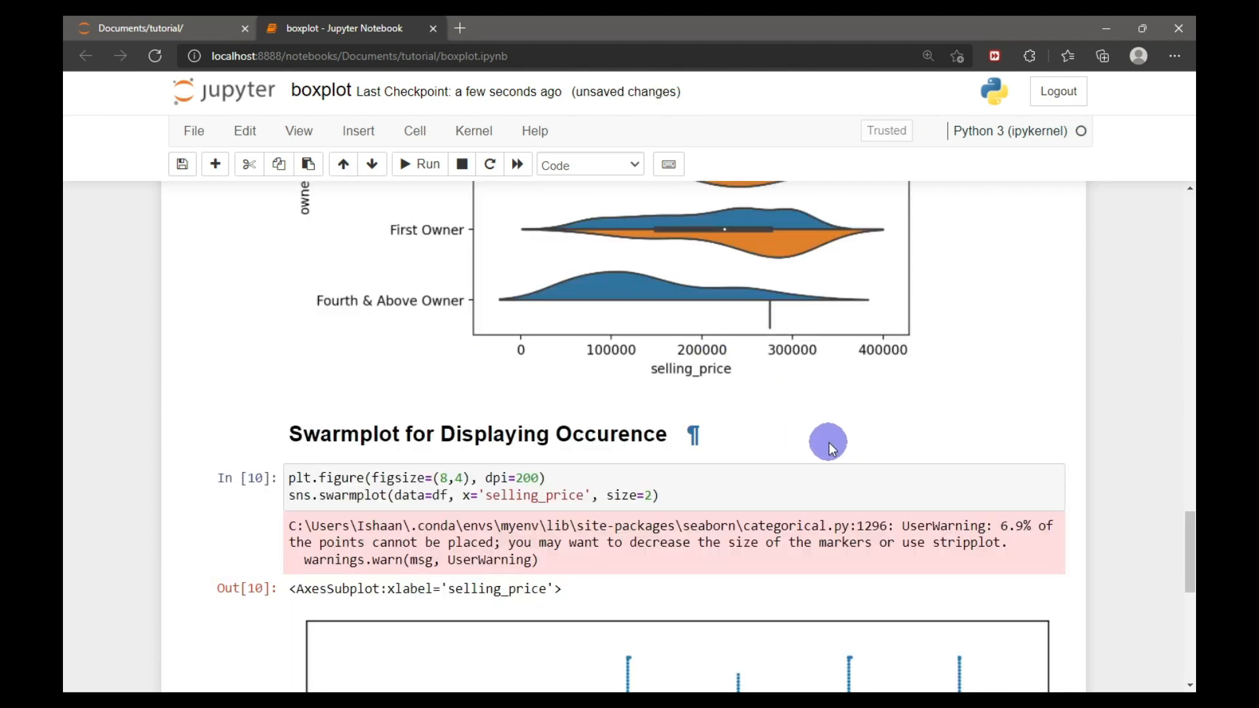
scroll("down", 3)
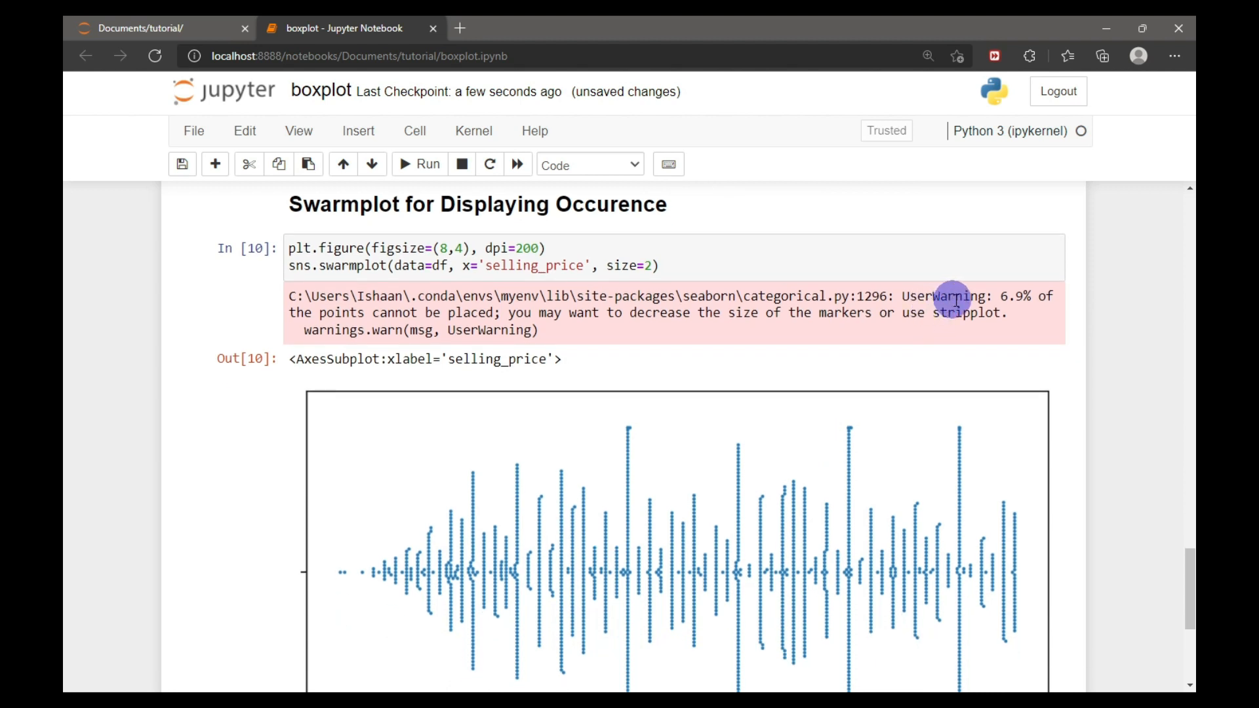
mouse_move(479, 313)
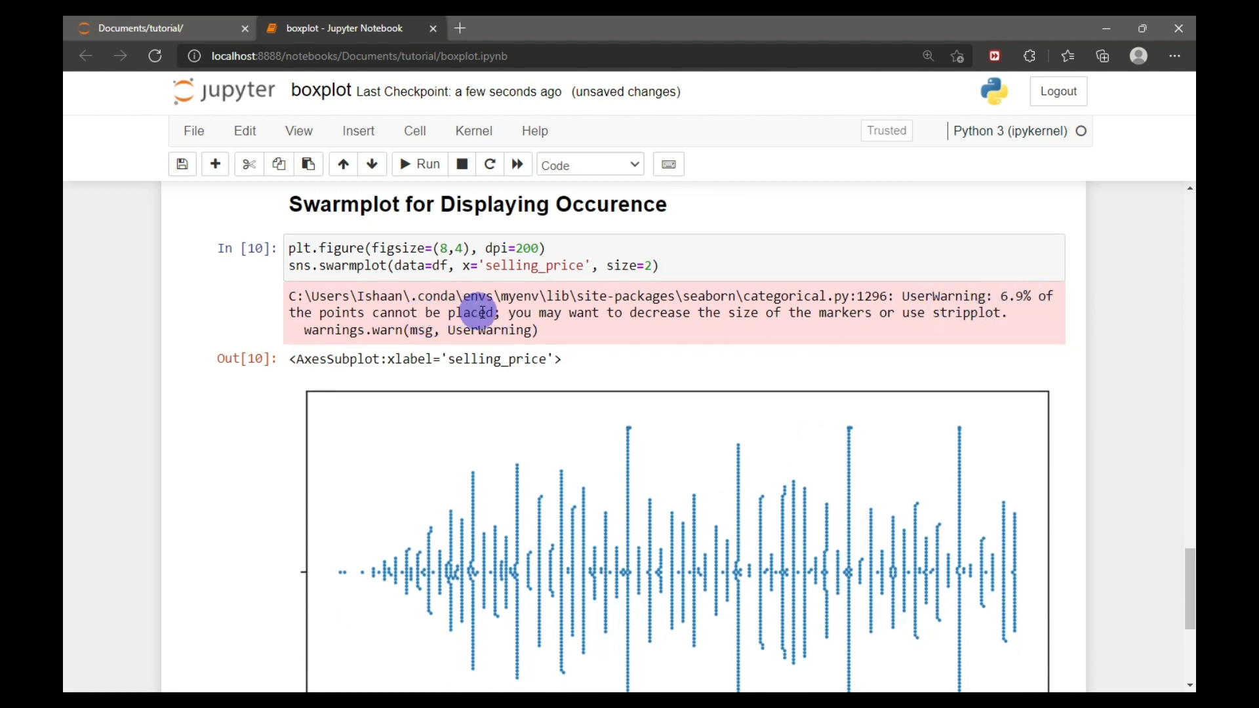
mouse_move(703, 329)
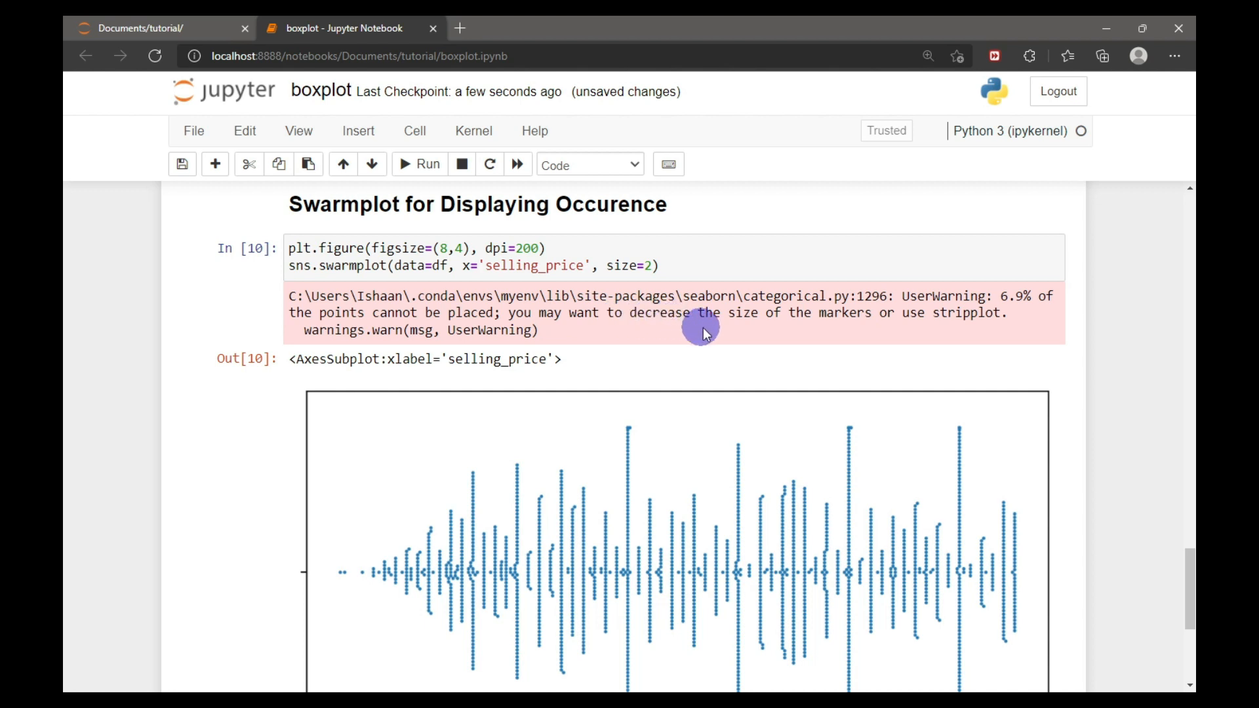
mouse_move(969, 333)
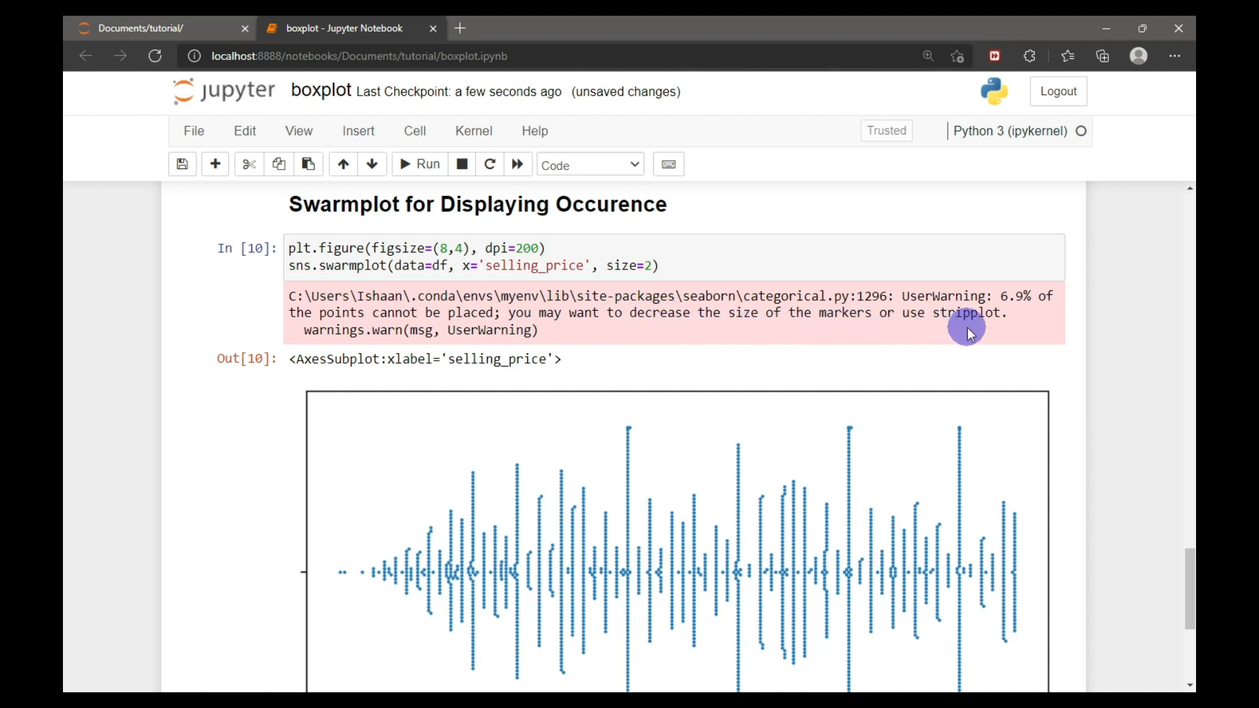
scroll("down", 3)
type("[:1500]")
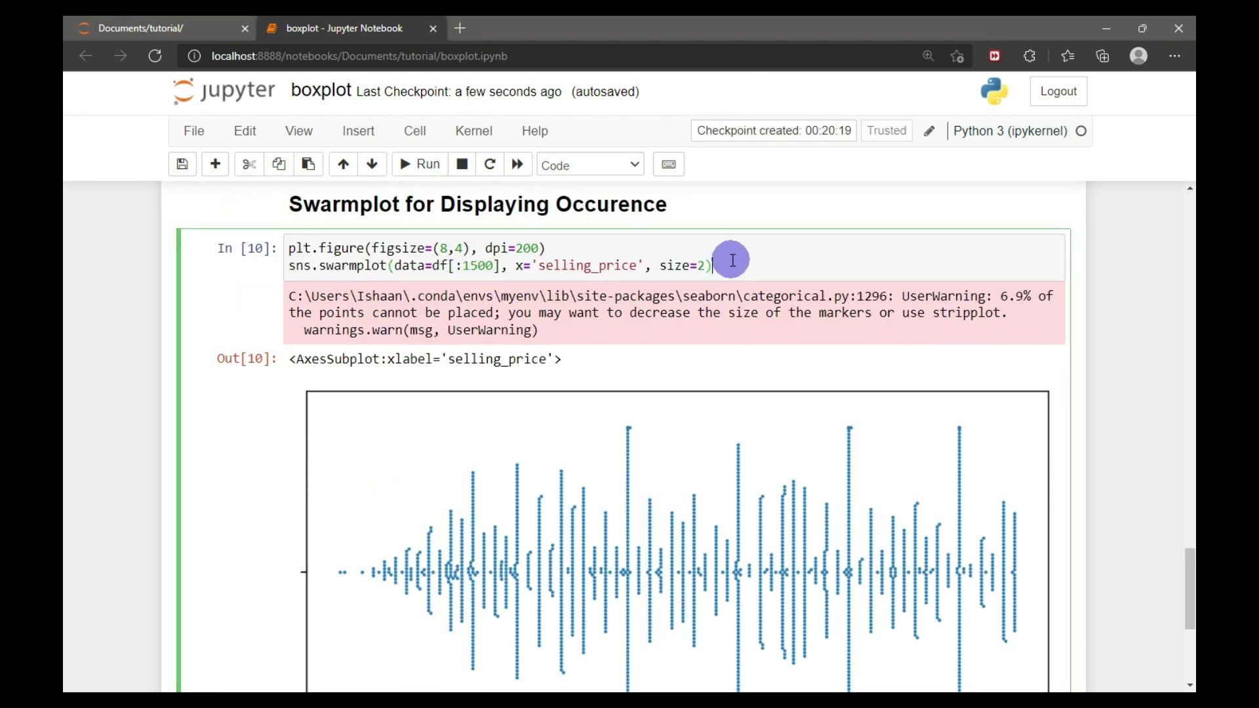
left_click(428, 165)
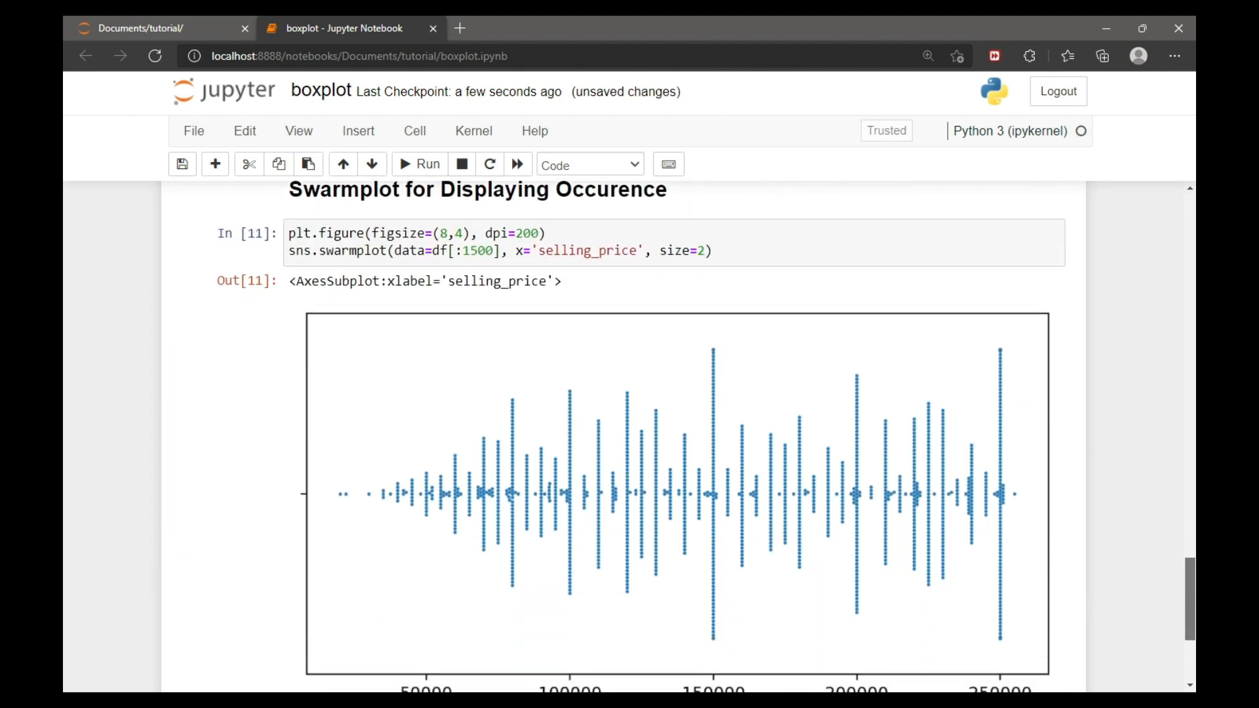